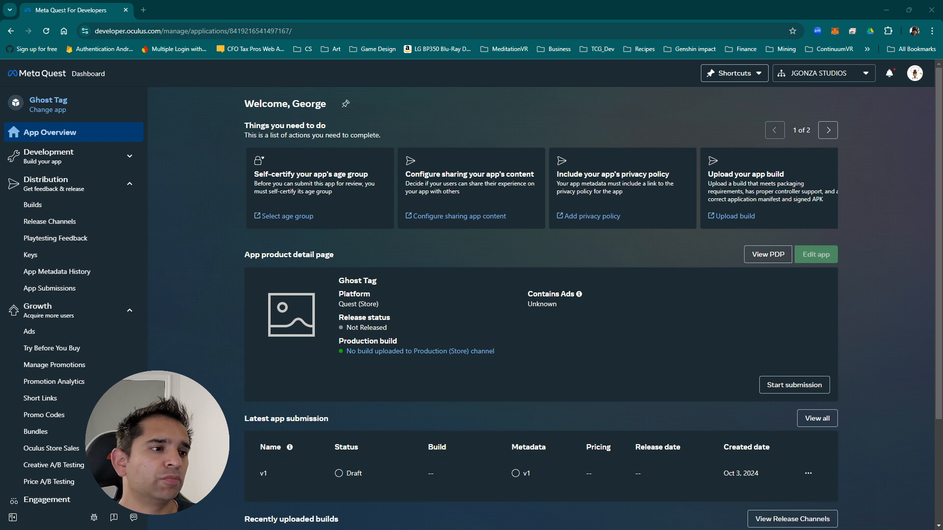
{"action": "mouse_move", "coordinate": [54, 365]}
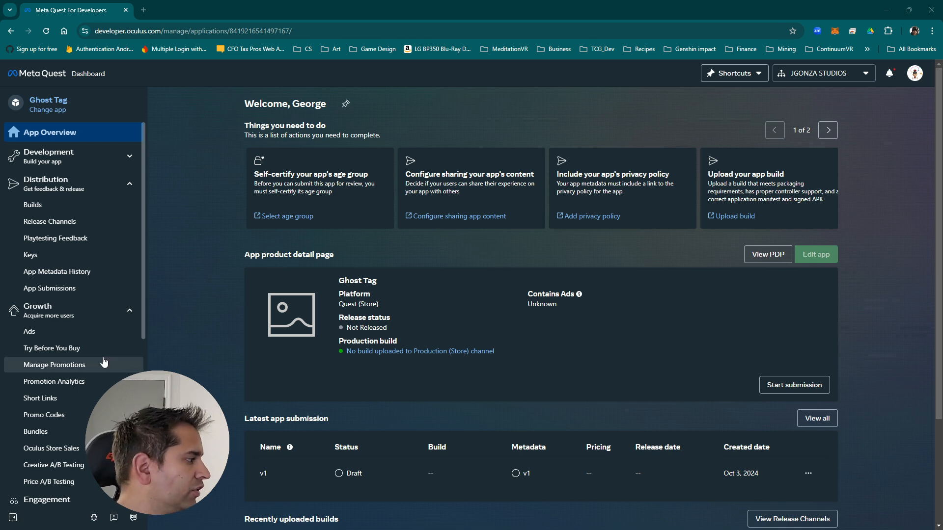
View the organization's Roles tab, listing Ghost Tag Devs and Administrator with one member each.
{"action": "scroll", "scroll_direction": "down", "scroll_amount": 3}
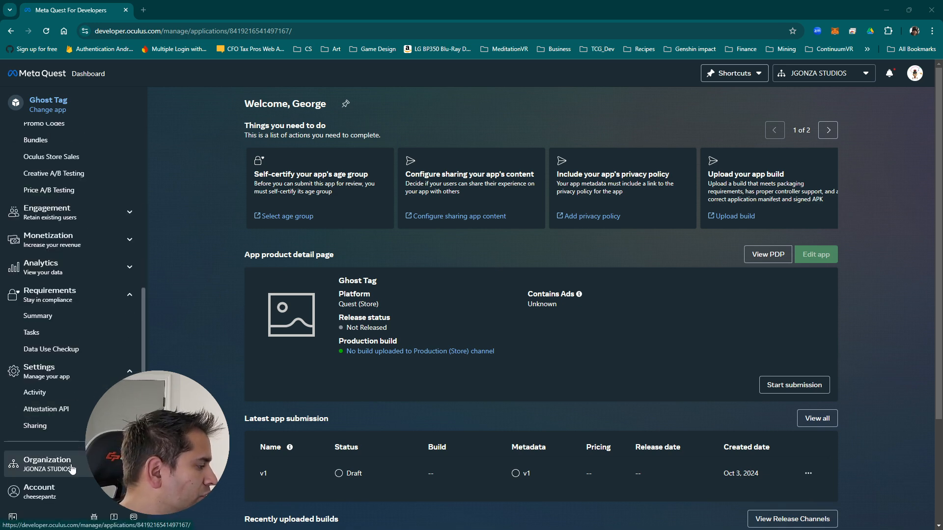
{"action": "left_click", "coordinate": [48, 463]}
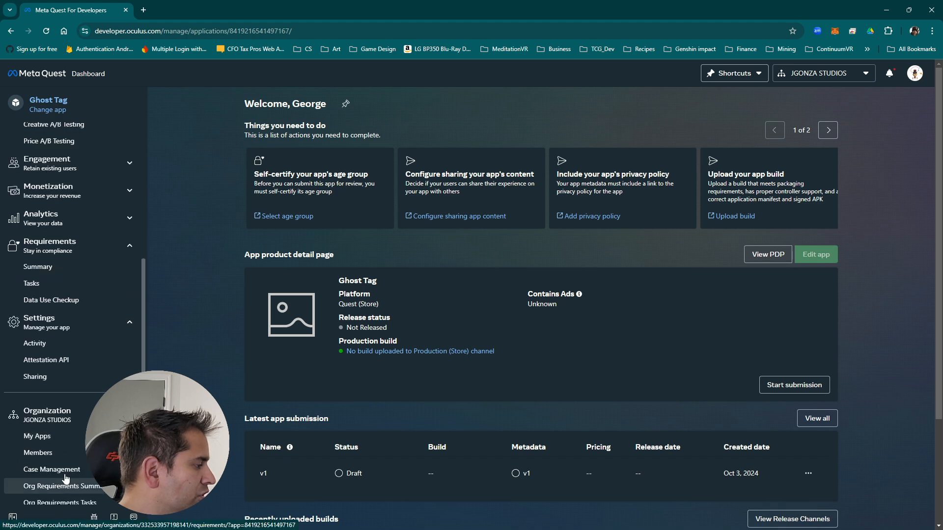
{"action": "left_click", "coordinate": [38, 453]}
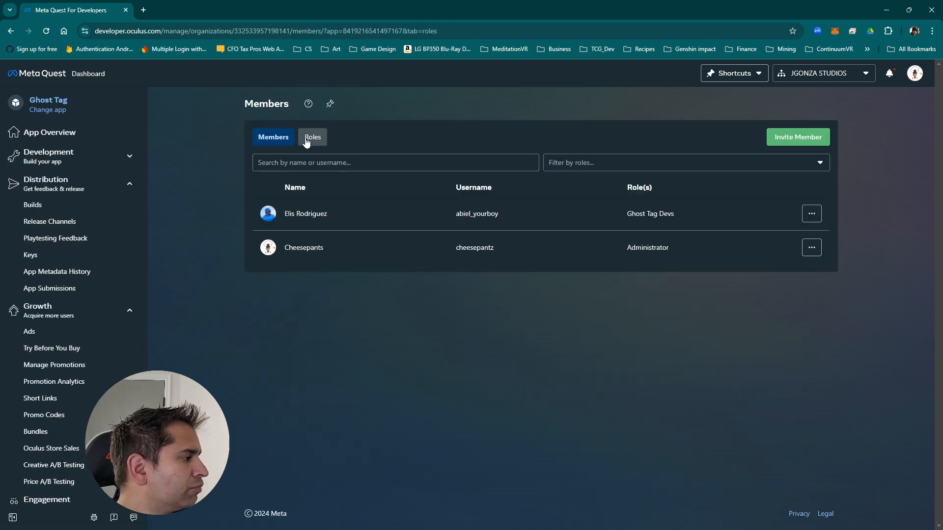
{"action": "left_click", "coordinate": [313, 137]}
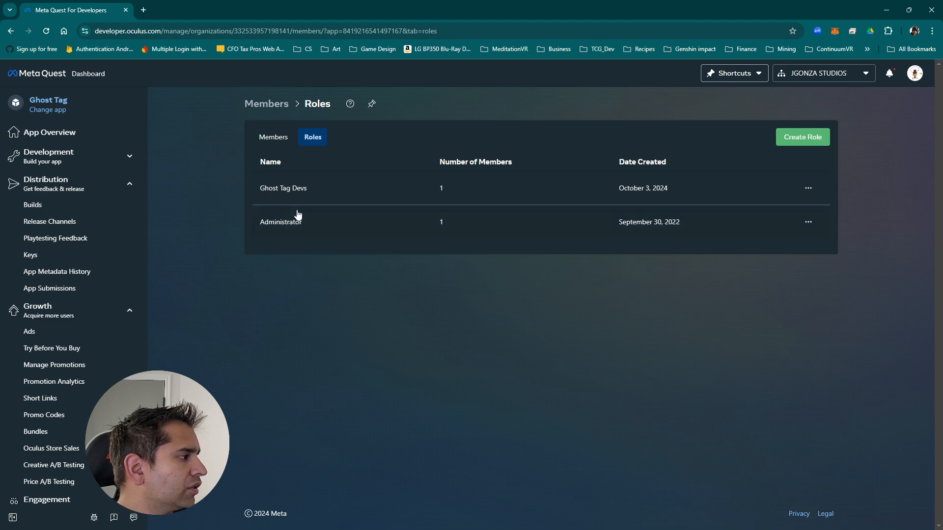
{"action": "mouse_move", "coordinate": [263, 182]}
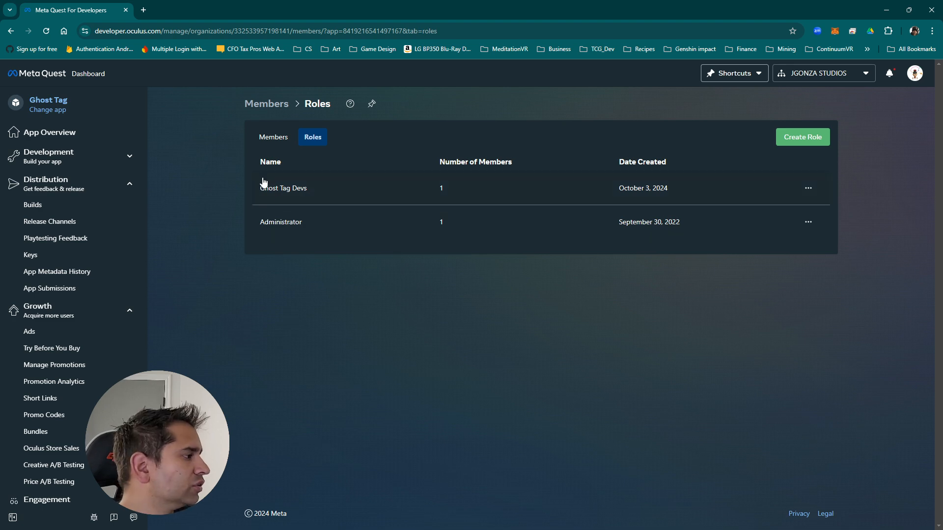
{"action": "mouse_move", "coordinate": [781, 154]}
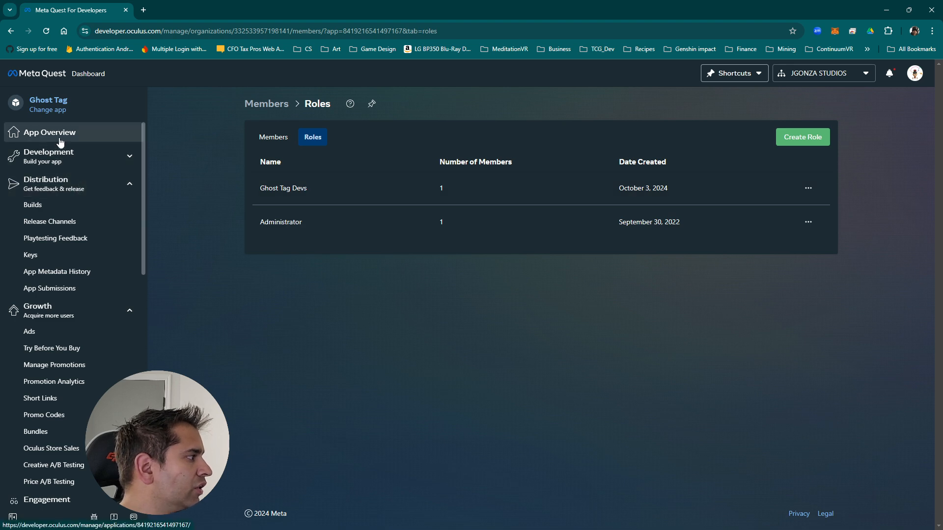
Open the organization's My Apps page listing Galaxy Protectors VR, Ghost Tag, Monkey Wizards, Multiverse Guardians VR.
{"action": "left_click", "coordinate": [51, 132]}
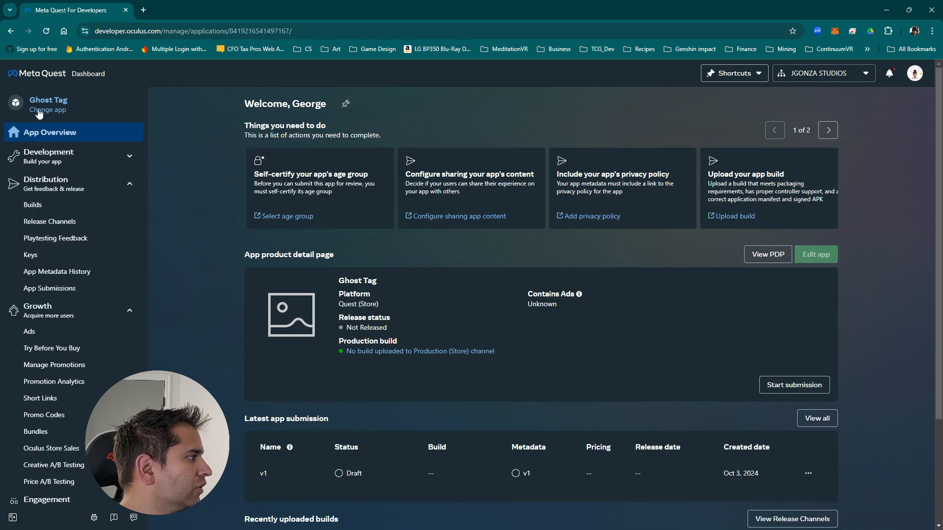
{"action": "scroll", "scroll_direction": "down", "scroll_amount": 3}
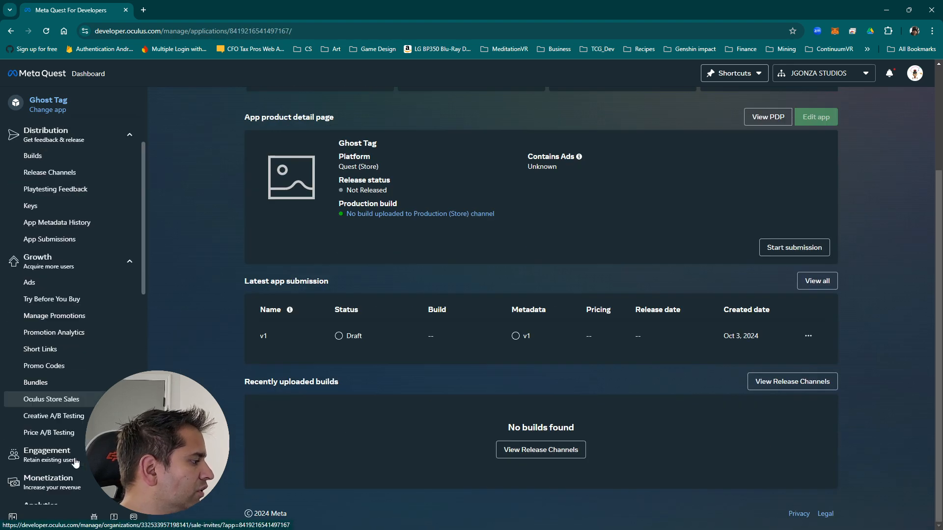
{"action": "scroll", "scroll_direction": "down", "scroll_amount": 3}
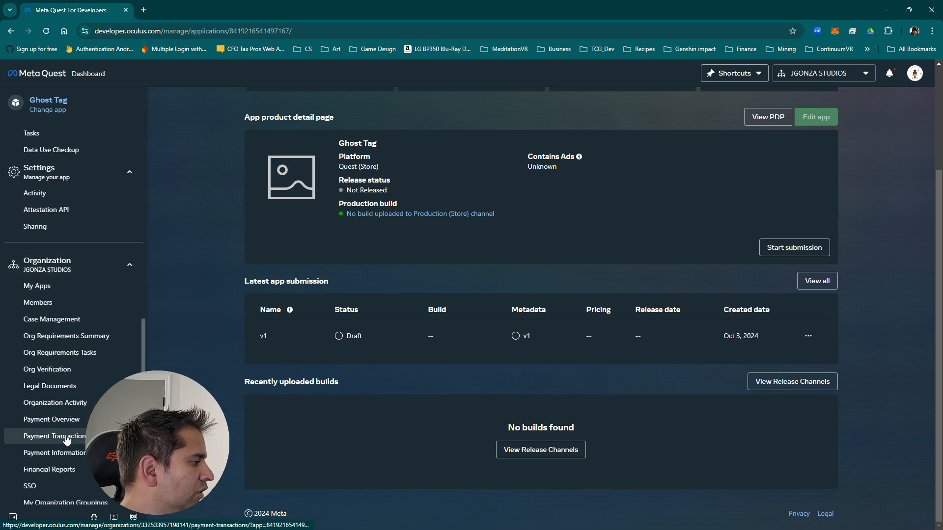
{"action": "left_click", "coordinate": [38, 286]}
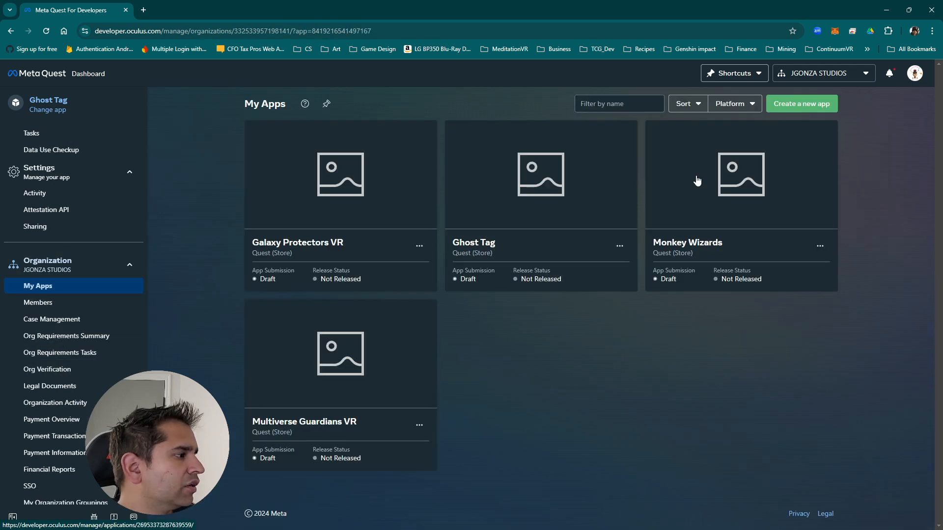
{"action": "mouse_move", "coordinate": [503, 295]}
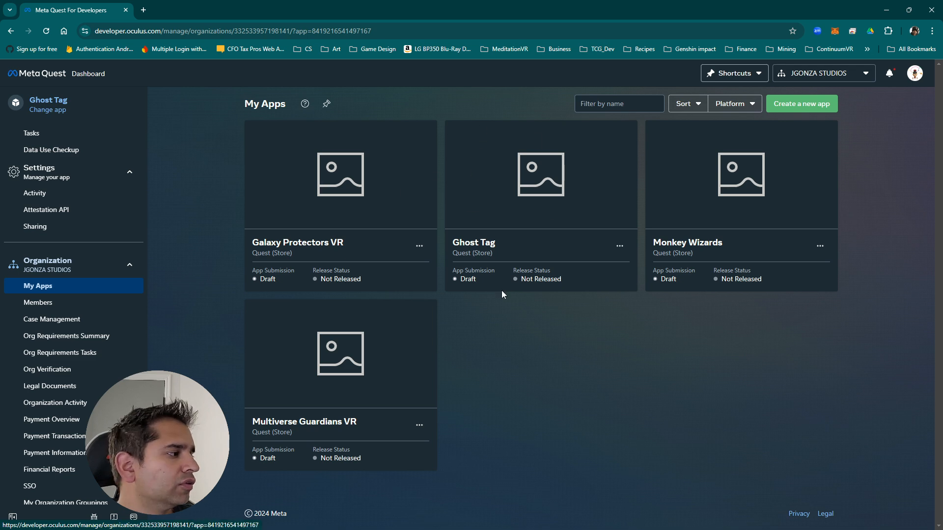
{"action": "mouse_move", "coordinate": [517, 217]}
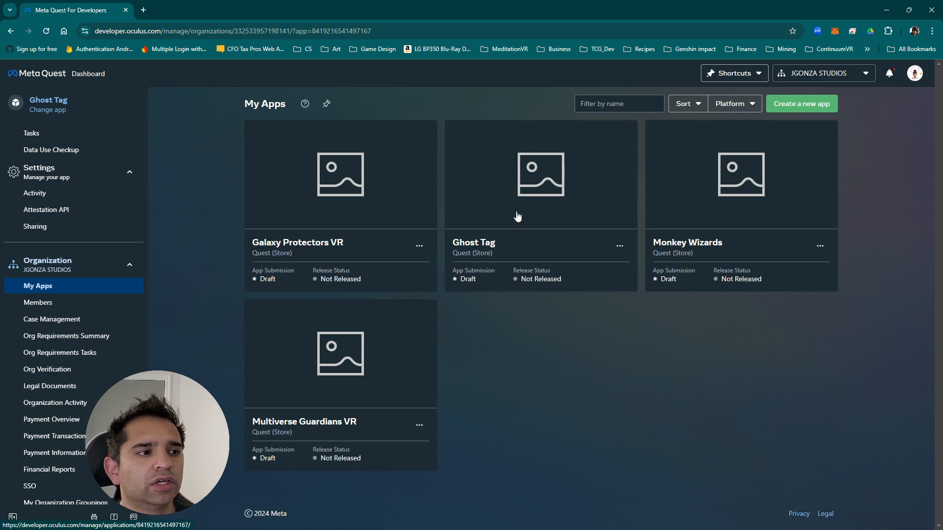
{"action": "mouse_move", "coordinate": [563, 198]}
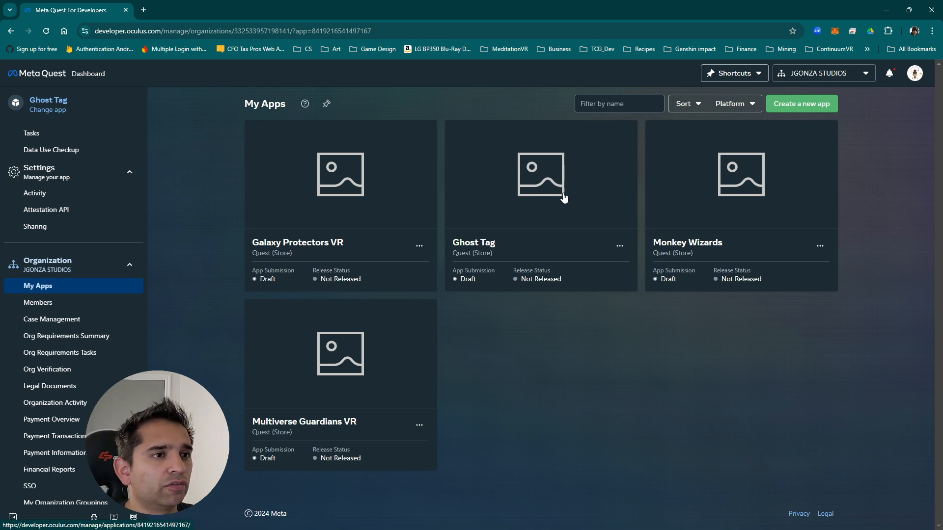
{"action": "mouse_move", "coordinate": [398, 240]}
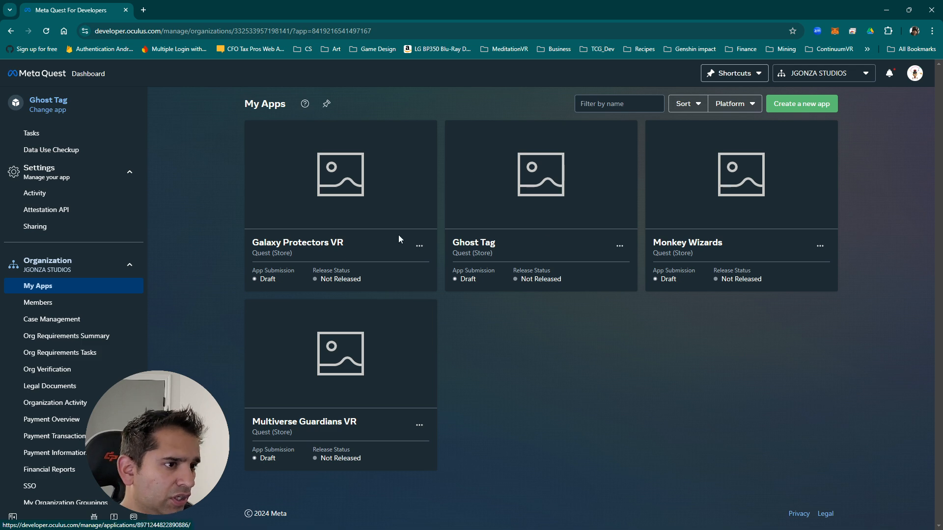
{"action": "mouse_move", "coordinate": [531, 243]}
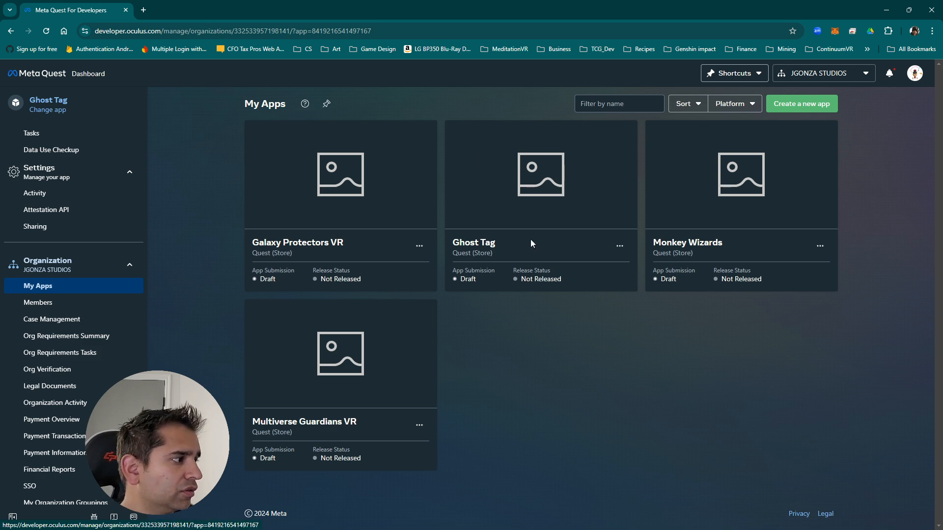
{"action": "mouse_move", "coordinate": [672, 201]}
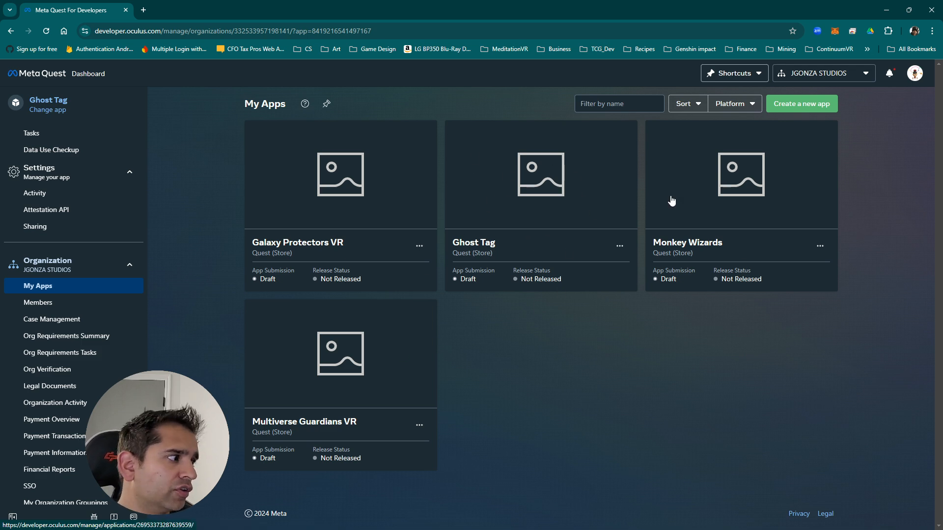
{"action": "mouse_move", "coordinate": [542, 185]}
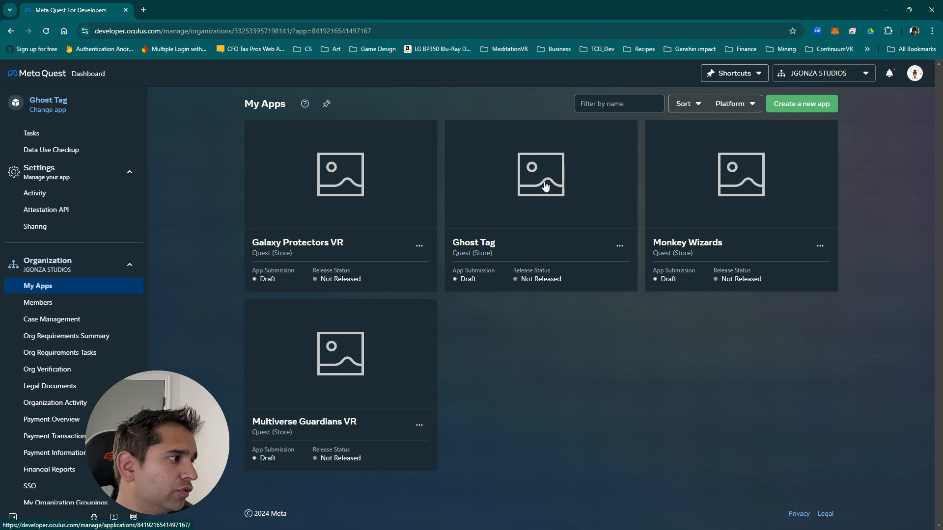
{"action": "mouse_move", "coordinate": [548, 241]}
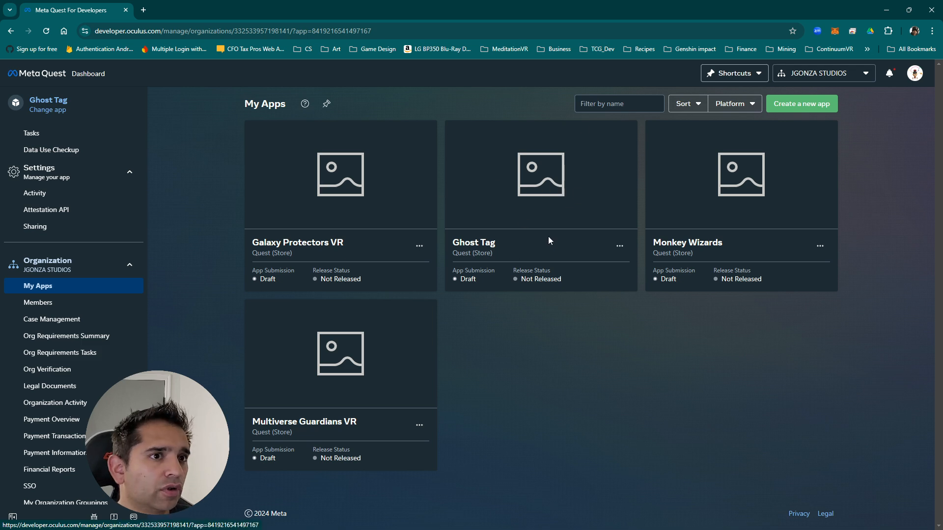
{"action": "mouse_move", "coordinate": [511, 224]}
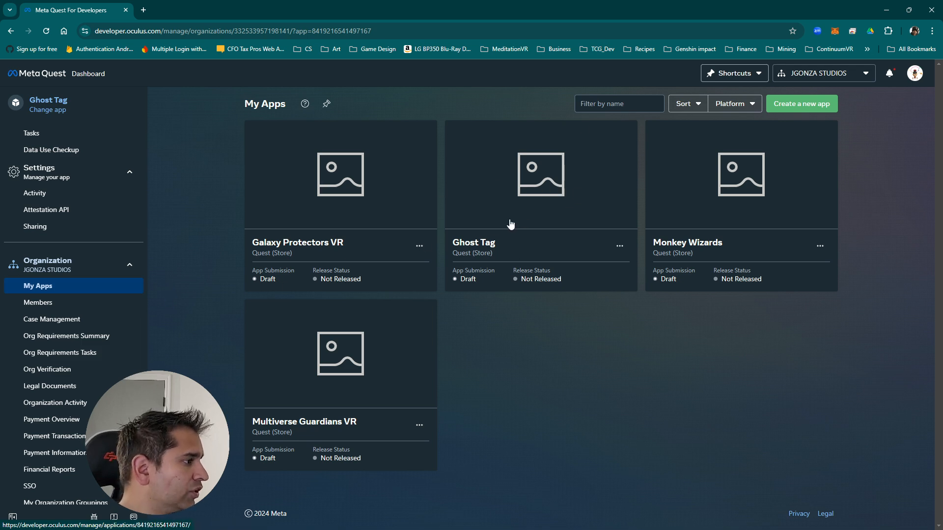
Visit Ghost Tag's Data Use Checkup, members list and activity log, ending on App Overview.
{"action": "left_click", "coordinate": [539, 174]}
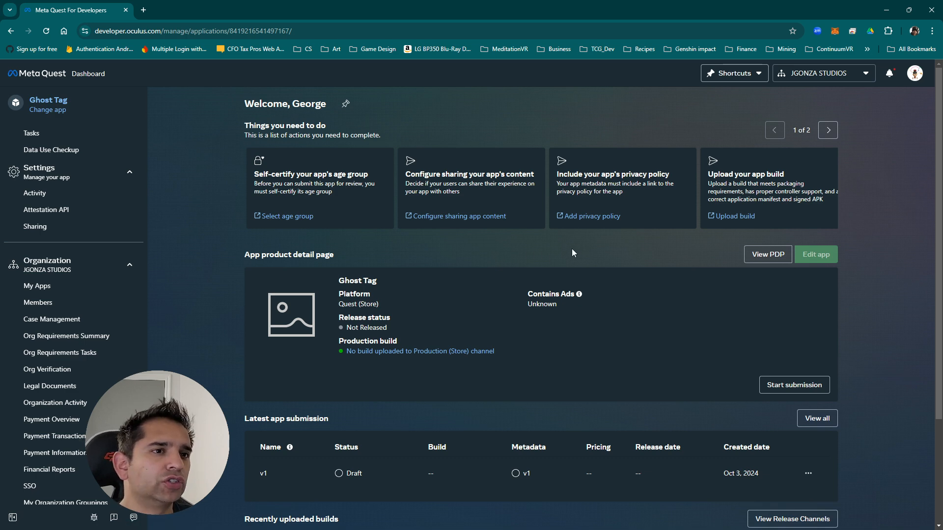
{"action": "mouse_move", "coordinate": [399, 196]}
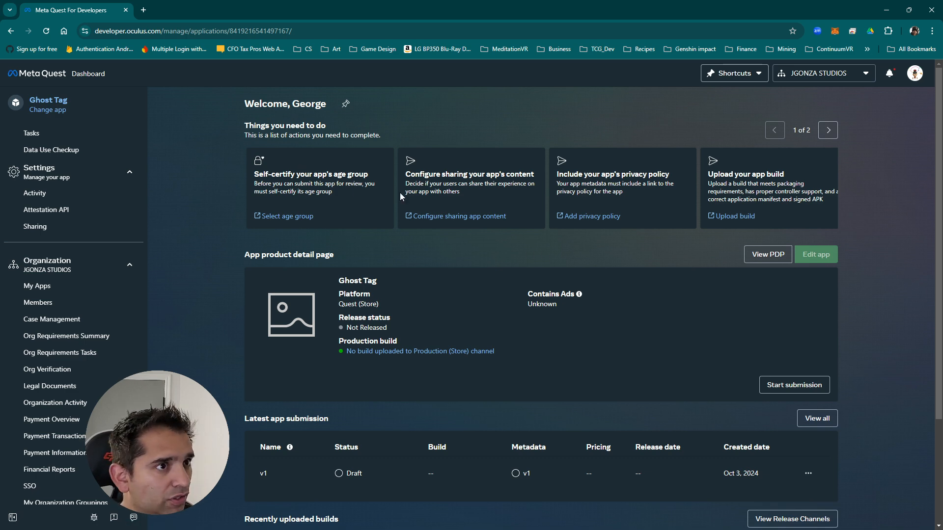
{"action": "mouse_move", "coordinate": [552, 247]}
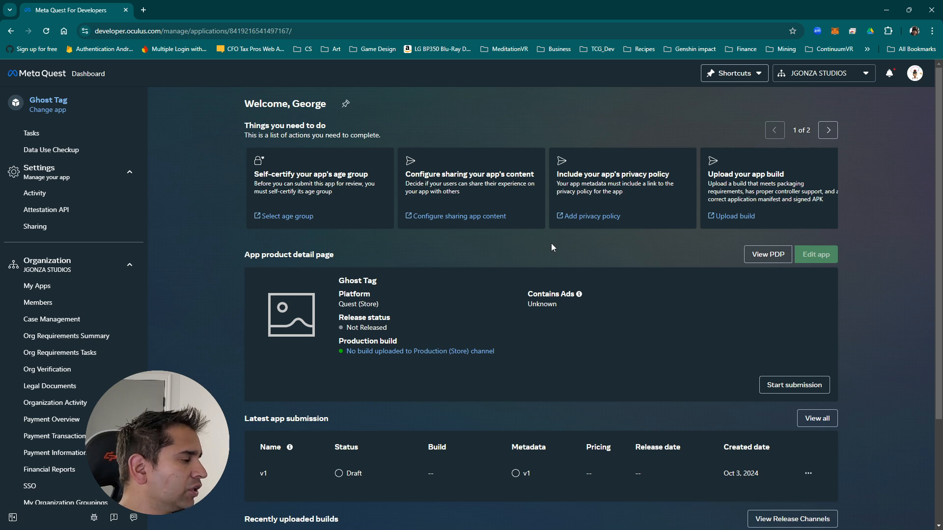
{"action": "mouse_move", "coordinate": [639, 278]}
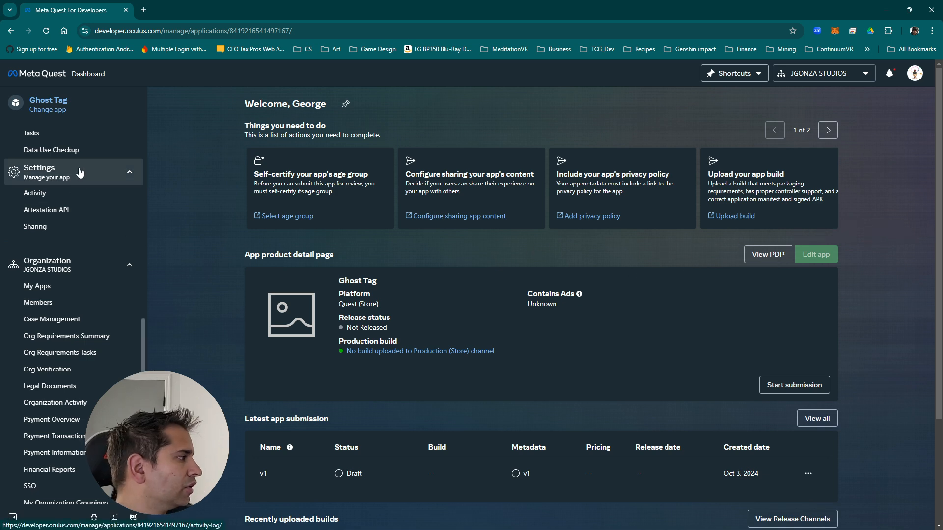
{"action": "left_click", "coordinate": [52, 149]}
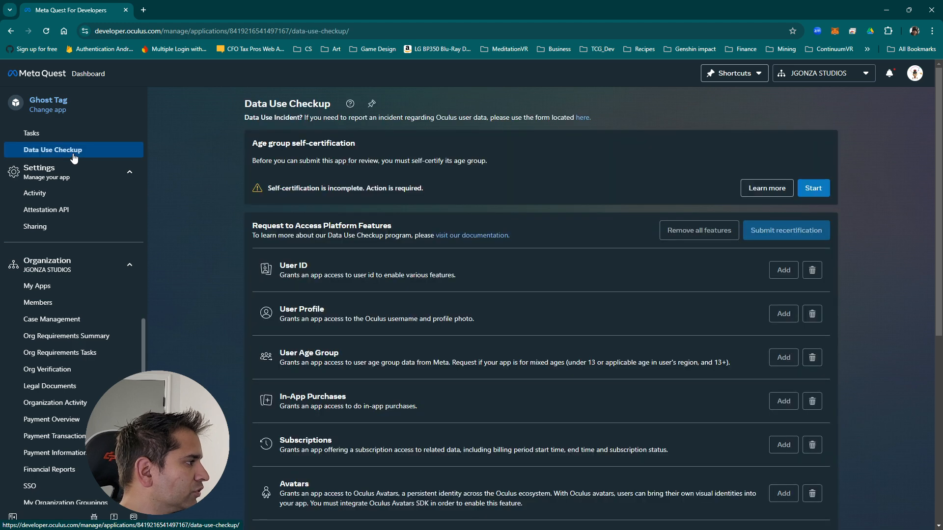
{"action": "mouse_move", "coordinate": [196, 160]}
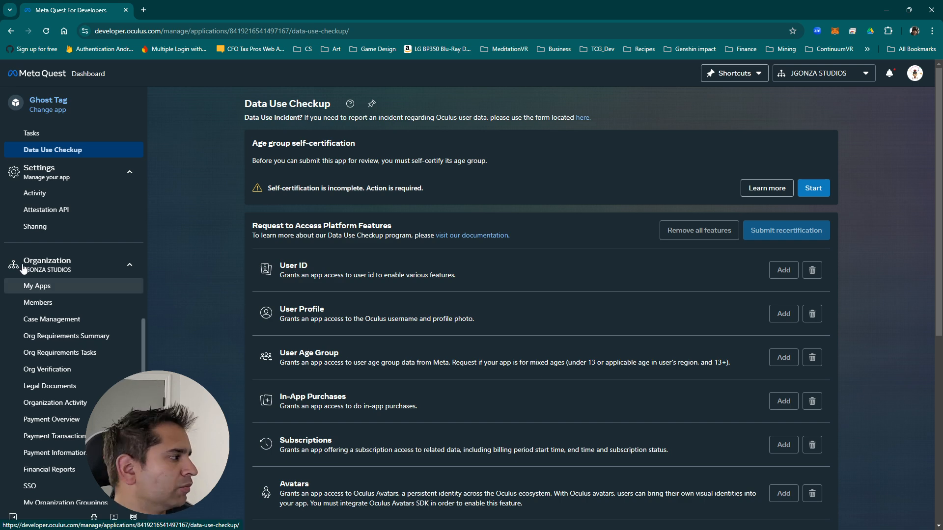
{"action": "left_click", "coordinate": [38, 303]}
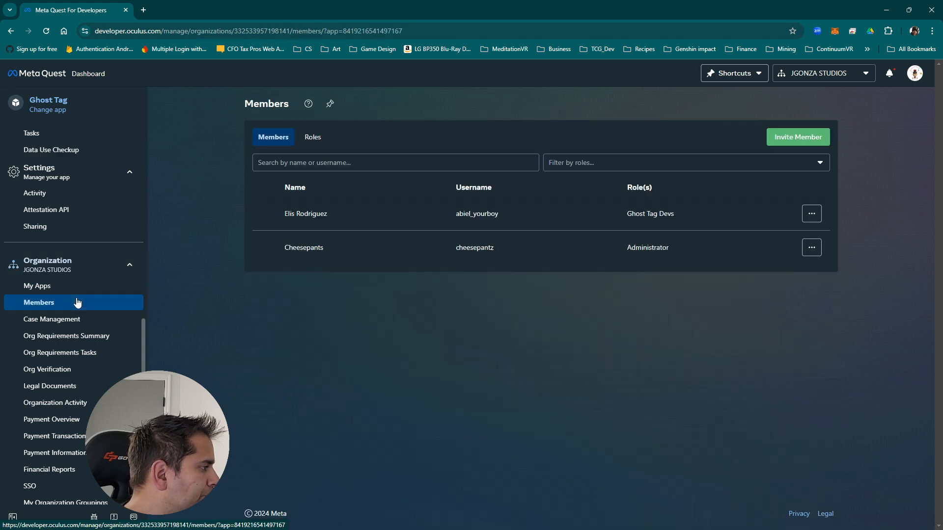
{"action": "left_click", "coordinate": [35, 193]}
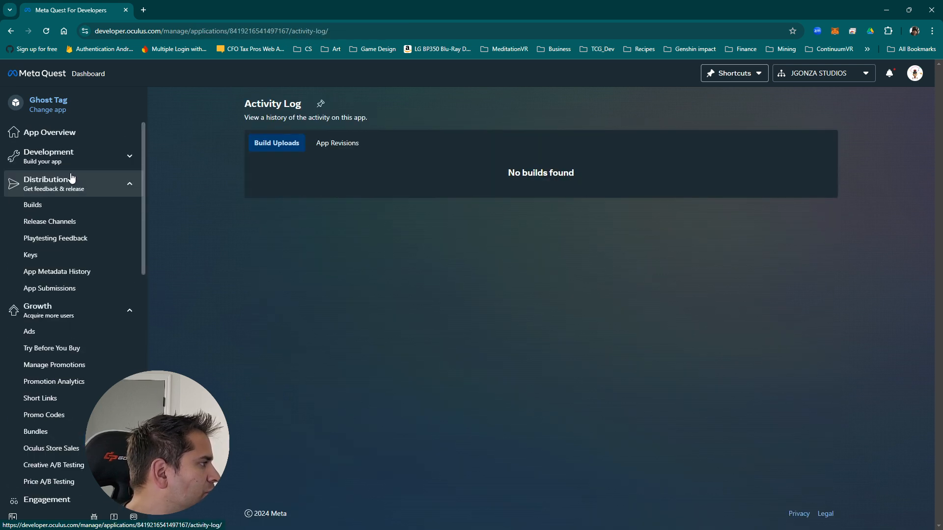
{"action": "left_click", "coordinate": [50, 133]}
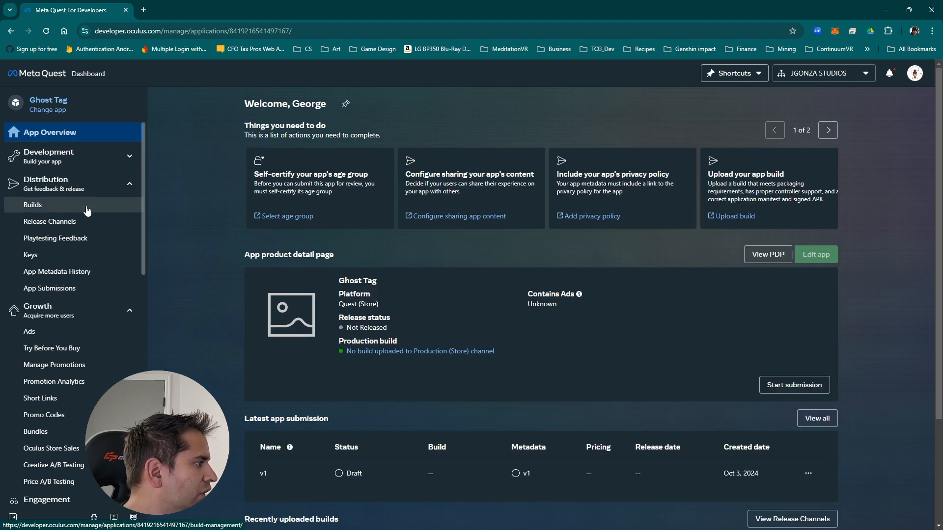
Open Ghost Tag's v1 draft from App Submissions and show its App Metadata name and descriptions.
{"action": "left_click", "coordinate": [50, 289]}
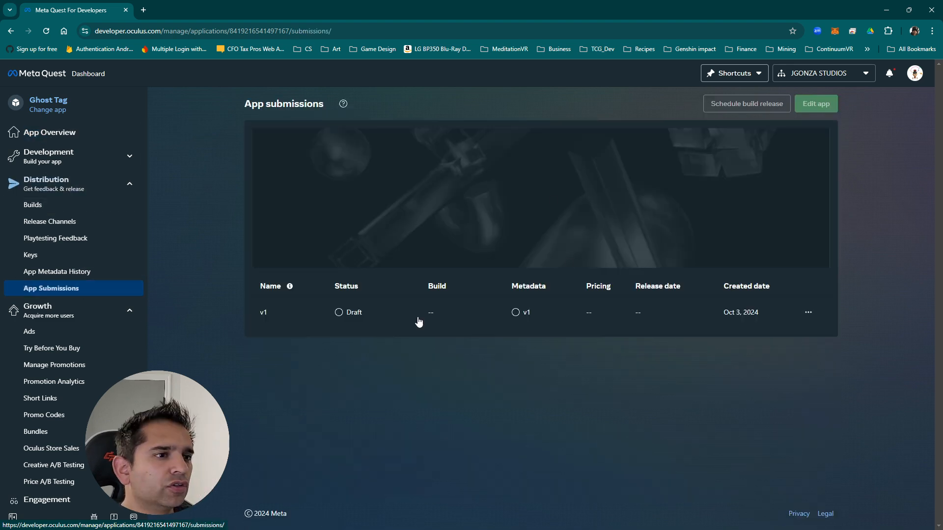
{"action": "mouse_move", "coordinate": [368, 318]}
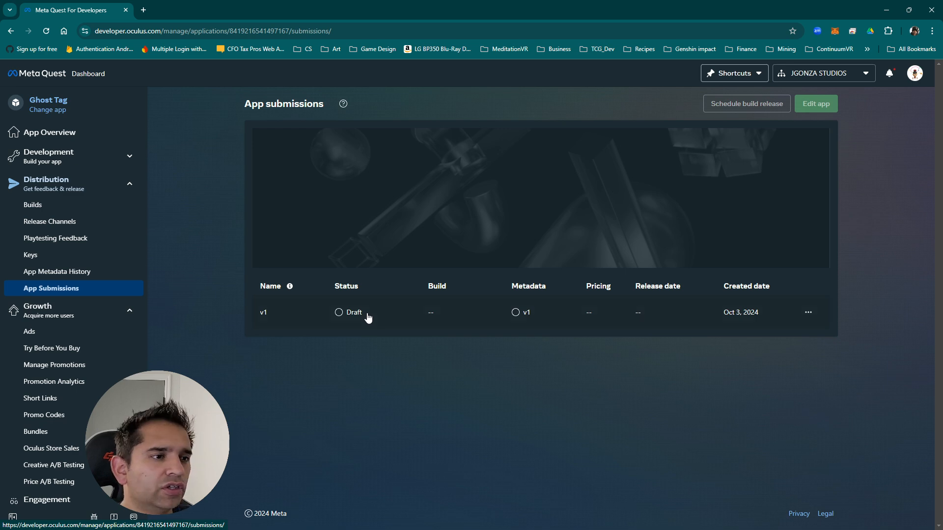
{"action": "left_click", "coordinate": [263, 312]}
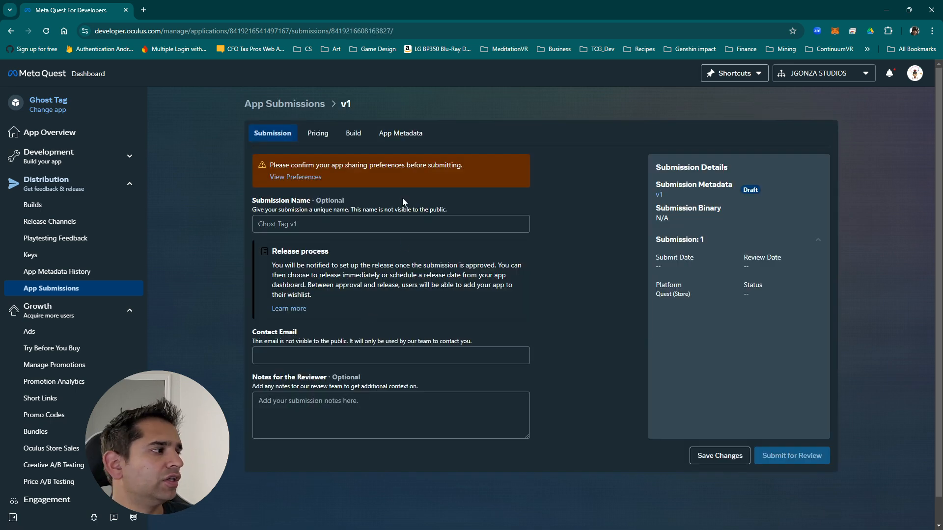
{"action": "mouse_move", "coordinate": [528, 290]}
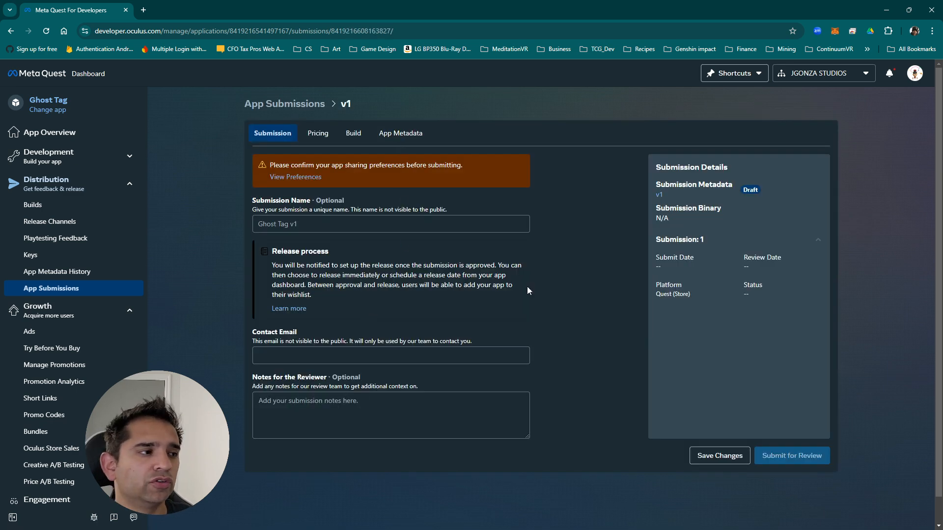
{"action": "mouse_move", "coordinate": [400, 133]}
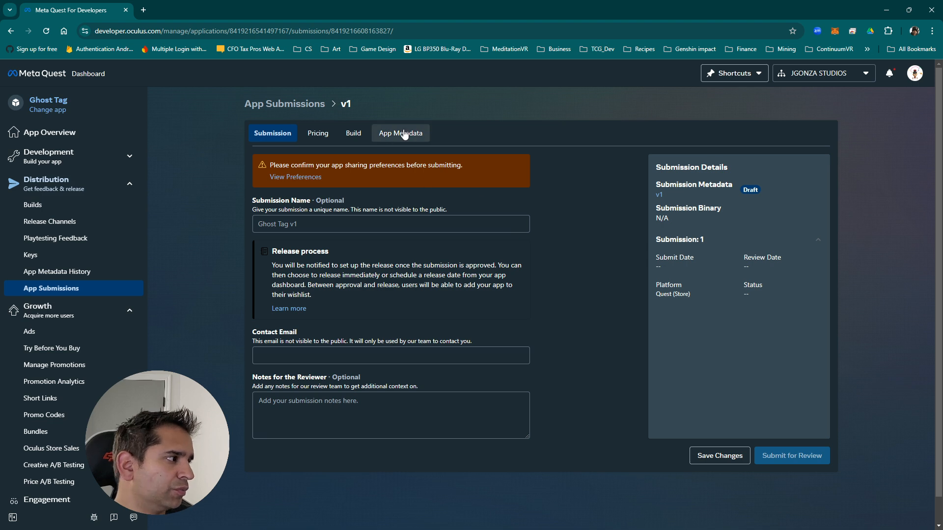
{"action": "left_click", "coordinate": [401, 133]}
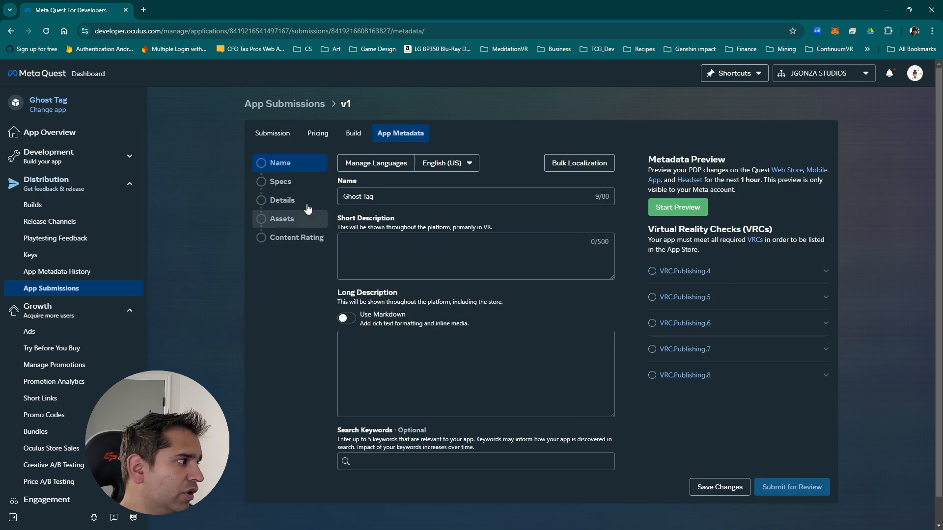
Upload Cover Art.png as the landscape cover art in the v1 submission's Assets section.
{"action": "left_click", "coordinate": [282, 201]}
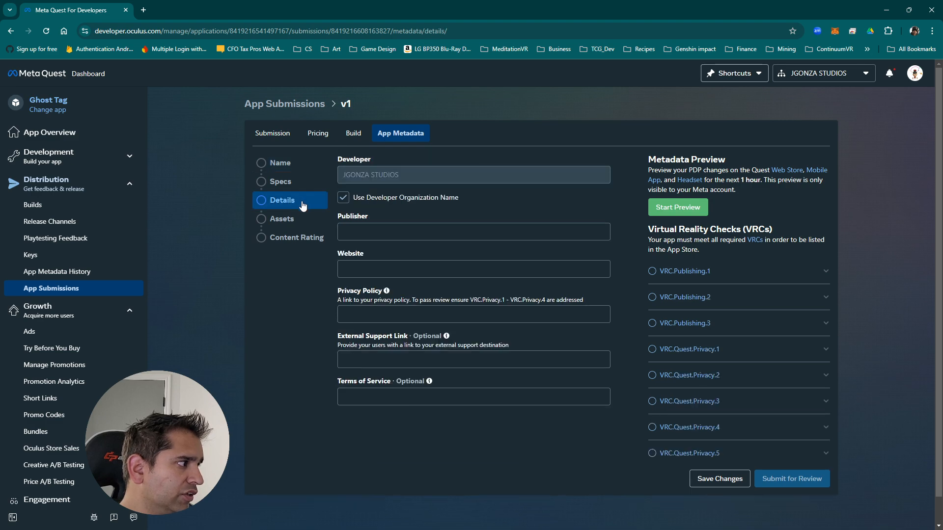
{"action": "left_click", "coordinate": [279, 219]}
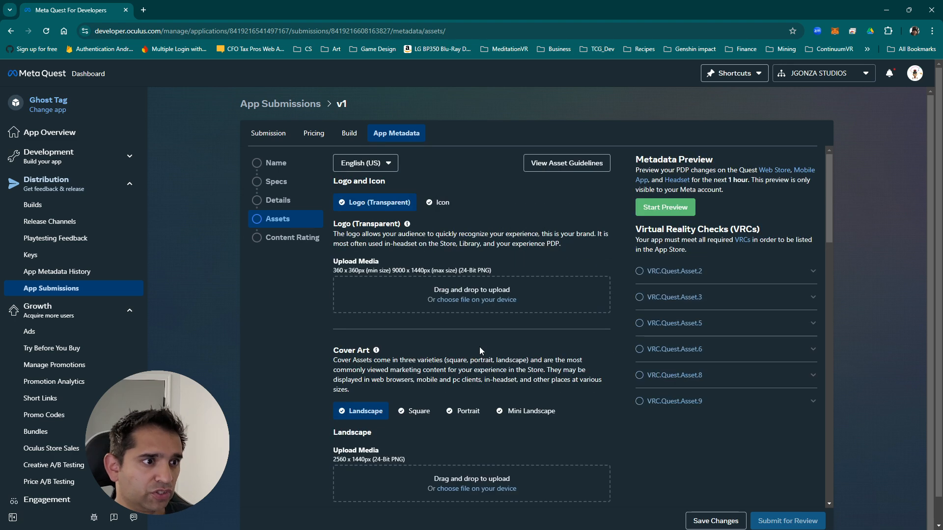
{"action": "mouse_move", "coordinate": [449, 430]}
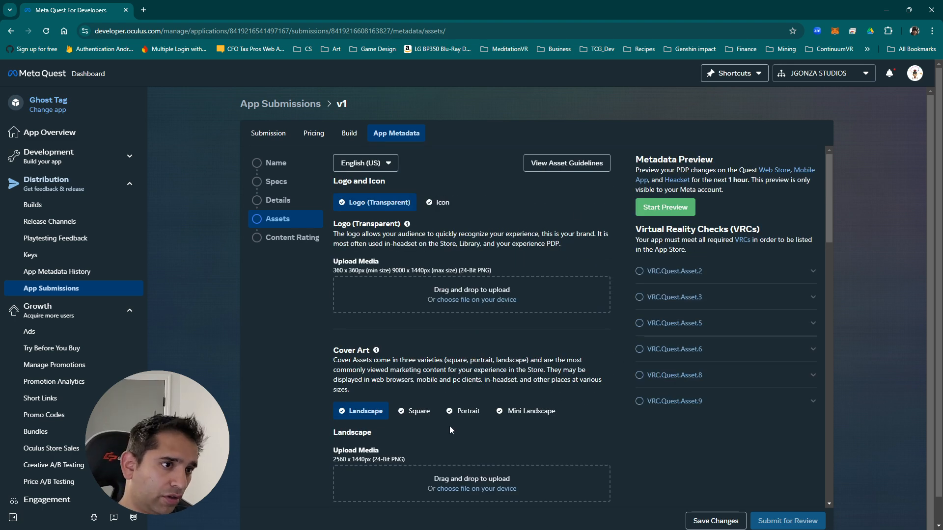
{"action": "mouse_move", "coordinate": [500, 310]}
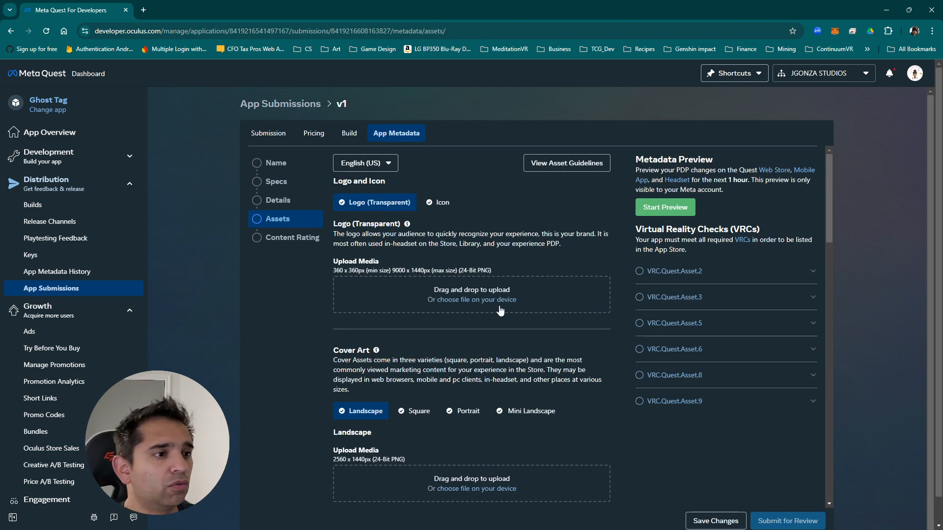
{"action": "mouse_move", "coordinate": [491, 312]}
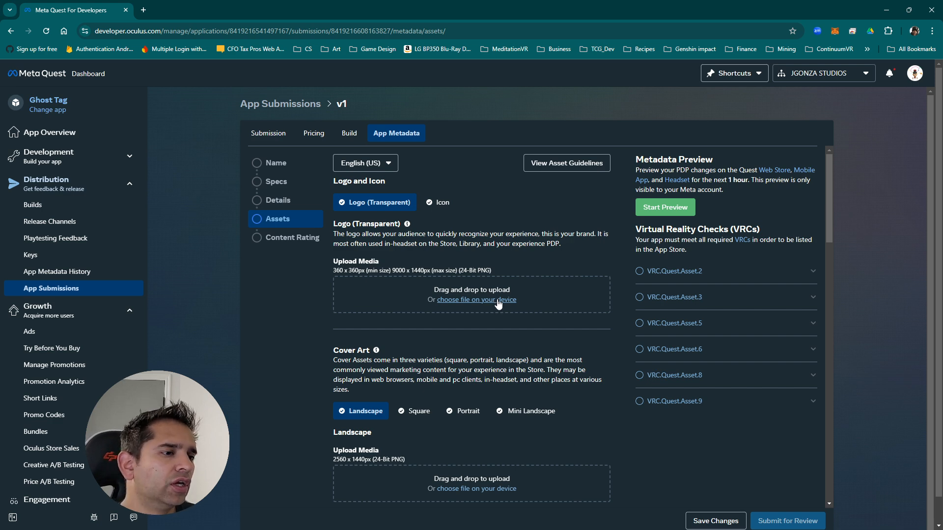
{"action": "mouse_move", "coordinate": [466, 334]}
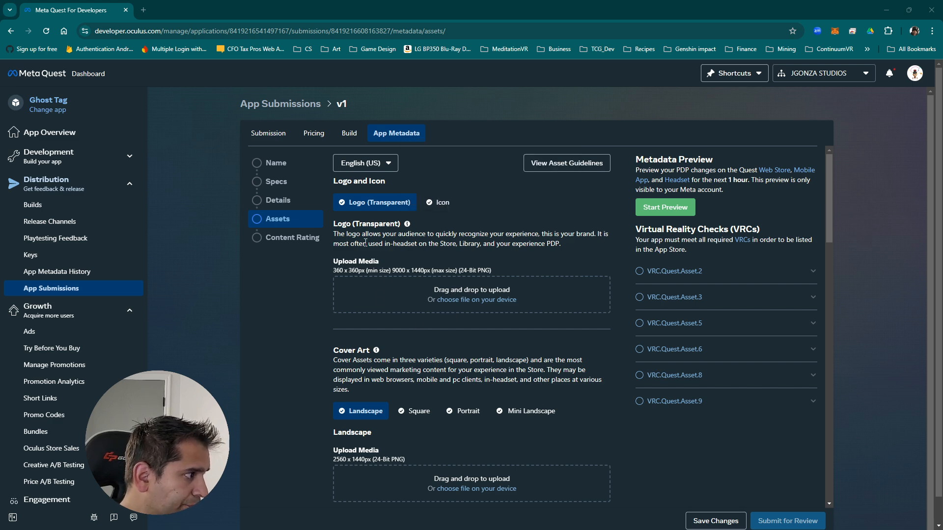
{"action": "scroll", "scroll_direction": "down", "scroll_amount": 3}
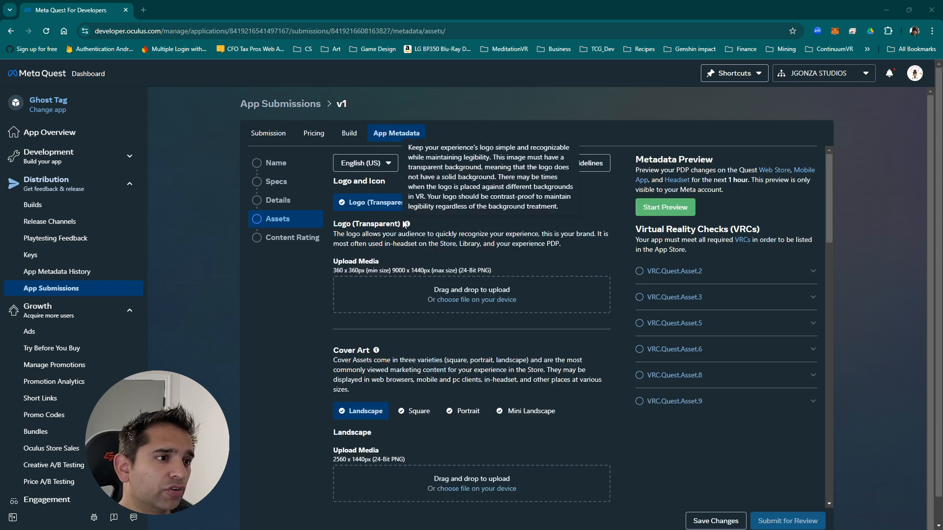
{"action": "scroll", "scroll_direction": "down", "scroll_amount": 3}
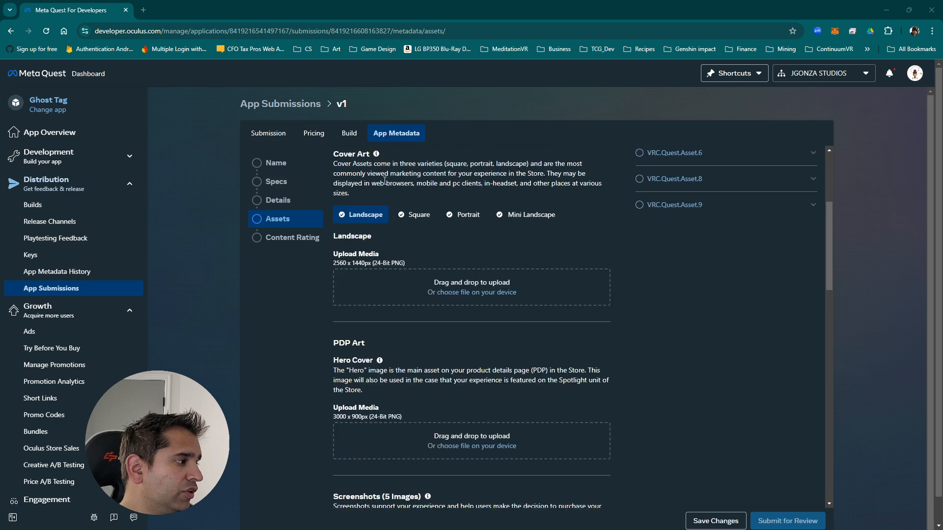
{"action": "scroll", "scroll_direction": "up", "scroll_amount": 3}
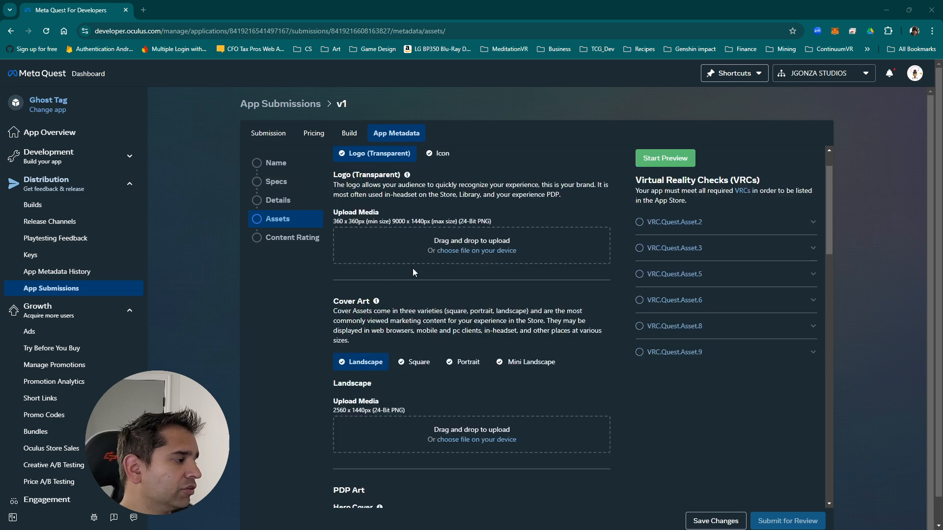
{"action": "scroll", "scroll_direction": "down", "scroll_amount": 3}
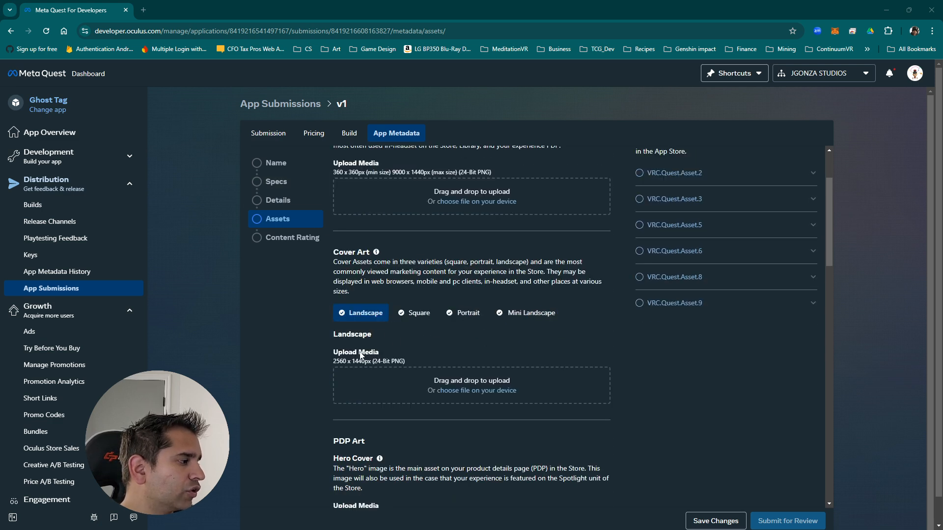
{"action": "scroll", "scroll_direction": "down", "scroll_amount": 3}
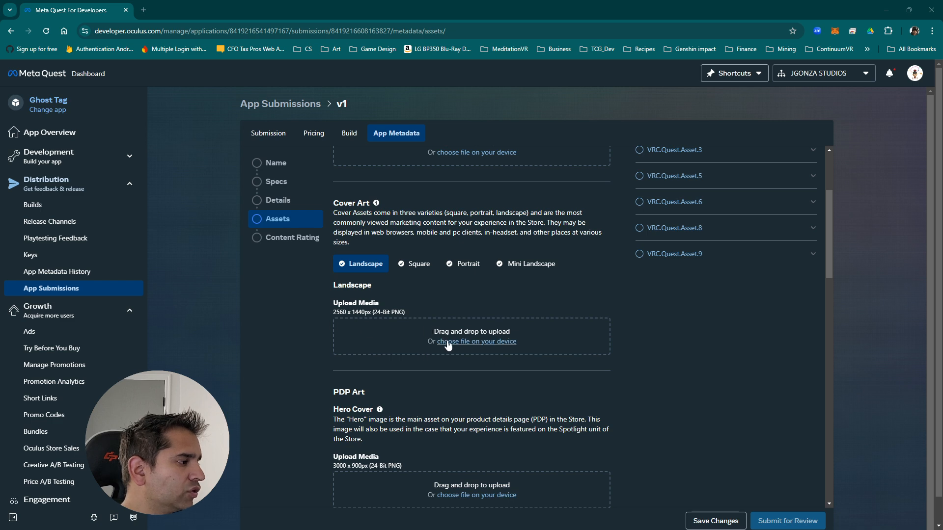
{"action": "left_click", "coordinate": [476, 341]}
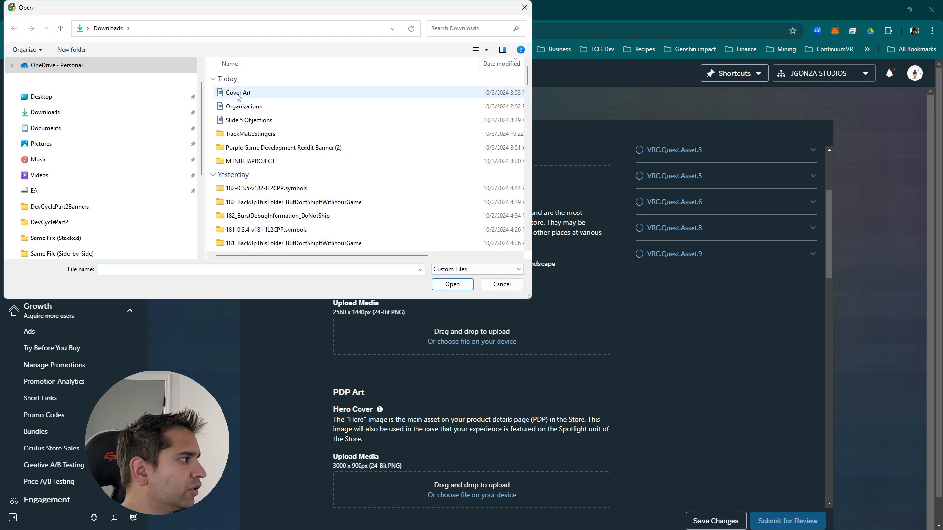
{"action": "left_click", "coordinate": [452, 284]}
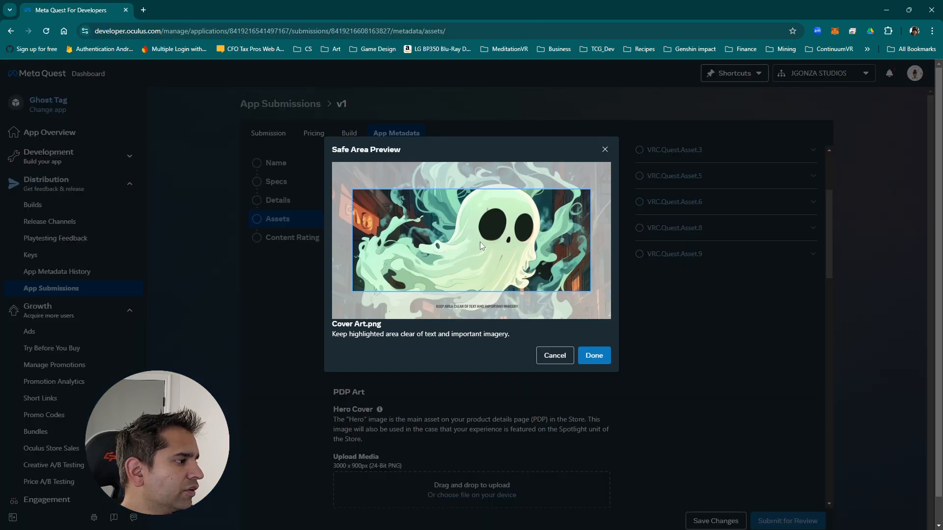
{"action": "mouse_move", "coordinate": [559, 174]}
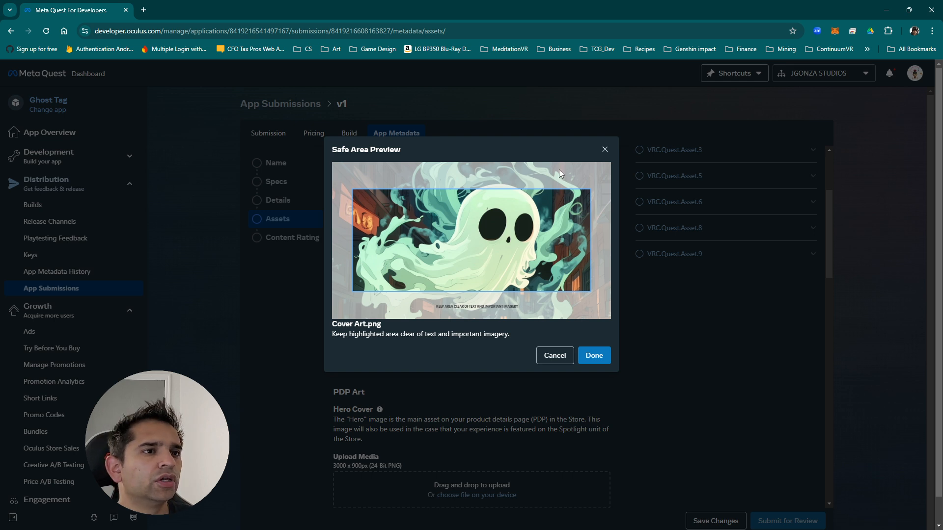
{"action": "mouse_move", "coordinate": [494, 306]}
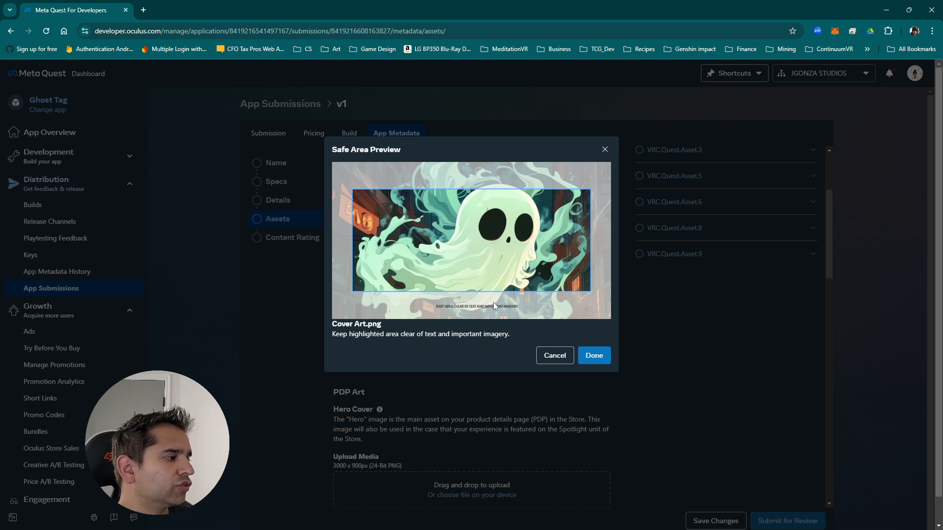
{"action": "mouse_move", "coordinate": [431, 235]}
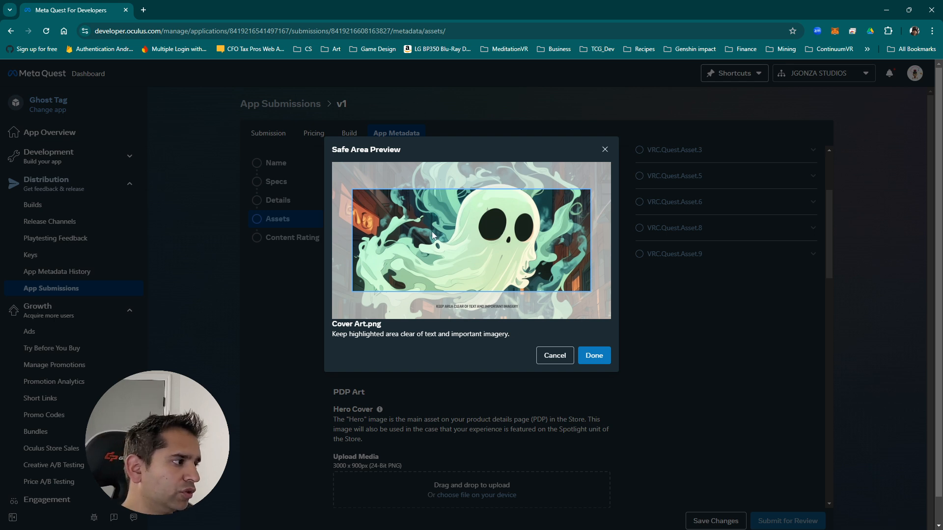
{"action": "mouse_move", "coordinate": [485, 244]}
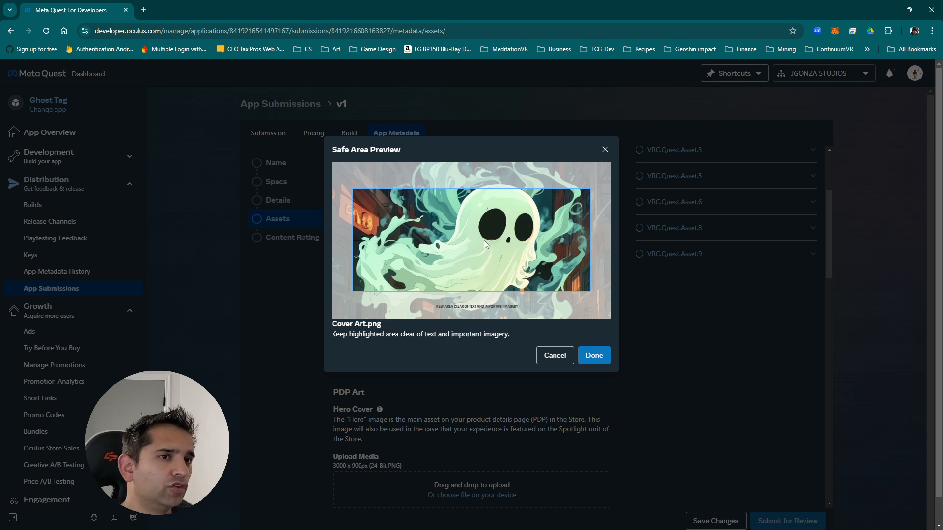
{"action": "mouse_move", "coordinate": [593, 355]}
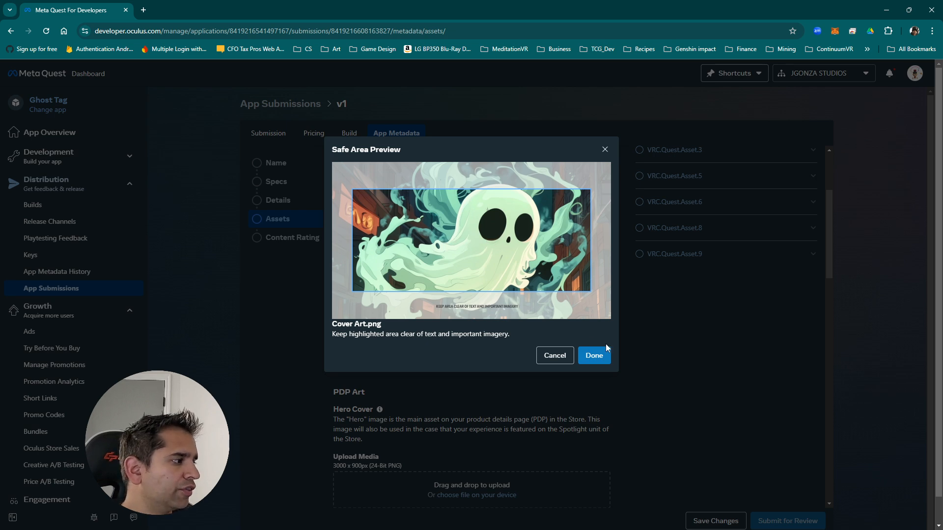
{"action": "left_click", "coordinate": [593, 355]}
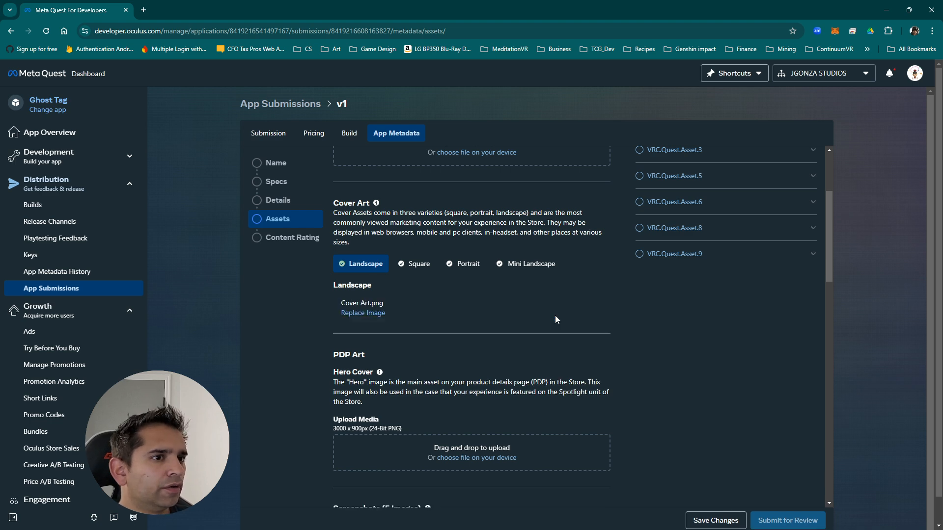
Go back to Ghost Tag's App Overview showing the to-do list and v1 draft submission.
{"action": "scroll", "scroll_direction": "down", "scroll_amount": 3}
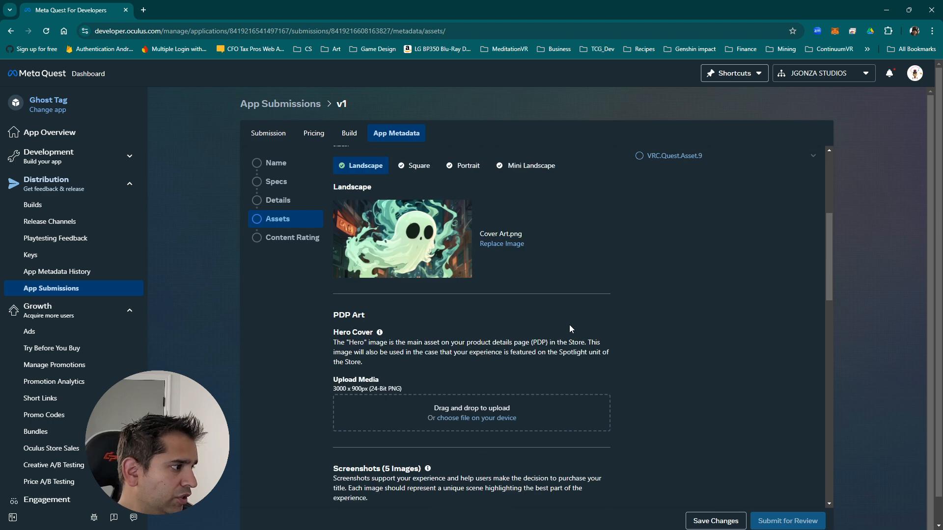
{"action": "left_click", "coordinate": [715, 521]}
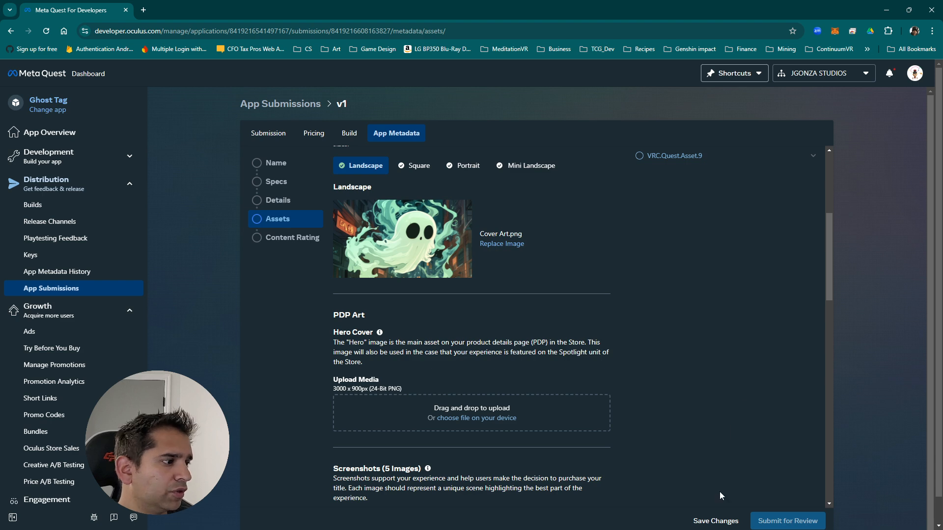
{"action": "mouse_move", "coordinate": [701, 394]}
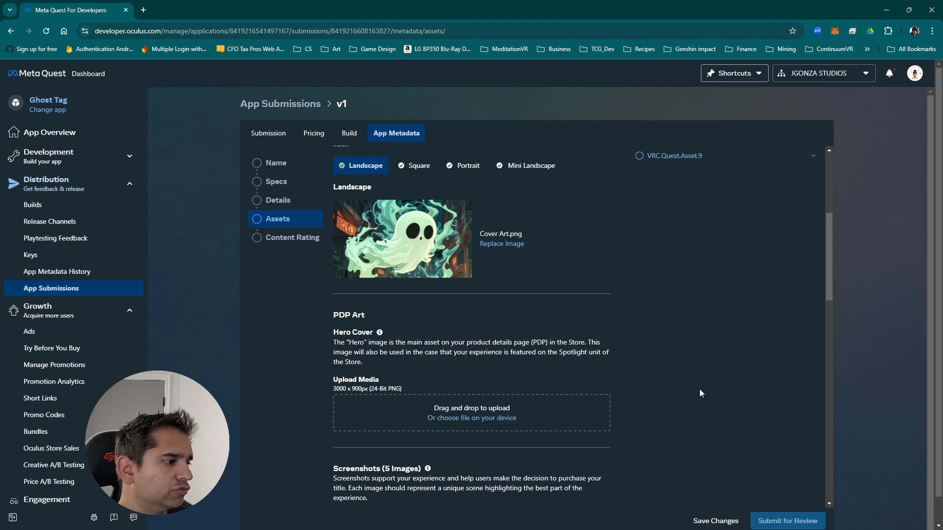
{"action": "scroll", "scroll_direction": "up", "scroll_amount": 3}
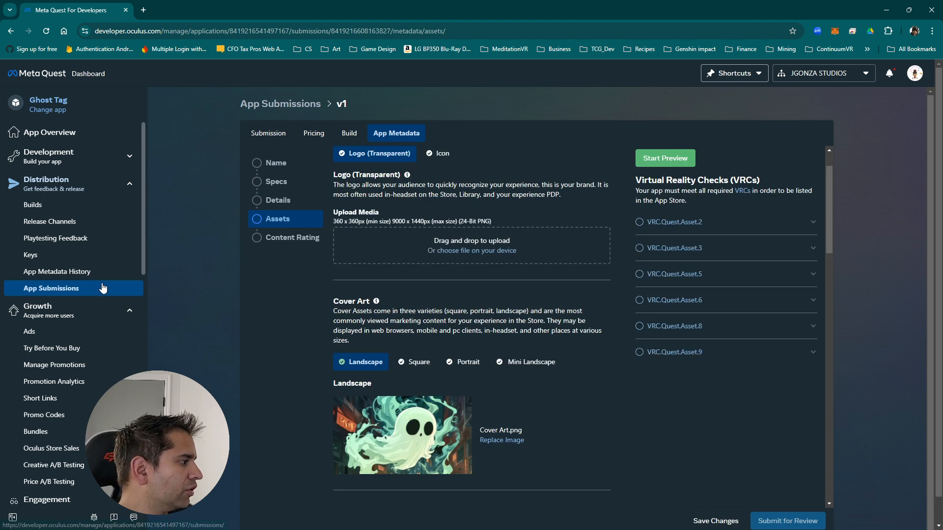
{"action": "scroll", "scroll_direction": "down", "scroll_amount": 3}
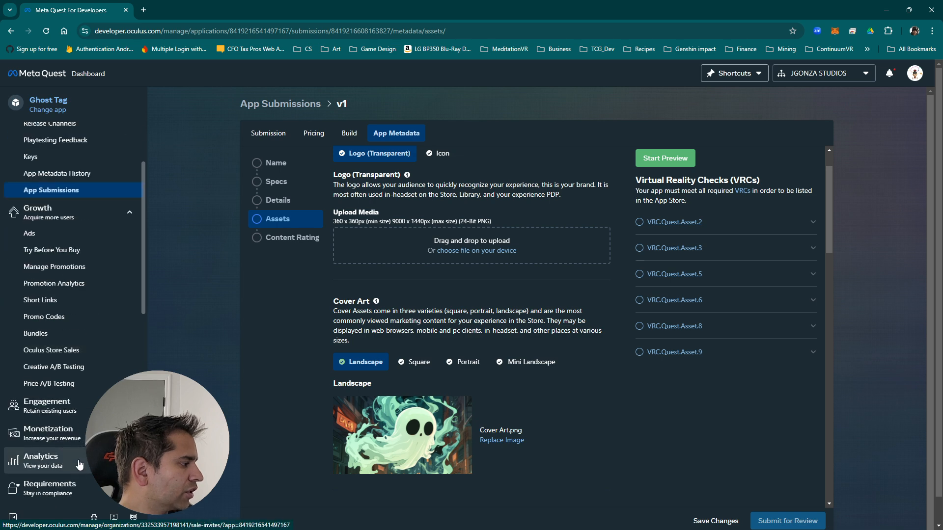
{"action": "scroll", "scroll_direction": "up", "scroll_amount": 3}
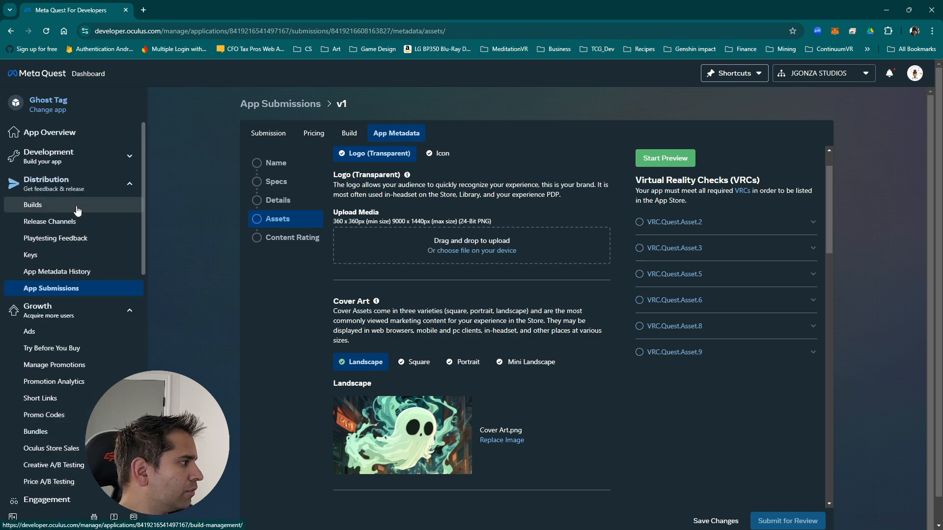
{"action": "scroll", "scroll_direction": "down", "scroll_amount": 3}
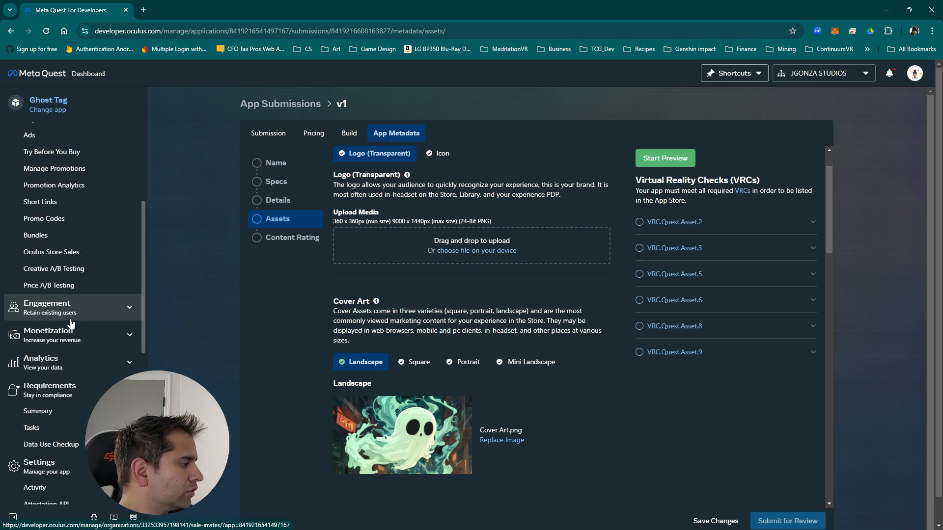
{"action": "left_click", "coordinate": [37, 335]}
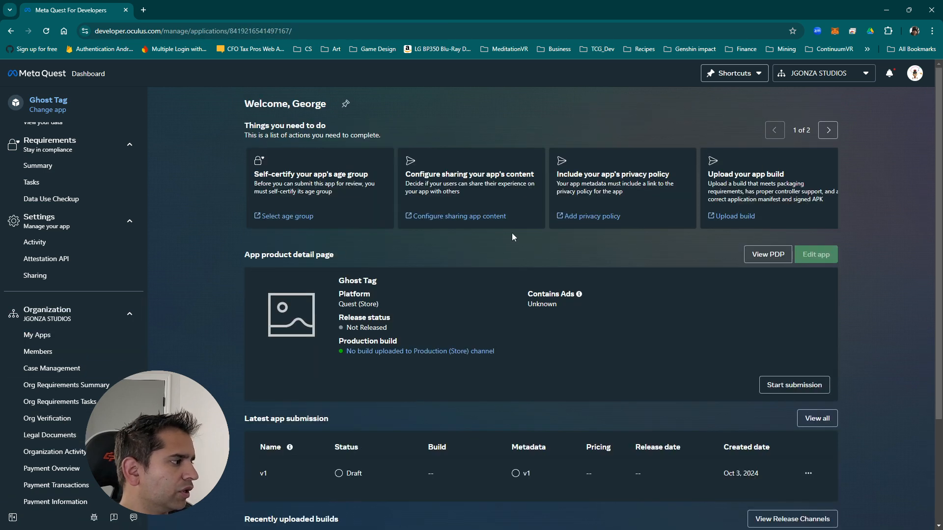
{"action": "scroll", "scroll_direction": "down", "scroll_amount": 3}
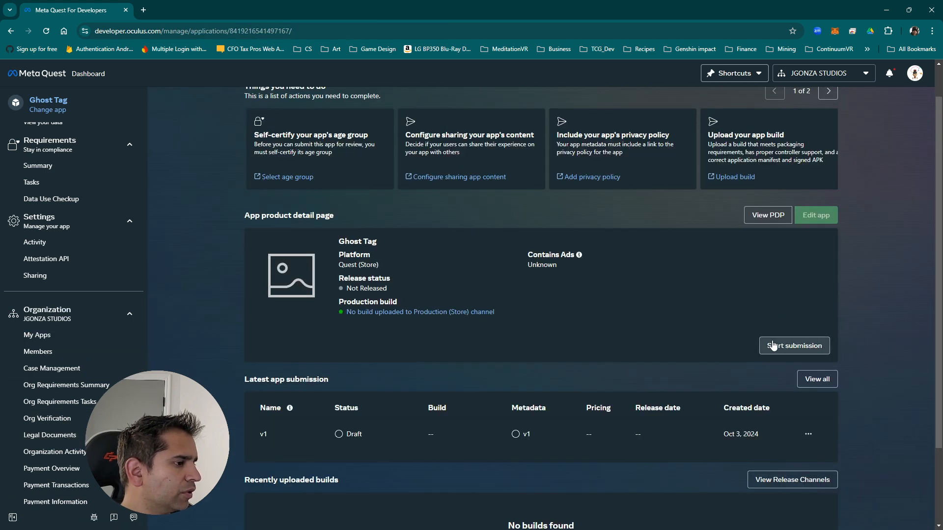
Reopen the v1 submission's Assets, switching to Square cover art and back to Landscape Cover Art.png.
{"action": "left_click", "coordinate": [793, 345]}
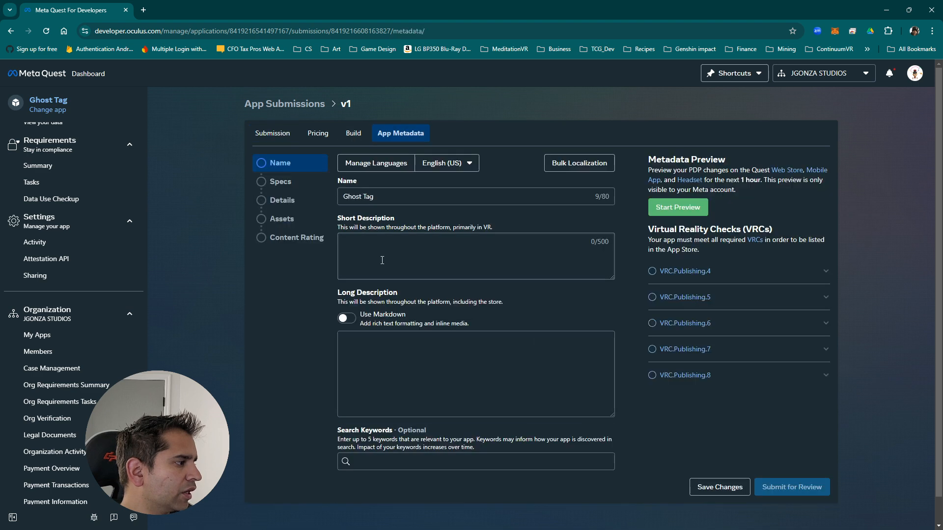
{"action": "left_click", "coordinate": [282, 200]}
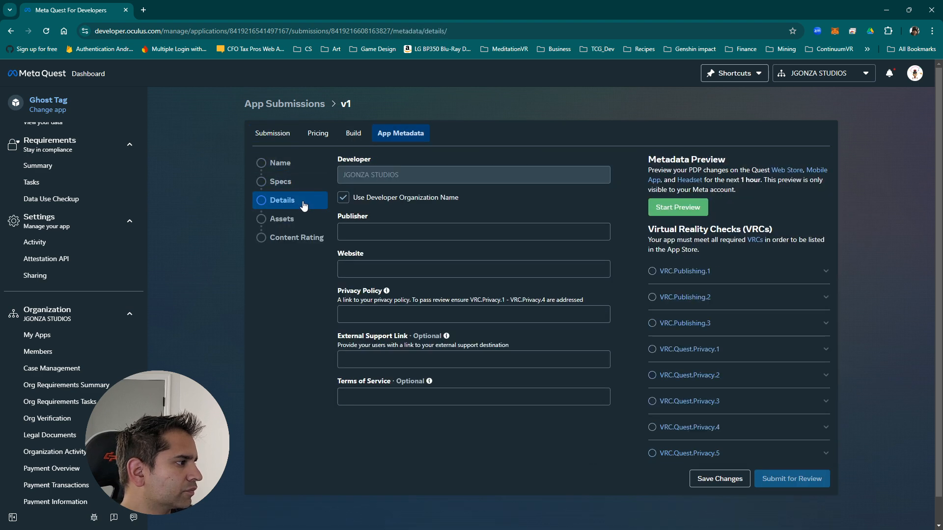
{"action": "left_click", "coordinate": [277, 218]}
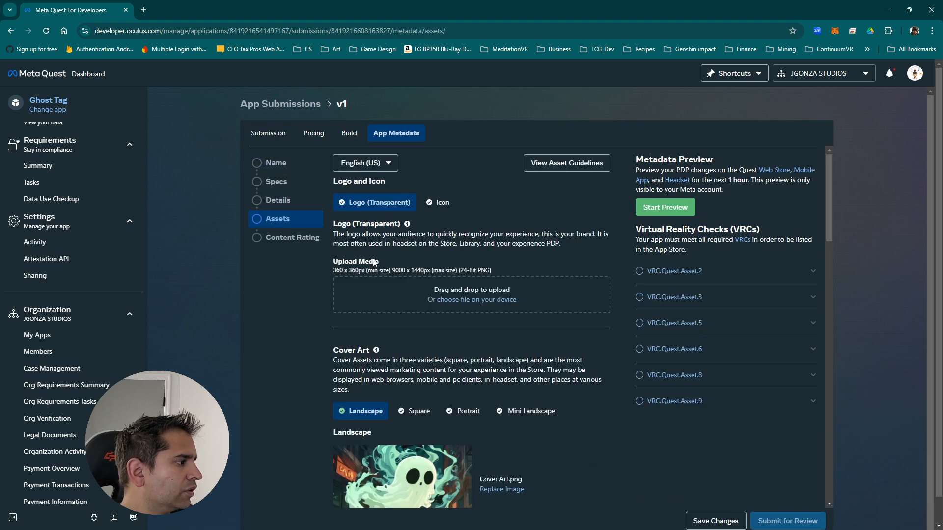
{"action": "left_click", "coordinate": [418, 263]}
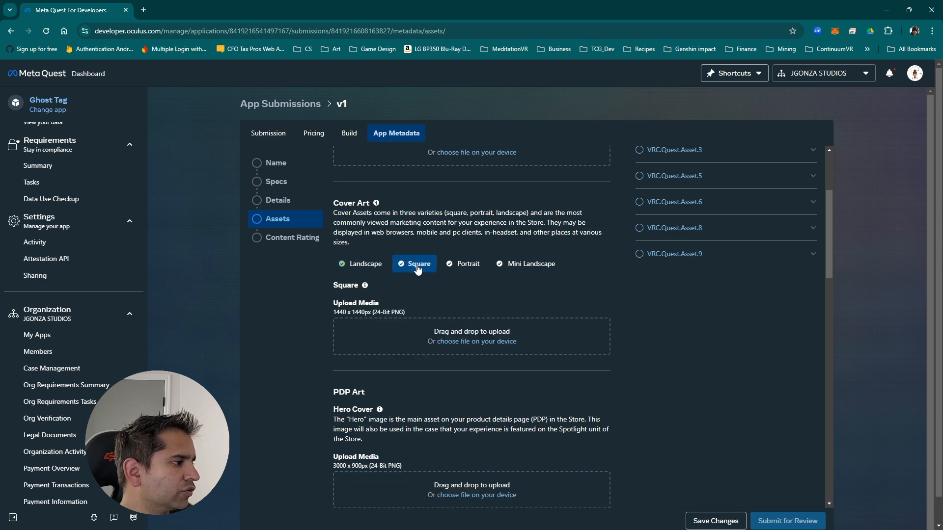
{"action": "mouse_move", "coordinate": [396, 271]}
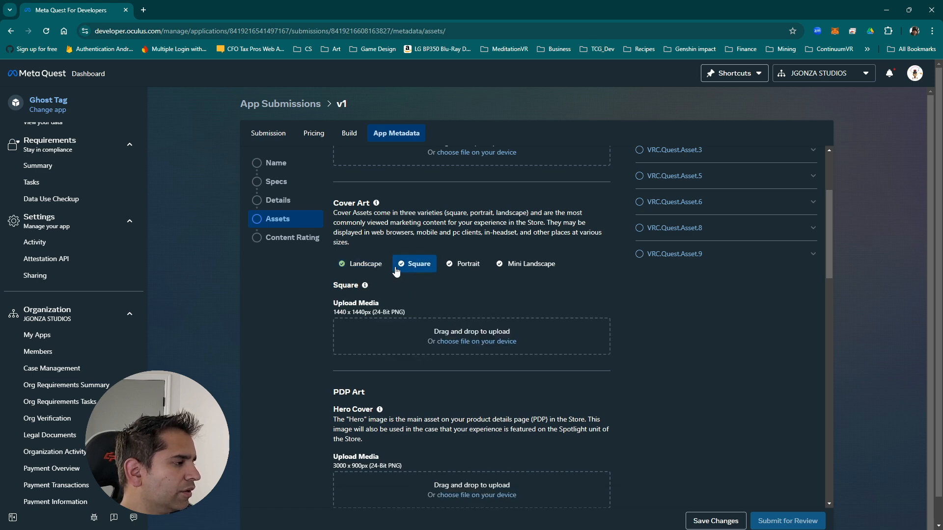
{"action": "left_click", "coordinate": [531, 263]}
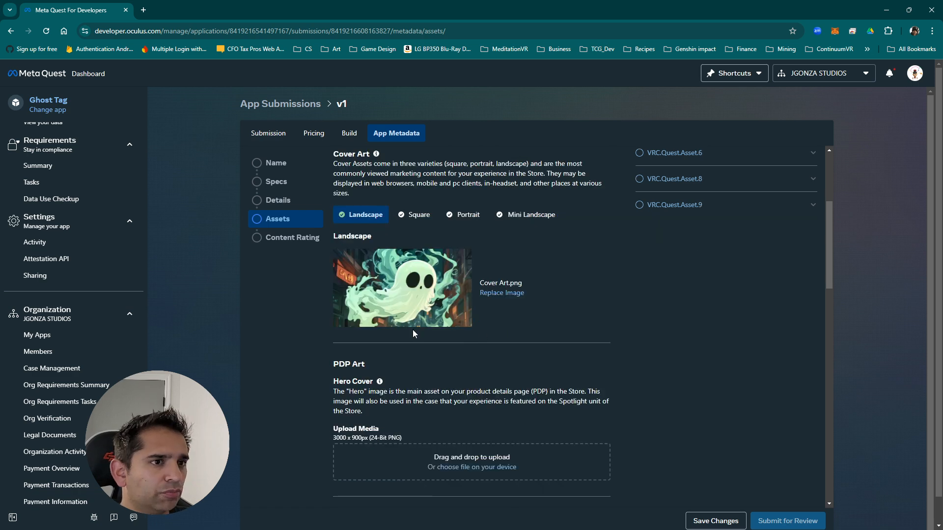
{"action": "scroll", "scroll_direction": "down", "scroll_amount": 3}
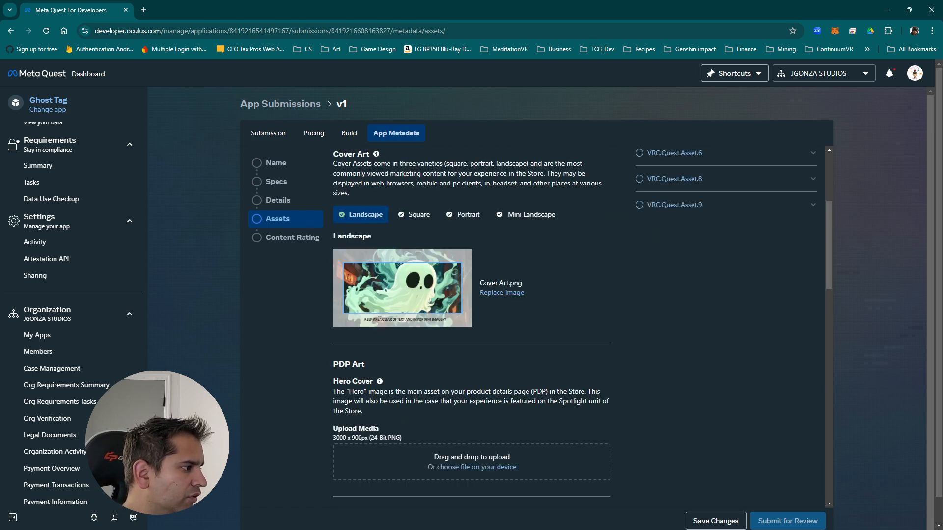
Try Cover Art.png as the Hero Cover and get the invalid dimensions error (3000 x 900px needed).
{"action": "scroll", "scroll_direction": "down", "scroll_amount": 3}
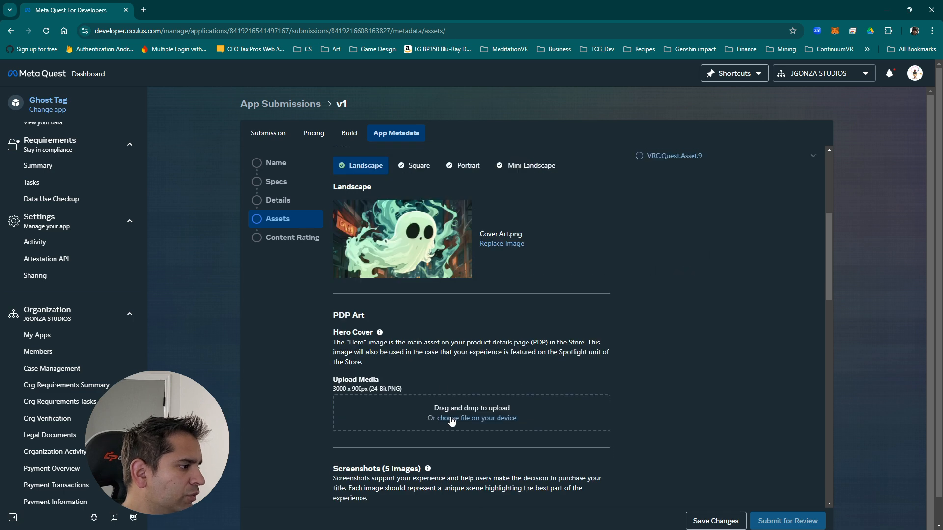
{"action": "mouse_move", "coordinate": [231, 98]}
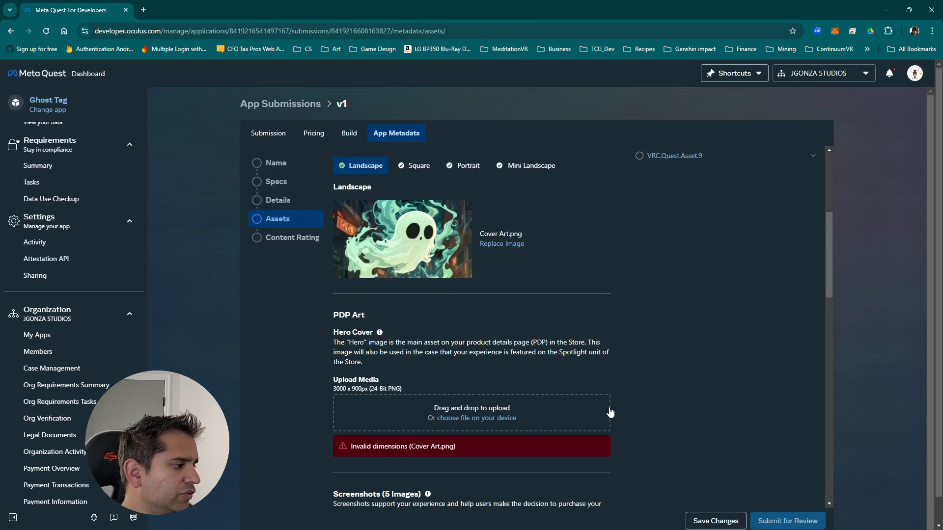
{"action": "scroll", "scroll_direction": "down", "scroll_amount": 3}
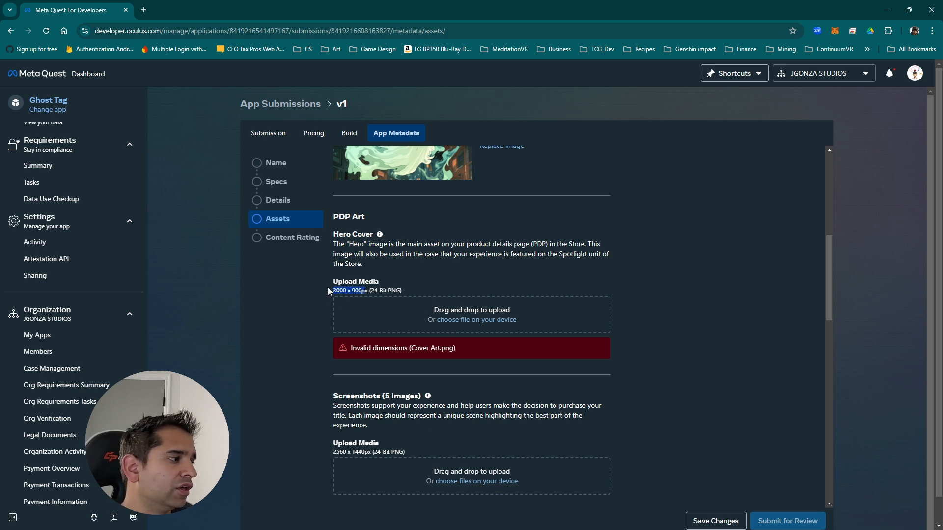
{"action": "mouse_move", "coordinate": [389, 287]}
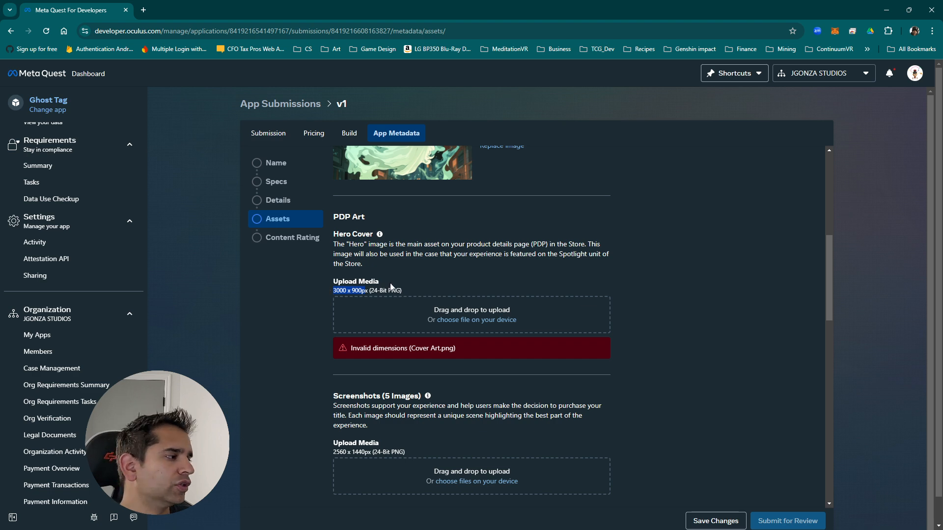
{"action": "scroll", "scroll_direction": "down", "scroll_amount": 3}
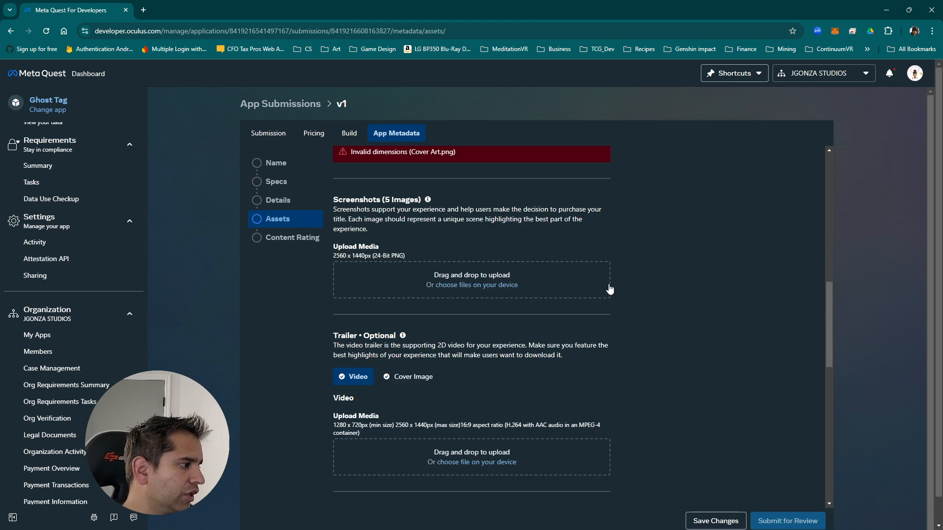
{"action": "scroll", "scroll_direction": "down", "scroll_amount": 3}
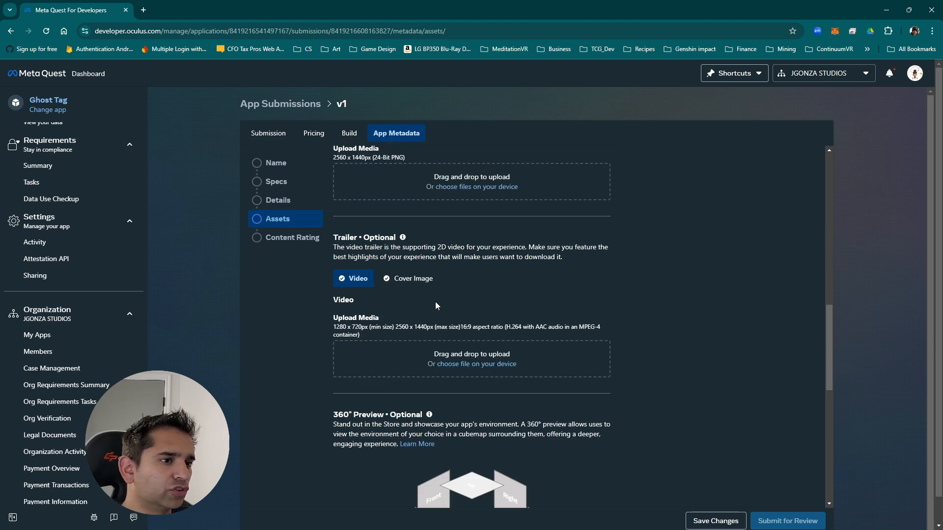
{"action": "left_click", "coordinate": [412, 279]}
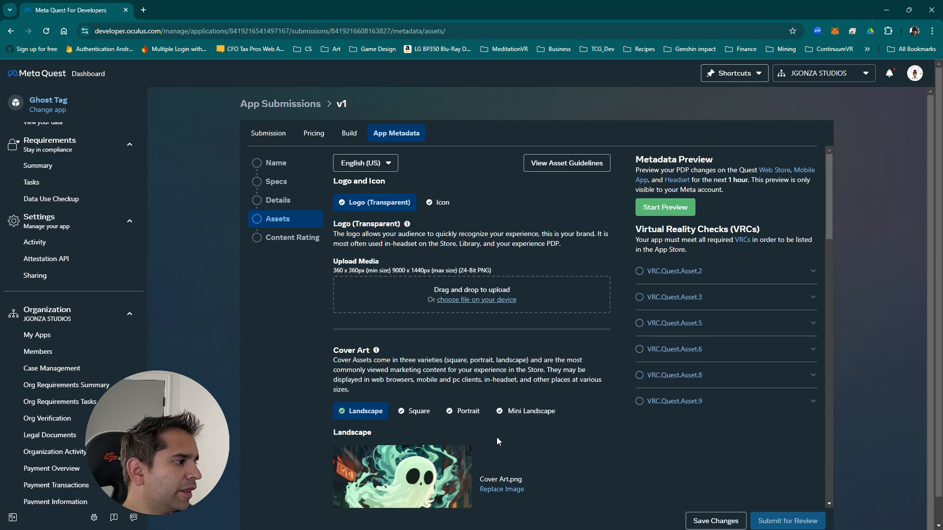
{"action": "scroll", "scroll_direction": "down", "scroll_amount": 3}
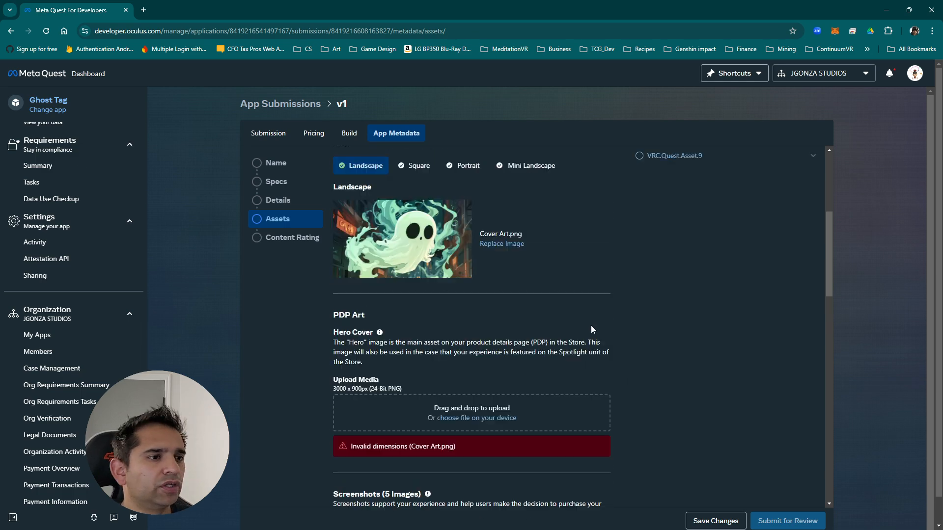
{"action": "scroll", "scroll_direction": "up", "scroll_amount": 3}
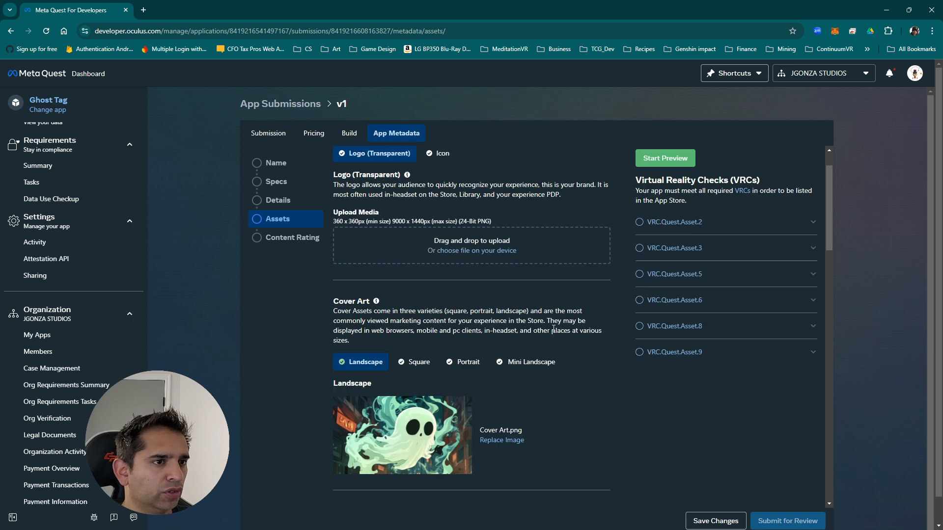
{"action": "mouse_move", "coordinate": [499, 399]}
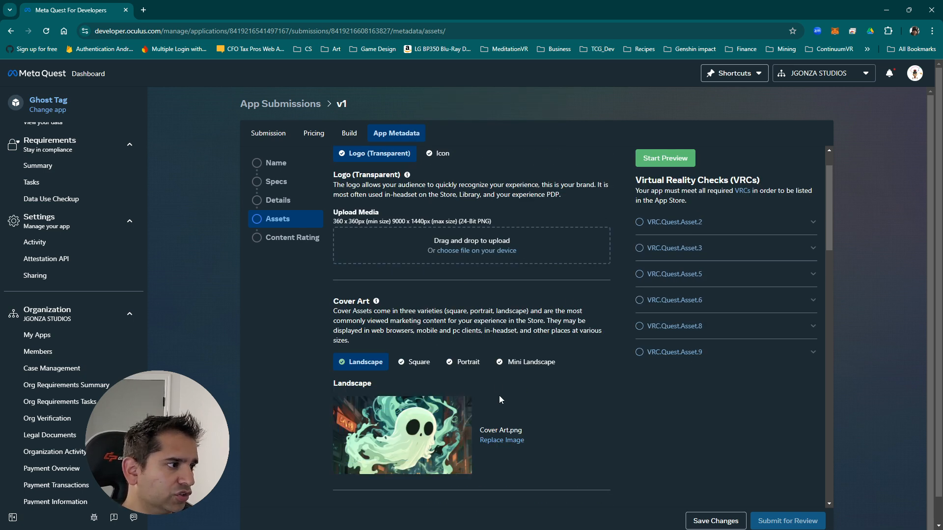
{"action": "left_click", "coordinate": [276, 163]}
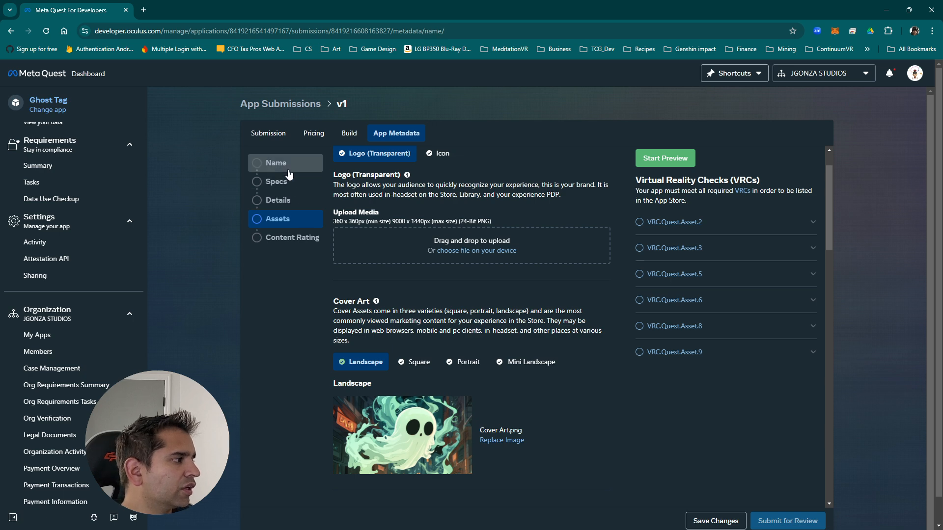
Save 'Gorilla tag fan game where you are a ghost' as Ghost Tag's short and long descriptions.
{"action": "left_click", "coordinate": [276, 163]}
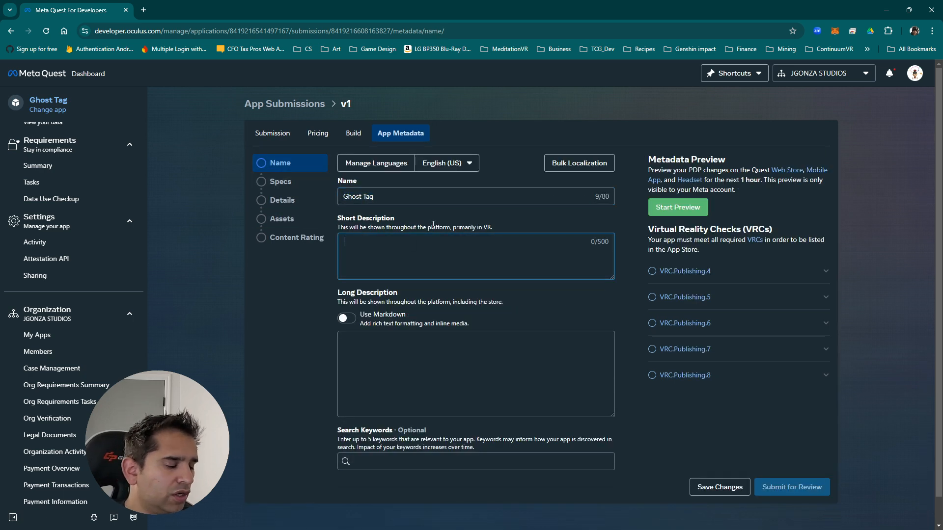
{"action": "type", "text": "Gorilla"}
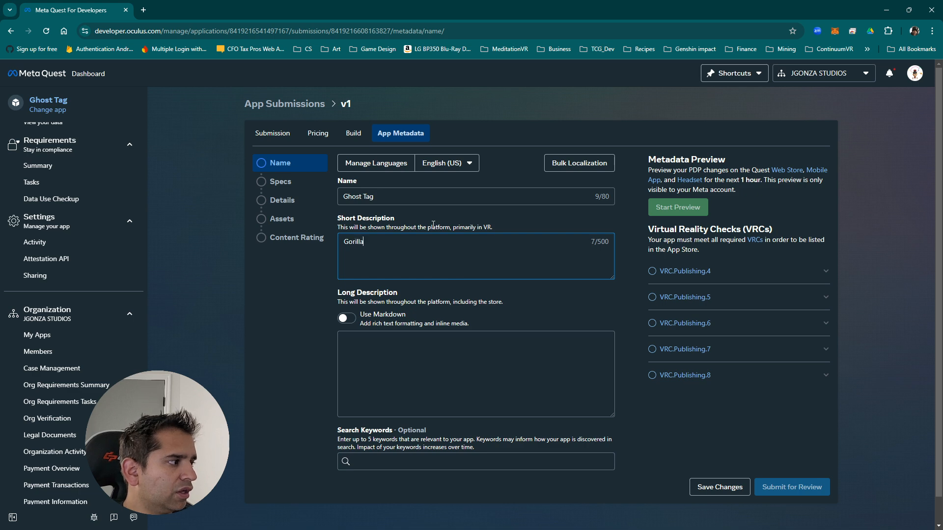
{"action": "type", "text": "tag fan game"}
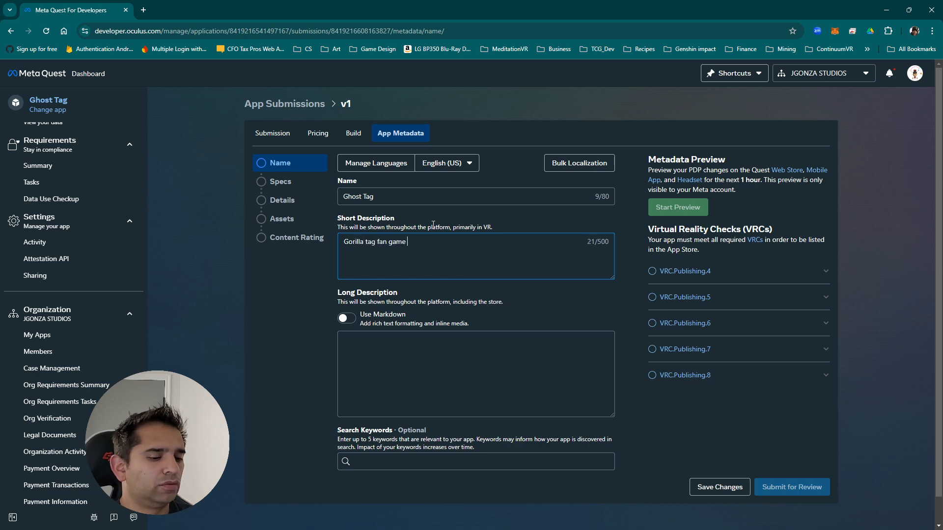
{"action": "type", "text": "where you are ag"}
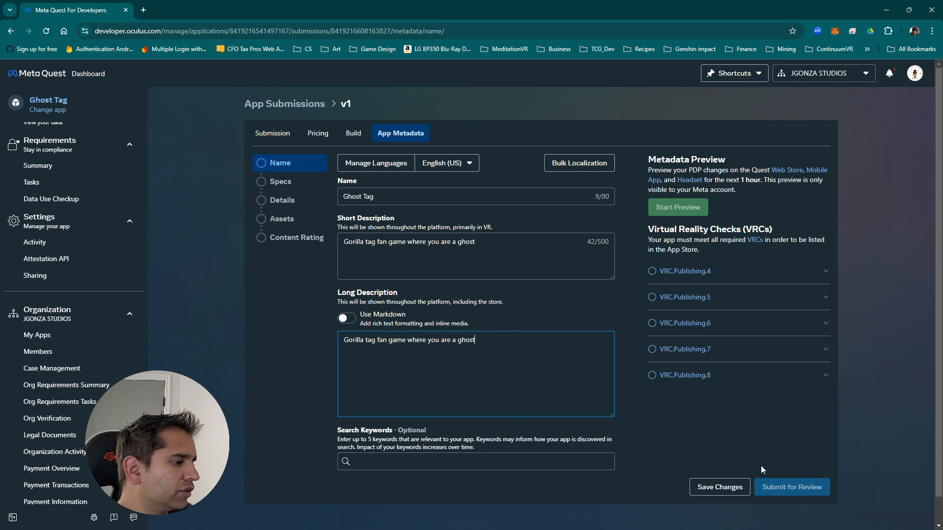
{"action": "left_click", "coordinate": [718, 487]}
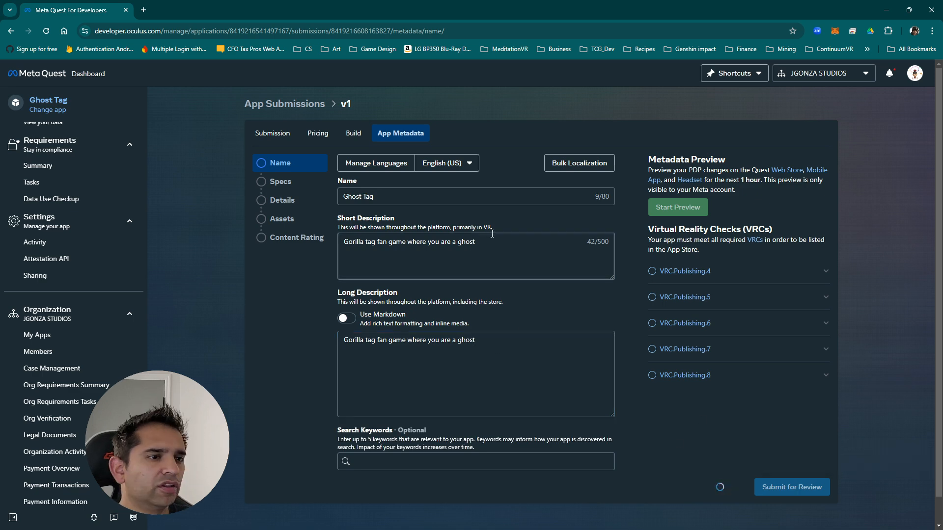
{"action": "left_click", "coordinate": [281, 182]}
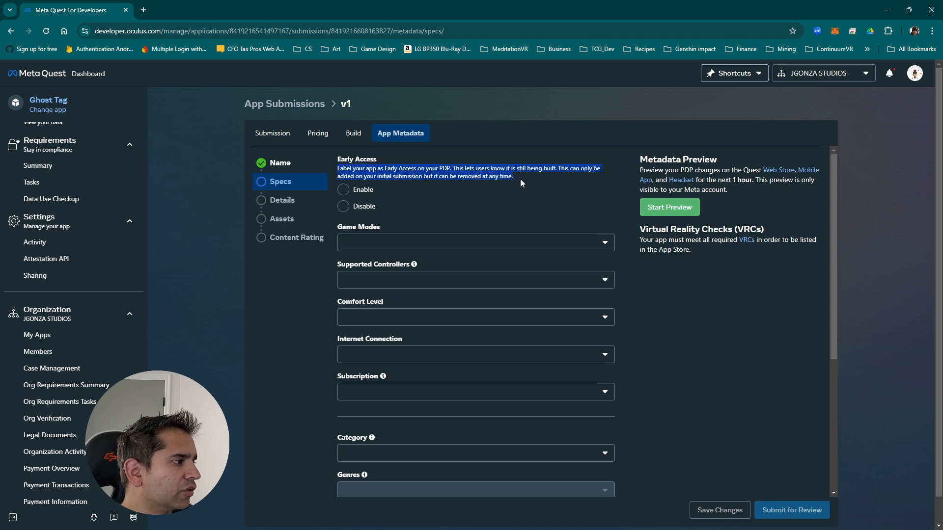
Enable Early Access in Specs, opening and closing Game Modes without choosing one.
{"action": "left_click", "coordinate": [343, 189]}
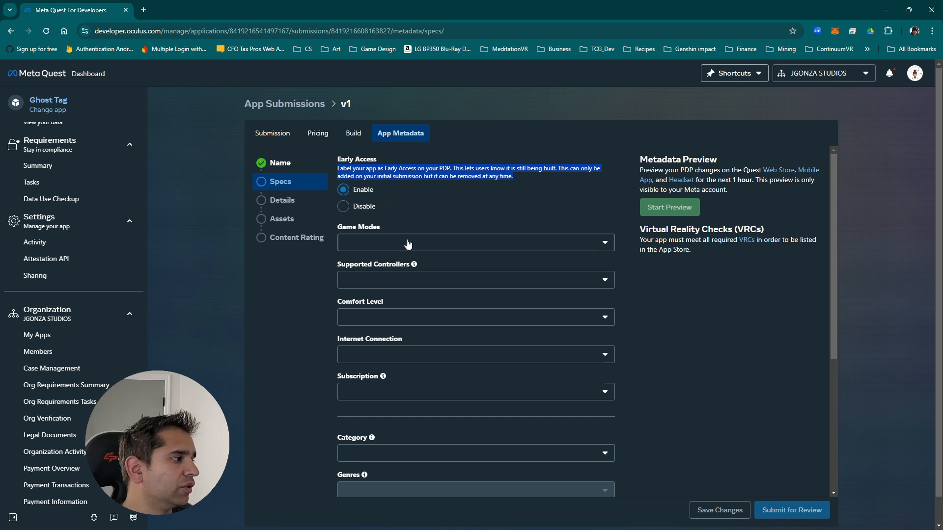
{"action": "left_click", "coordinate": [475, 242]}
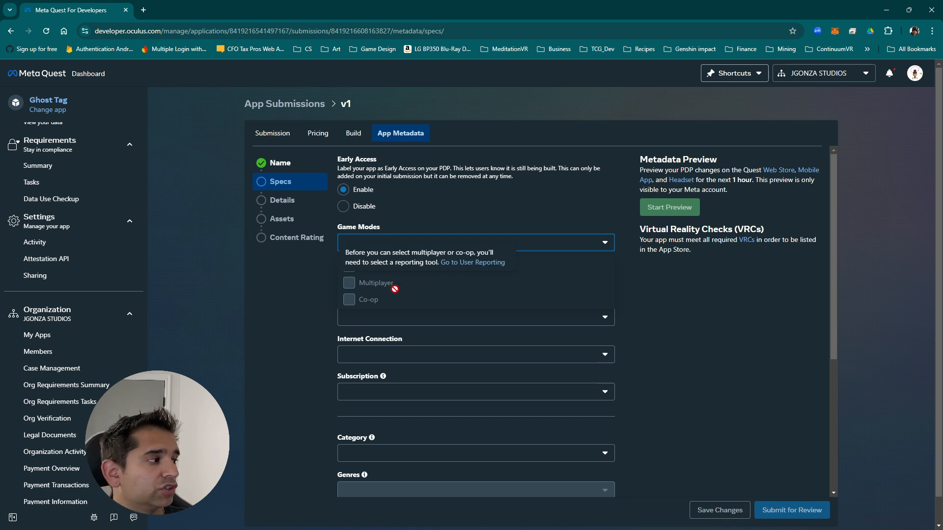
{"action": "mouse_move", "coordinate": [472, 262]}
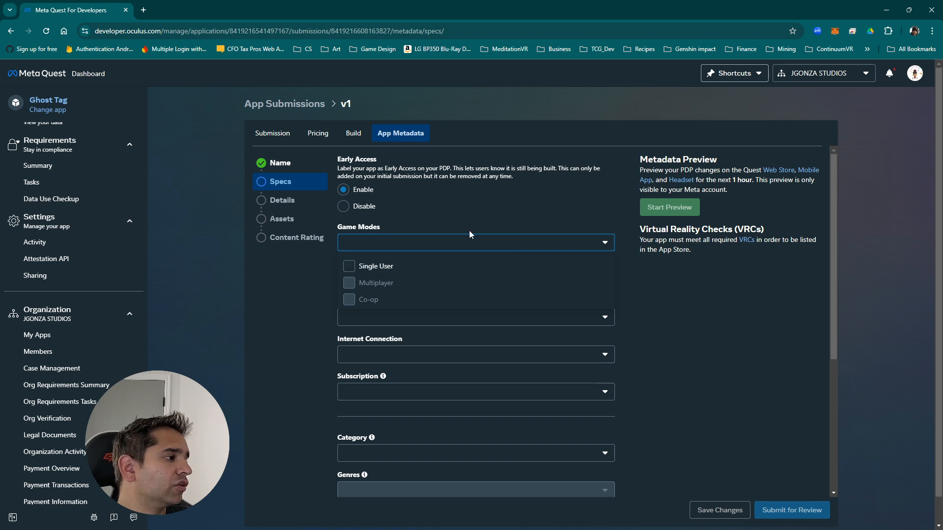
{"action": "left_click", "coordinate": [475, 241]}
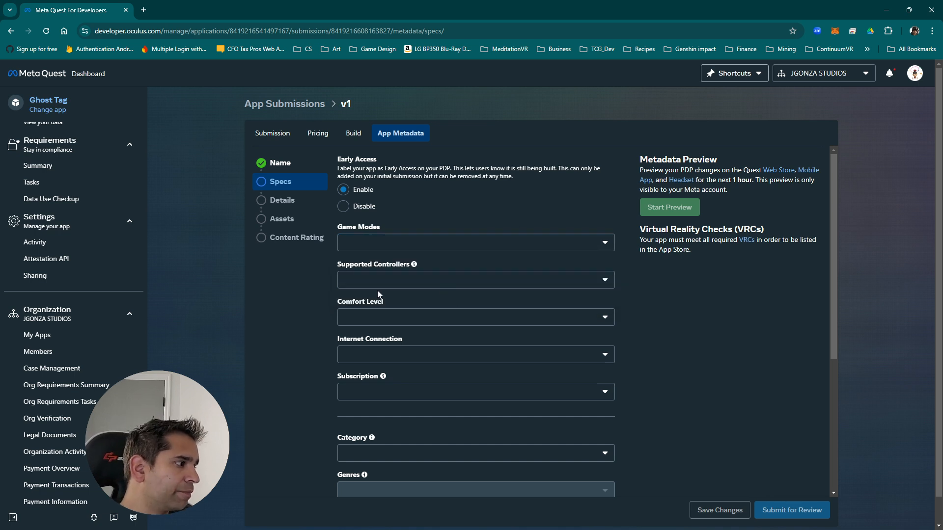
Set Specs to Touch Controllers, Intense comfort, internet required and no subscription.
{"action": "left_click", "coordinate": [475, 279]}
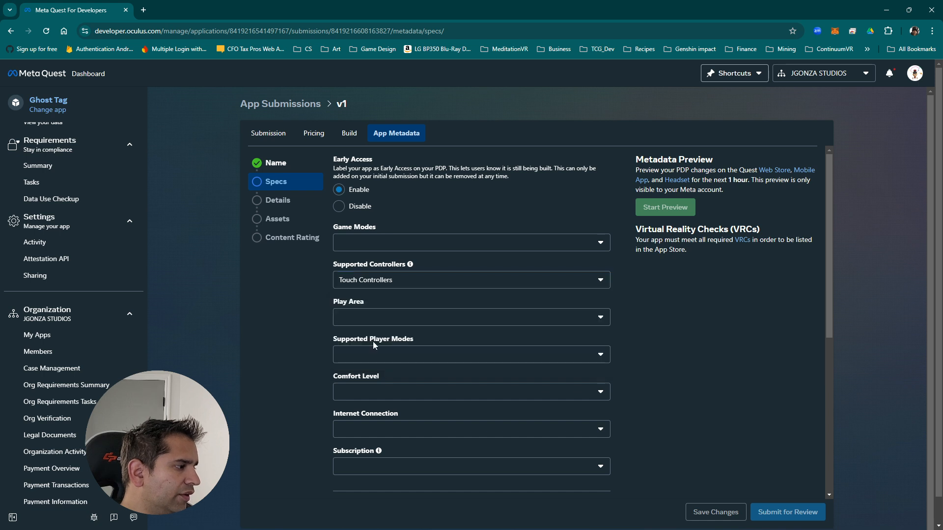
{"action": "left_click", "coordinate": [471, 391]}
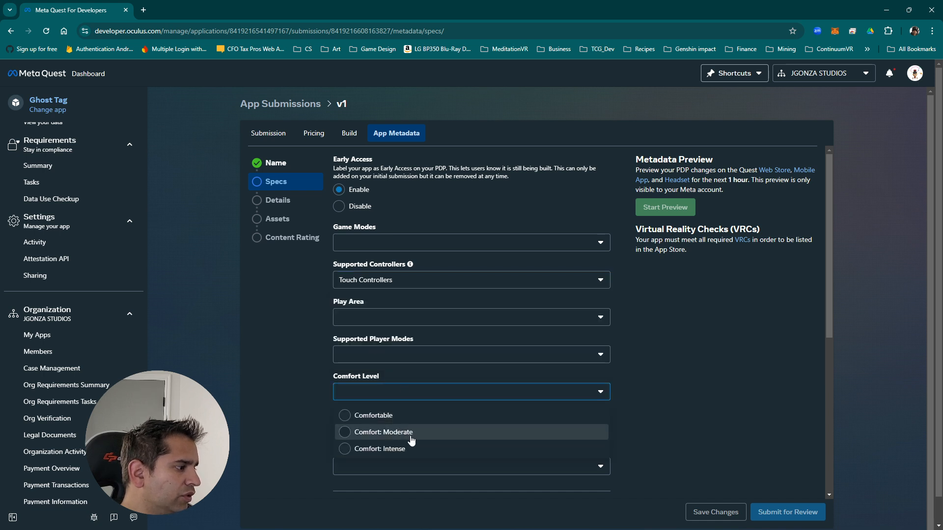
{"action": "left_click", "coordinate": [379, 448]}
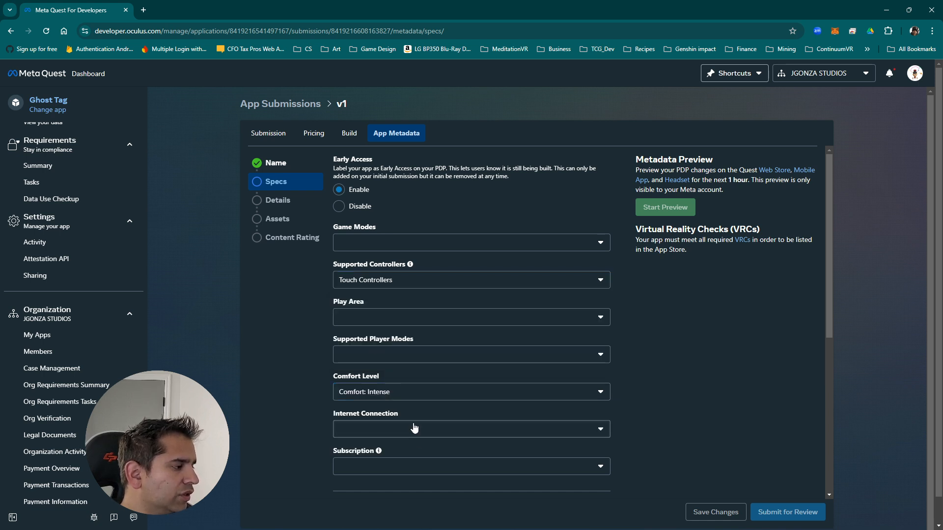
{"action": "left_click", "coordinate": [471, 428]}
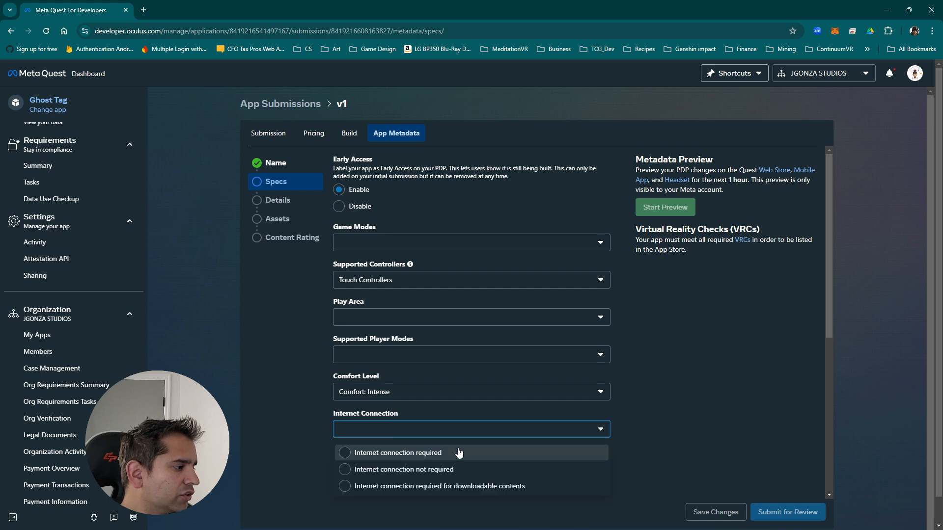
{"action": "left_click", "coordinate": [411, 452]}
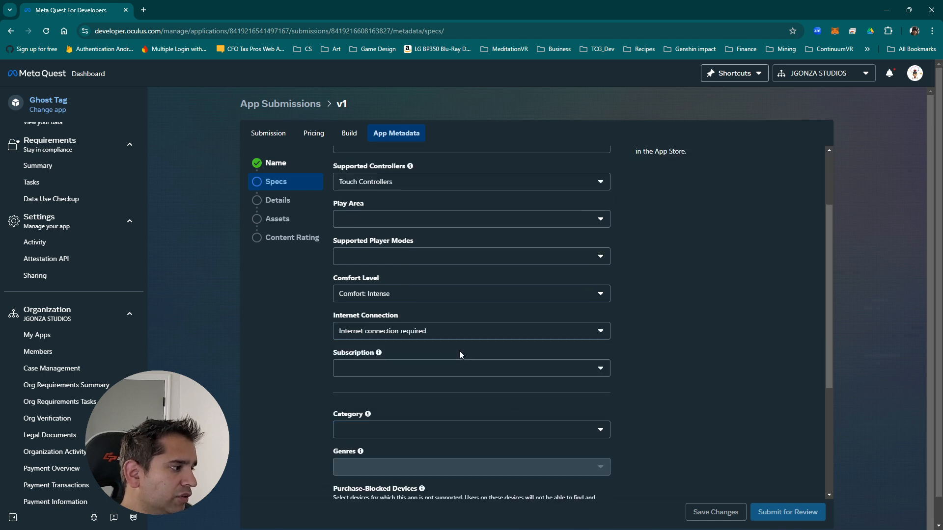
{"action": "left_click", "coordinate": [471, 367]}
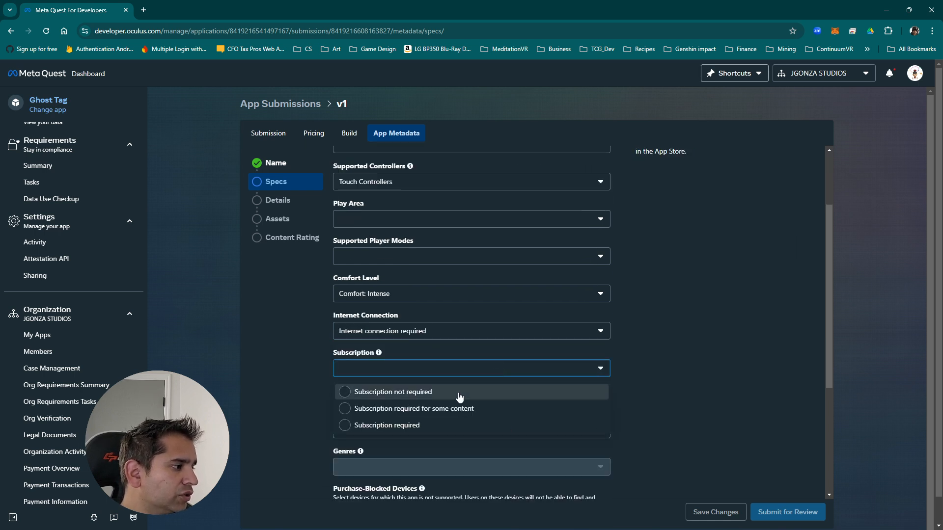
{"action": "left_click", "coordinate": [393, 391]}
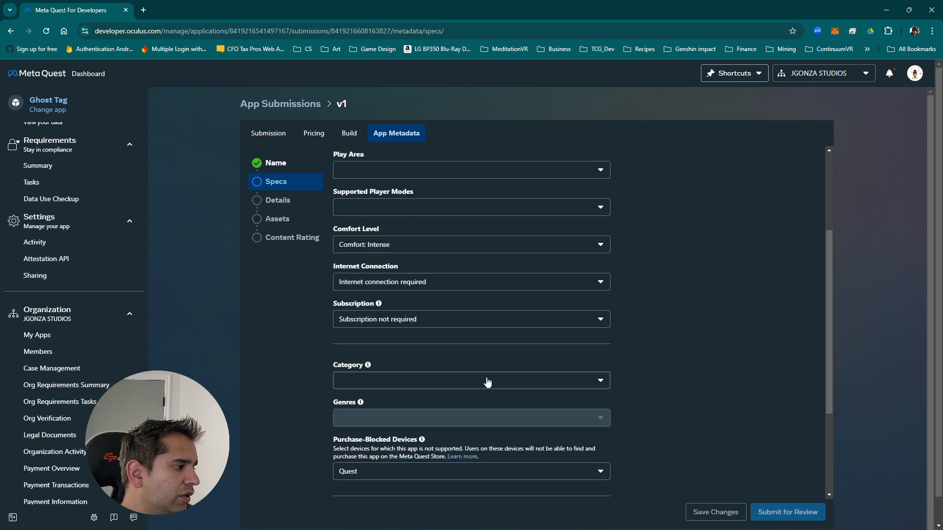
Set the category to GAMES with Action and Social as genres.
{"action": "left_click", "coordinate": [471, 380]}
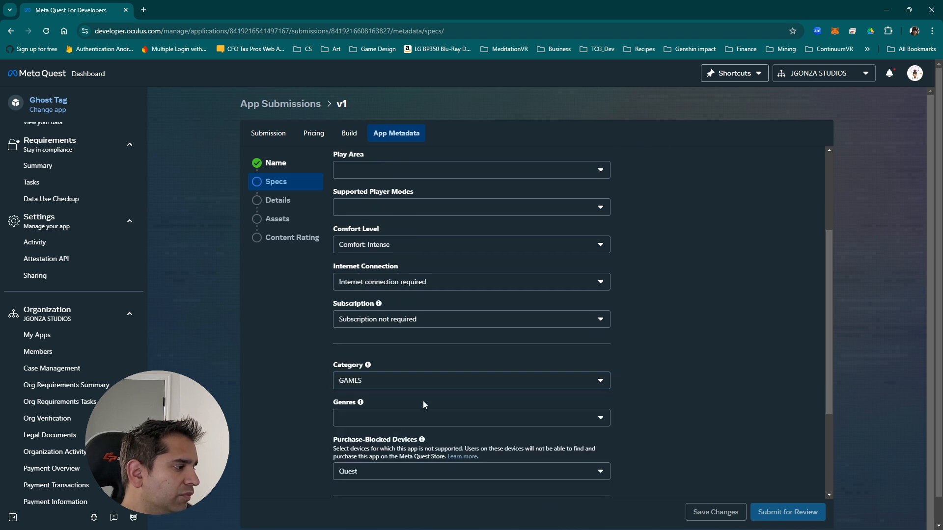
{"action": "left_click", "coordinate": [471, 417]}
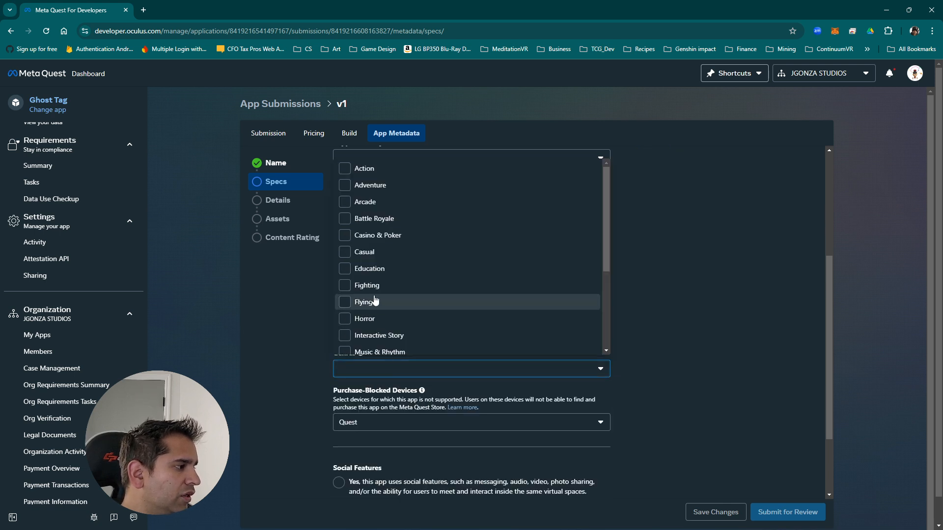
{"action": "left_click", "coordinate": [345, 169]}
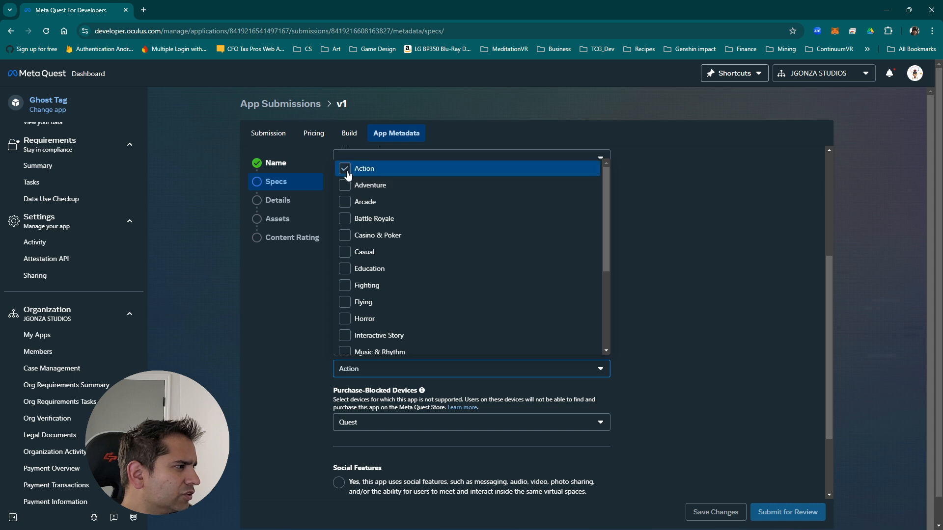
{"action": "scroll", "scroll_direction": "down", "scroll_amount": 3}
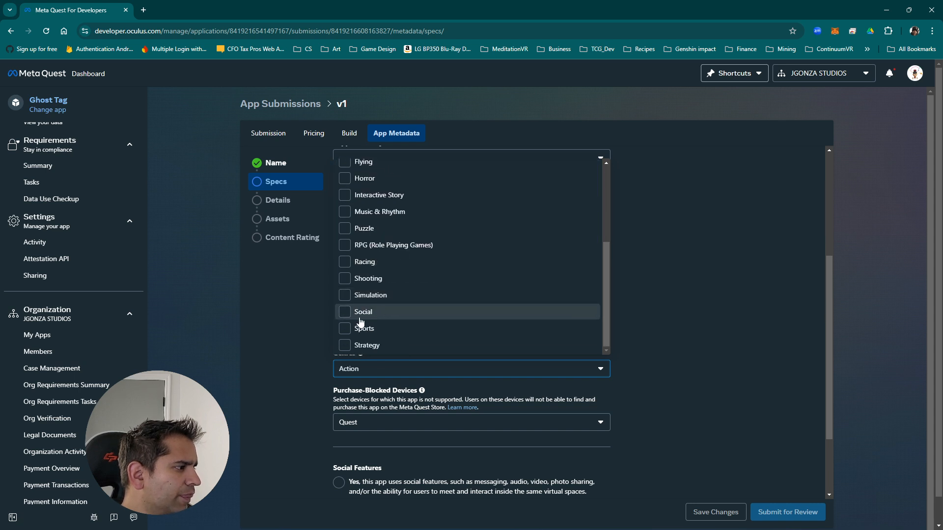
{"action": "left_click", "coordinate": [362, 312]}
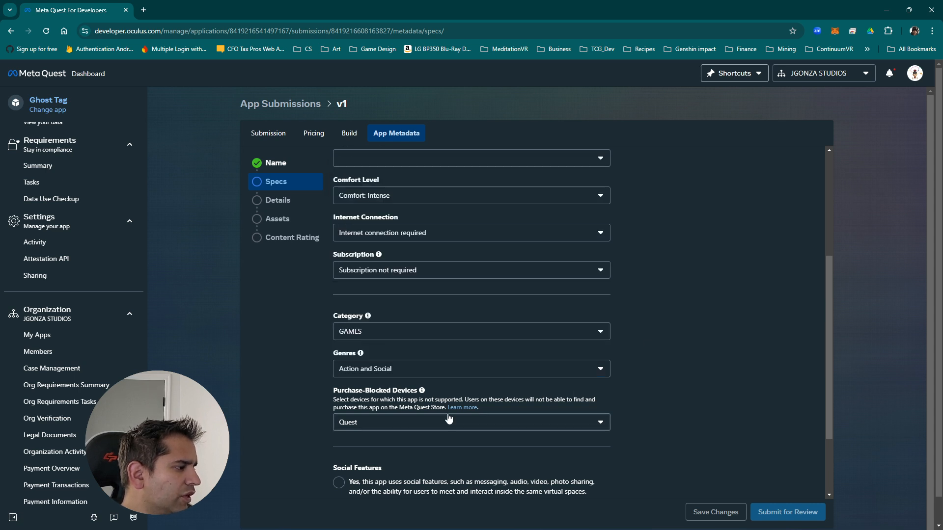
{"action": "left_click", "coordinate": [471, 423]}
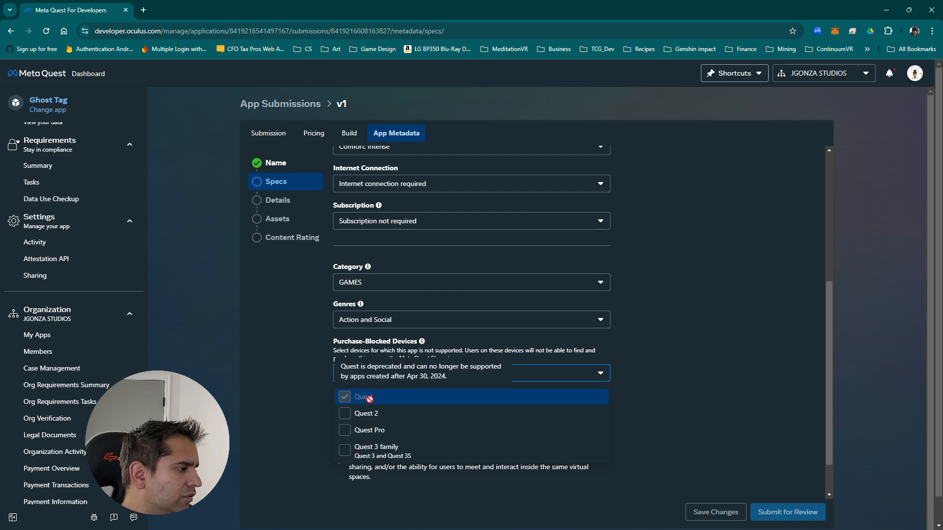
{"action": "mouse_move", "coordinate": [301, 380]}
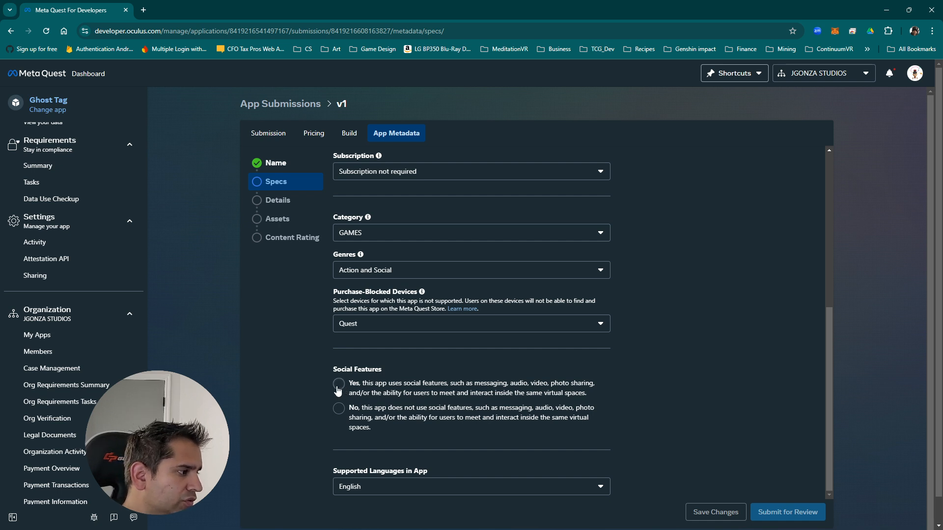
Mark 'Yes, this app uses social features' and save the Specs changes.
{"action": "left_click", "coordinate": [338, 384]}
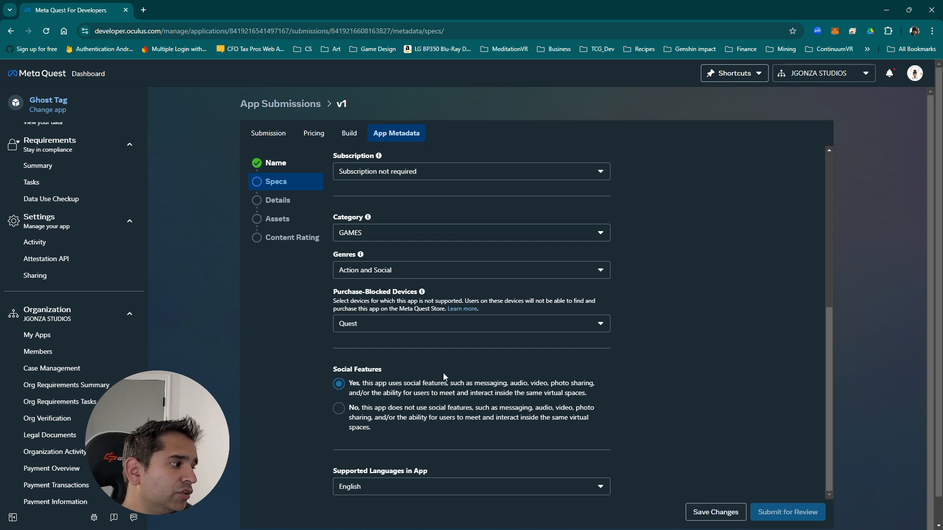
{"action": "left_click", "coordinate": [715, 512]}
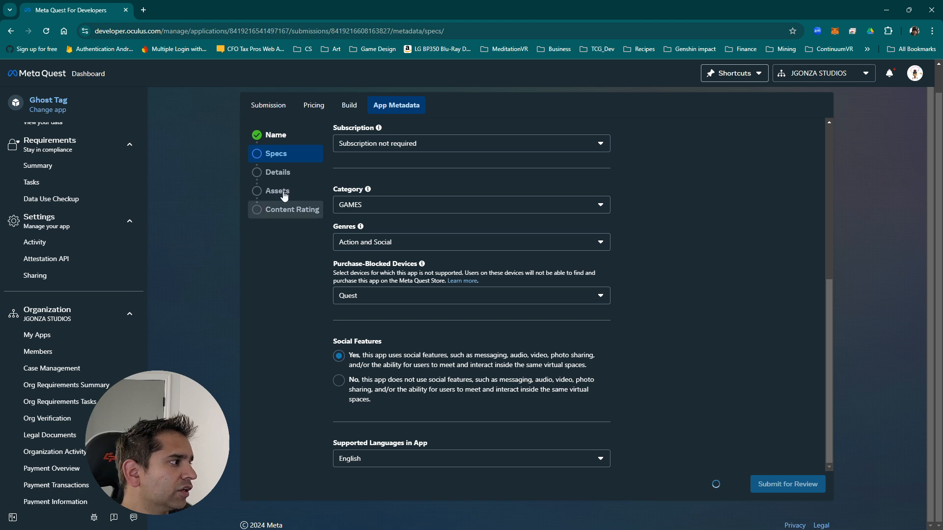
{"action": "scroll", "scroll_direction": "up", "scroll_amount": 3}
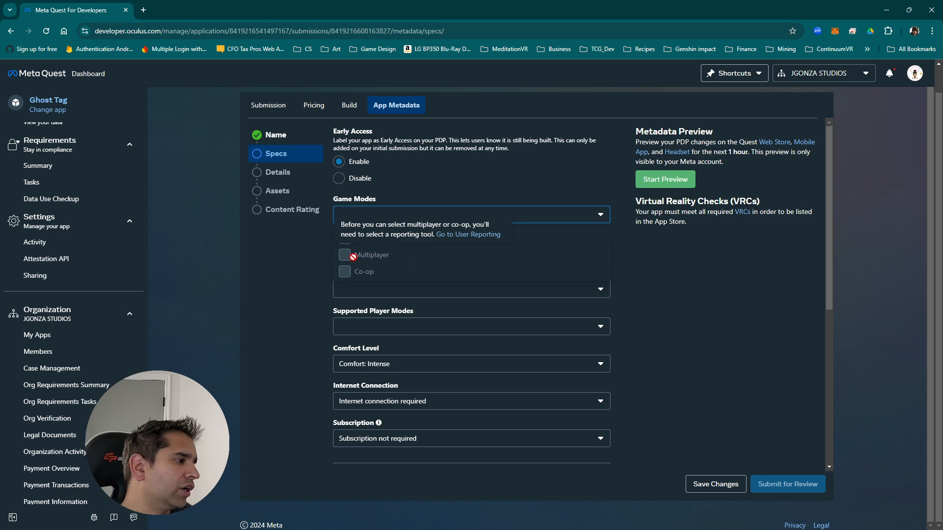
{"action": "mouse_move", "coordinate": [468, 233]}
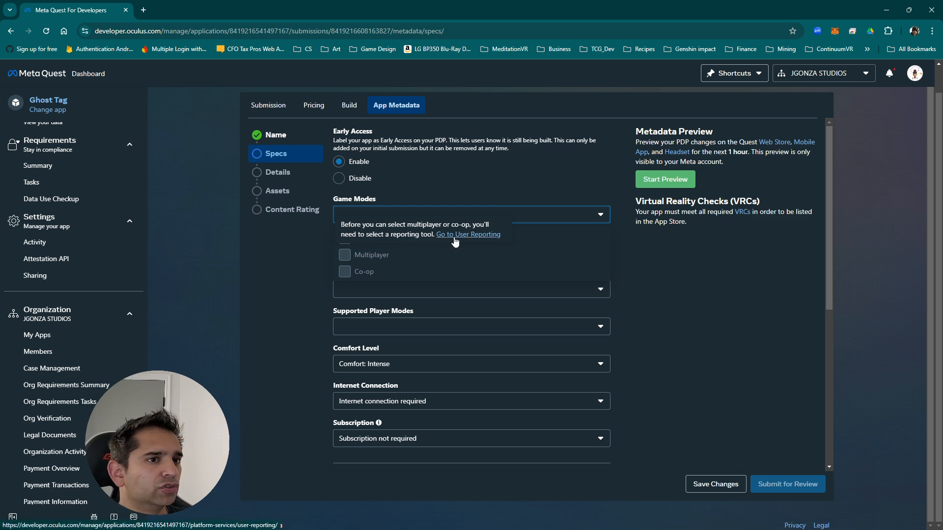
Open User Reporting in a new tab, then browse the Data Use Checkup page.
{"action": "left_click", "coordinate": [468, 234]}
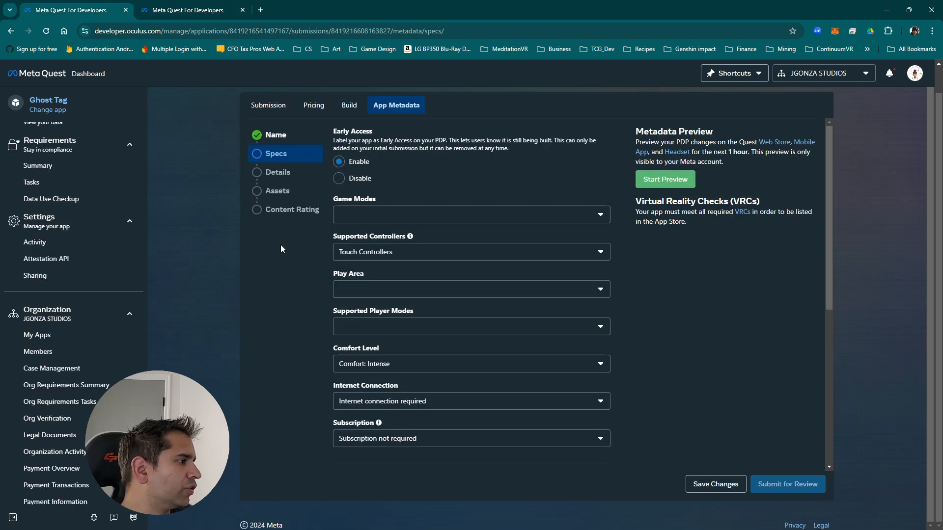
{"action": "mouse_move", "coordinate": [51, 199]}
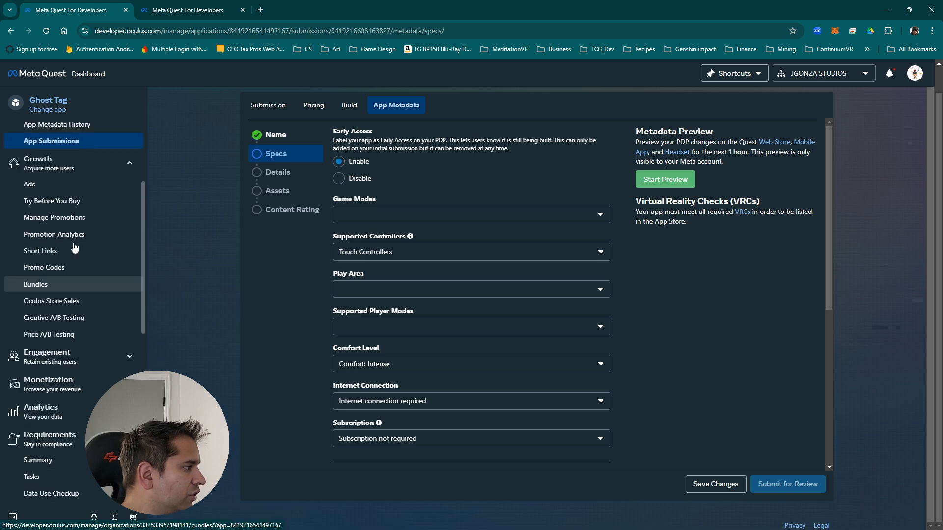
{"action": "left_click", "coordinate": [51, 493]}
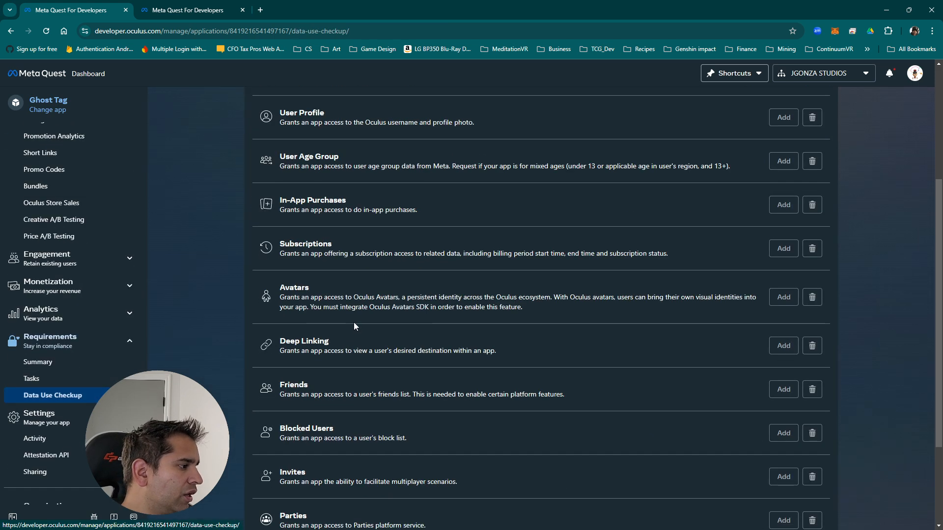
{"action": "scroll", "scroll_direction": "down", "scroll_amount": 3}
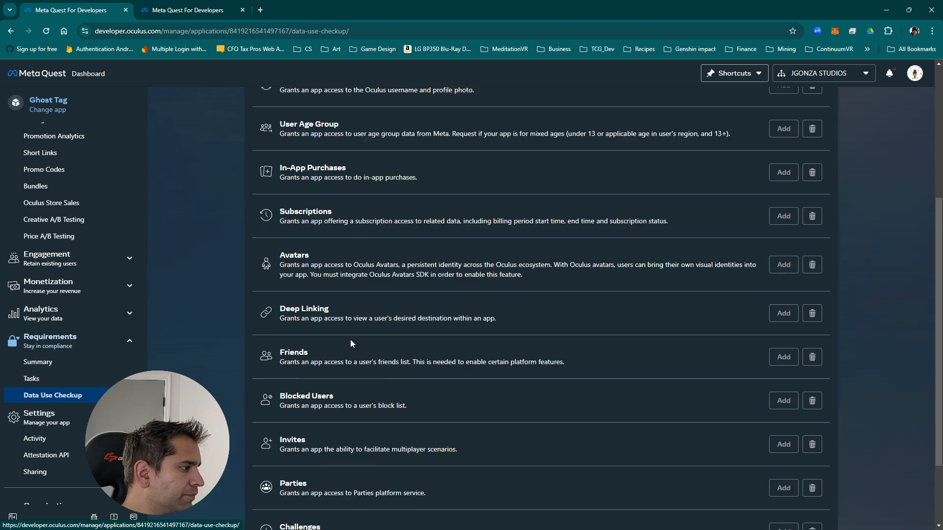
{"action": "scroll", "scroll_direction": "up", "scroll_amount": 3}
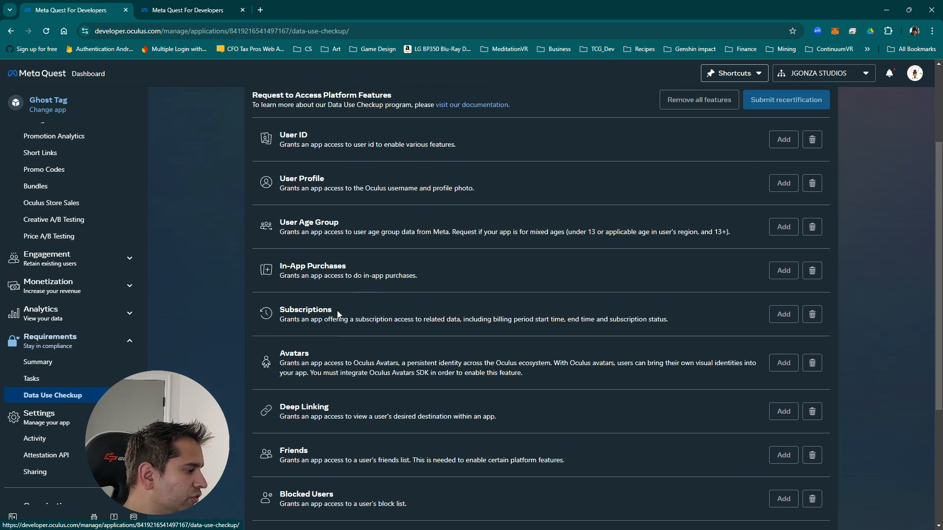
{"action": "scroll", "scroll_direction": "down", "scroll_amount": 3}
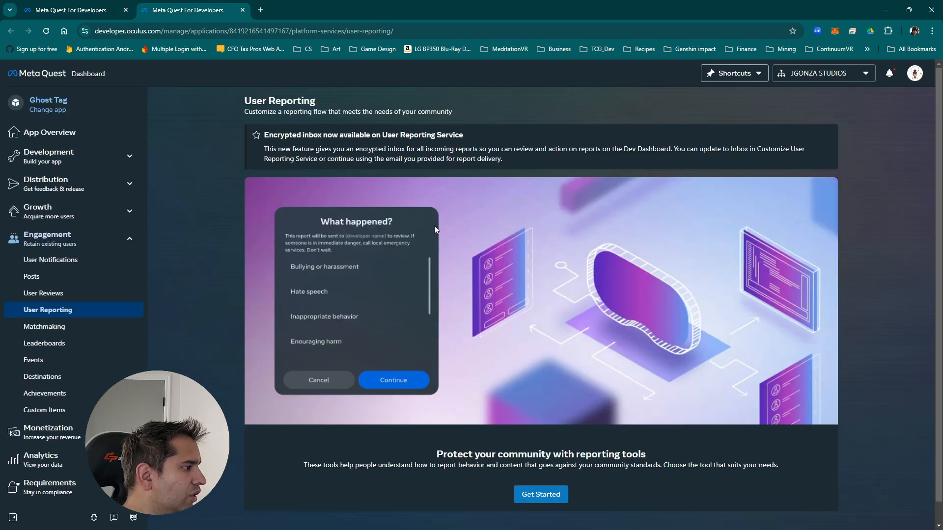
Start the reporting tools setup with Get Started on Ghost Tag's User Reporting page.
{"action": "scroll", "scroll_direction": "down", "scroll_amount": 3}
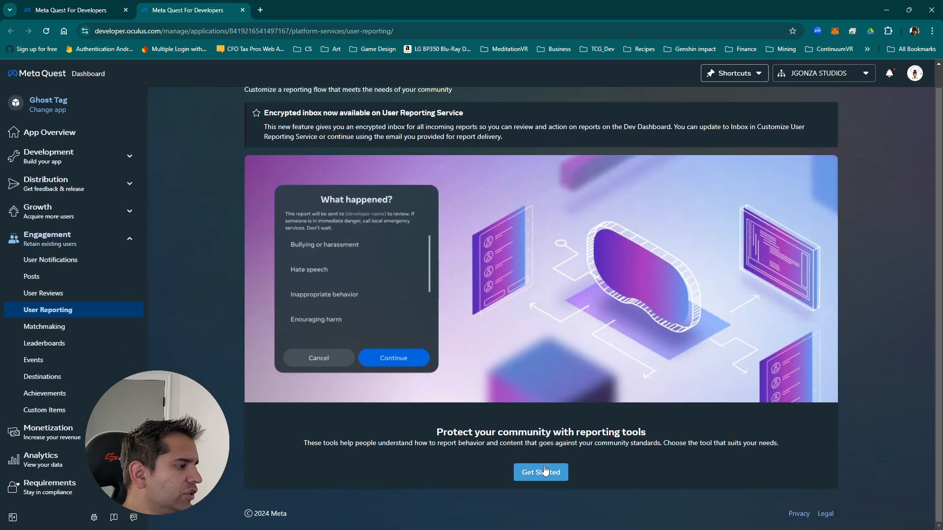
{"action": "scroll", "scroll_direction": "up", "scroll_amount": 3}
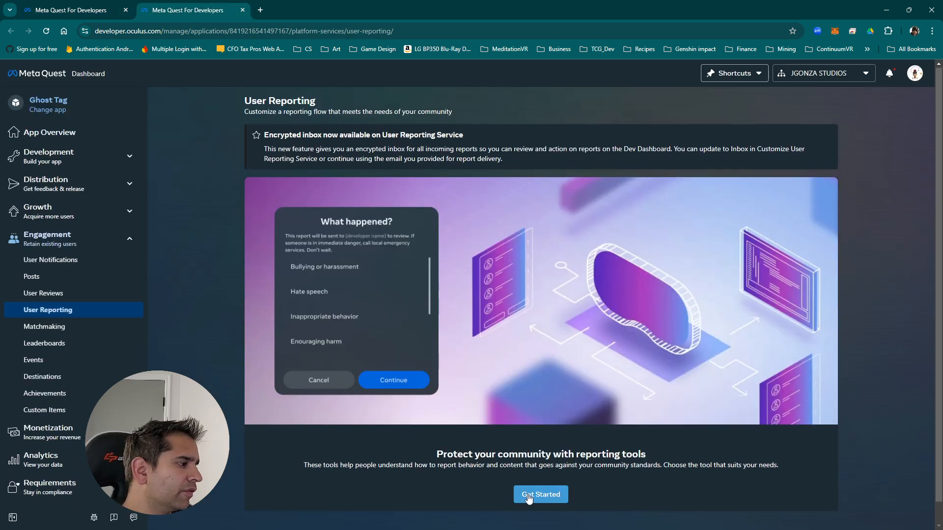
{"action": "mouse_move", "coordinate": [44, 326]}
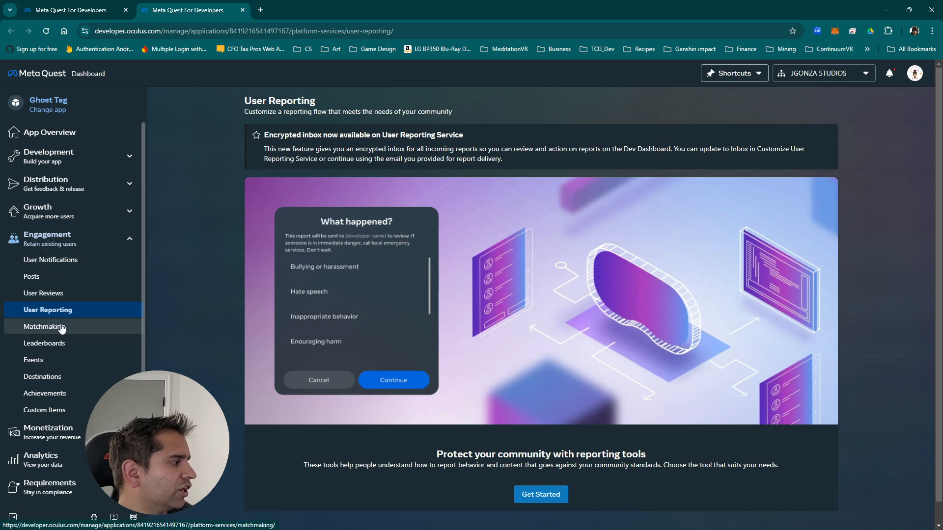
{"action": "left_click", "coordinate": [539, 493]}
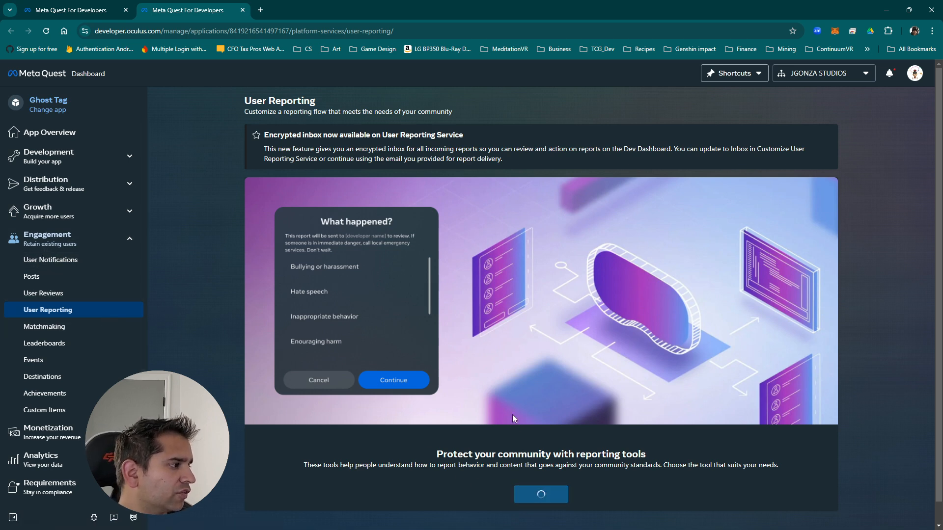
Open Customize User Reporting, keep User Reporting Service as primary tool, and reach Activate.
{"action": "left_click", "coordinate": [393, 380]}
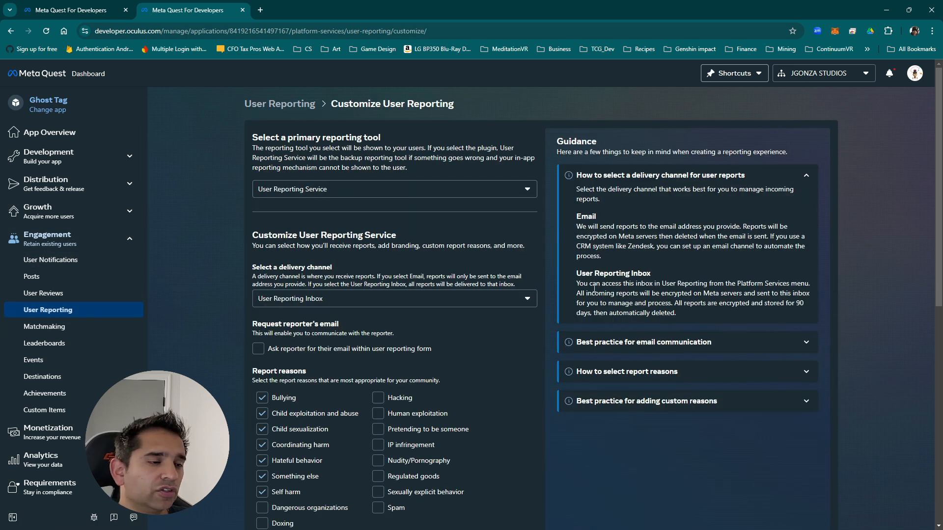
{"action": "mouse_move", "coordinate": [458, 226]}
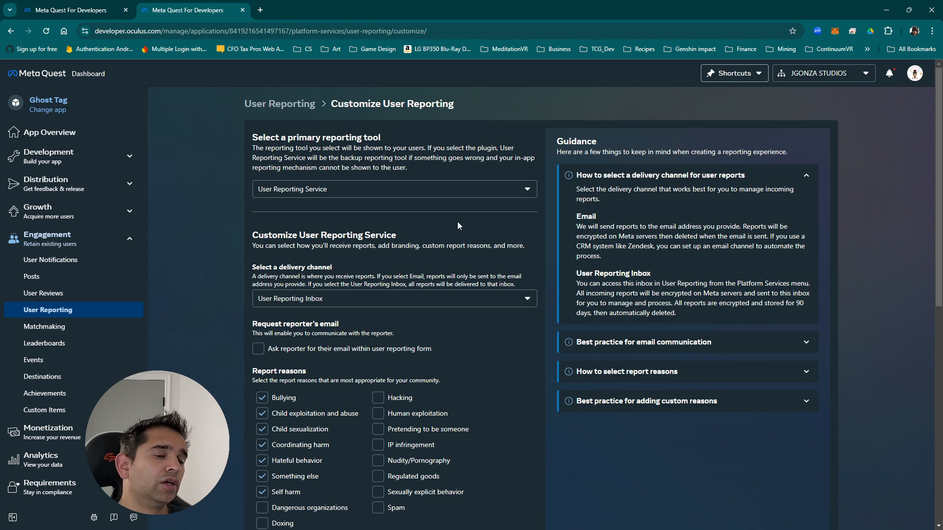
{"action": "mouse_move", "coordinate": [385, 225]}
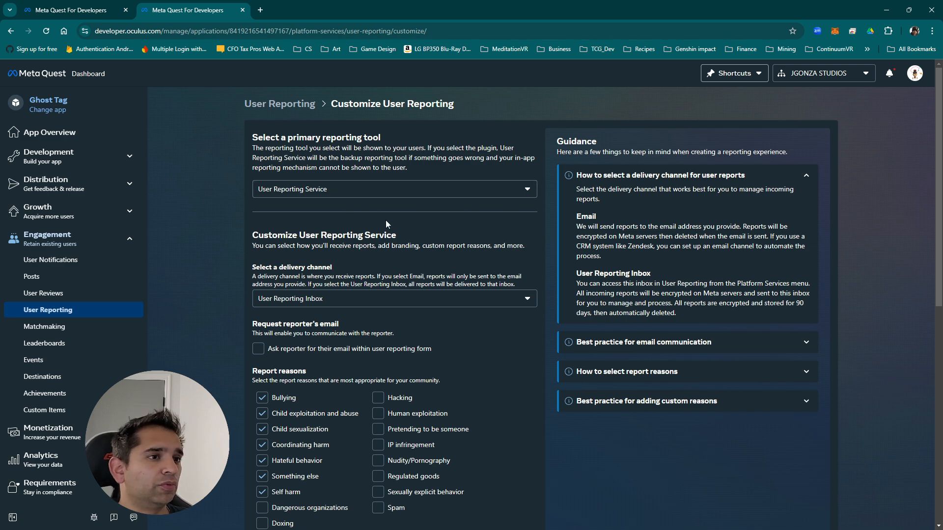
{"action": "scroll", "scroll_direction": "down", "scroll_amount": 3}
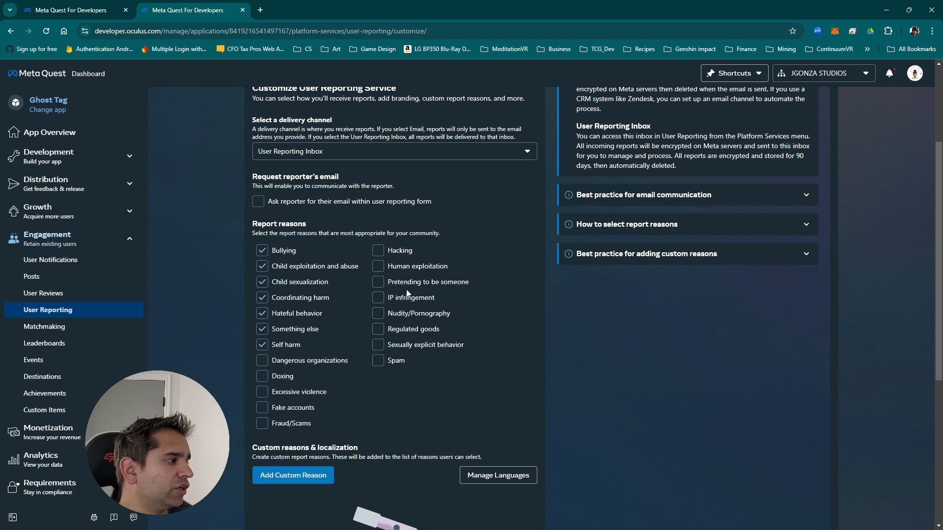
{"action": "scroll", "scroll_direction": "up", "scroll_amount": 3}
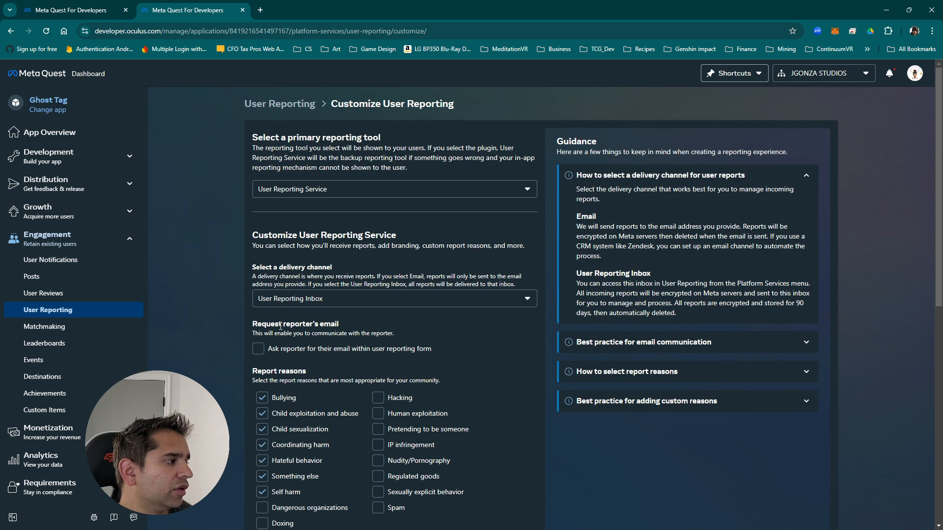
{"action": "left_click", "coordinate": [394, 188]}
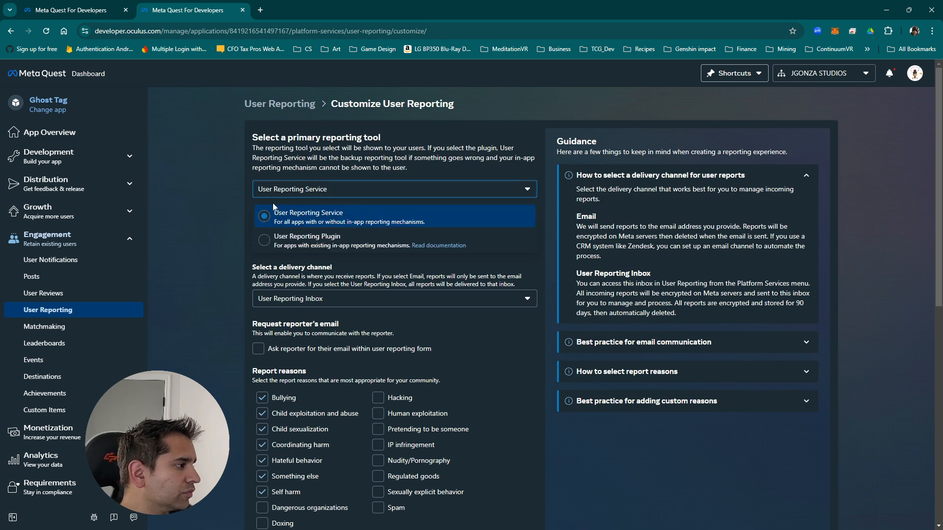
{"action": "left_click", "coordinate": [307, 214]}
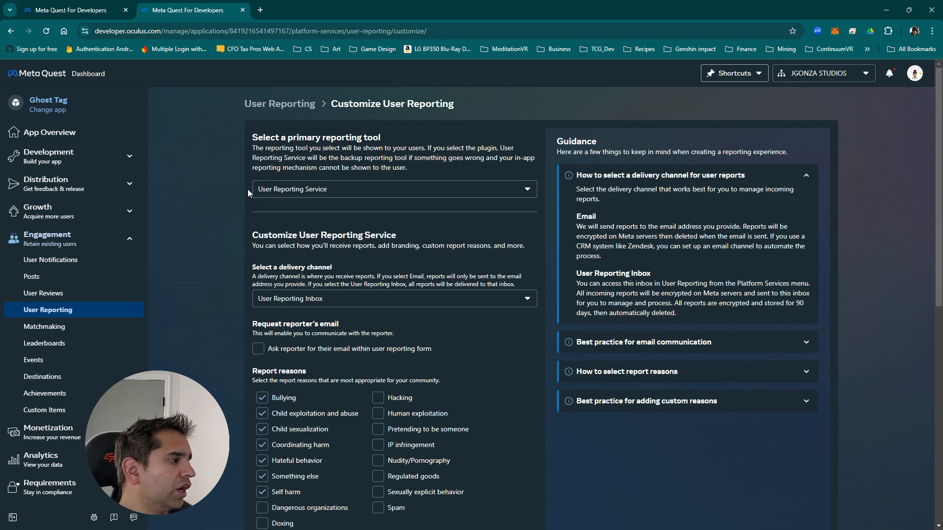
{"action": "left_click", "coordinate": [394, 188]}
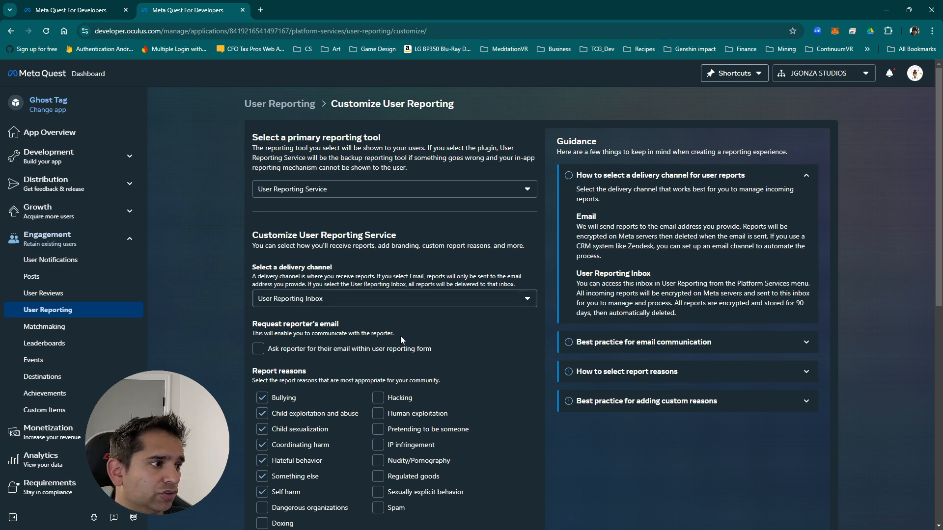
{"action": "mouse_move", "coordinate": [474, 360]}
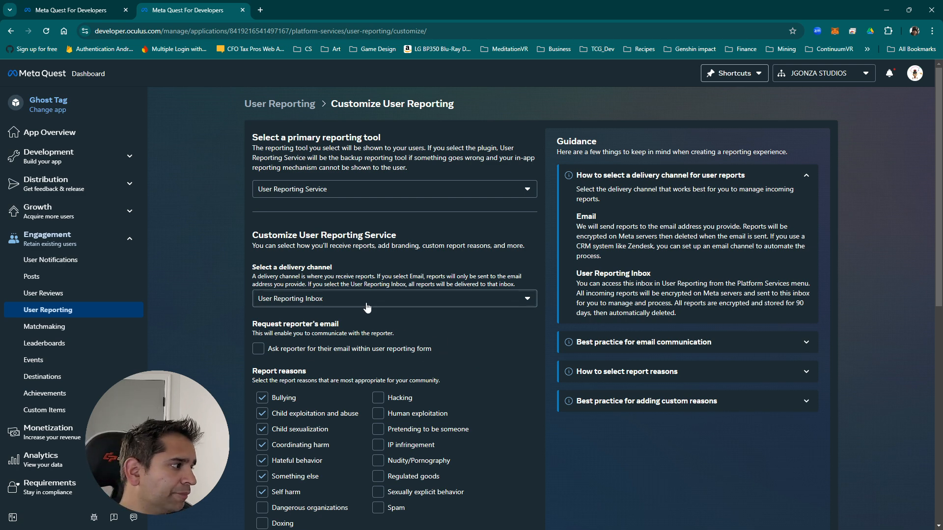
{"action": "scroll", "scroll_direction": "down", "scroll_amount": 3}
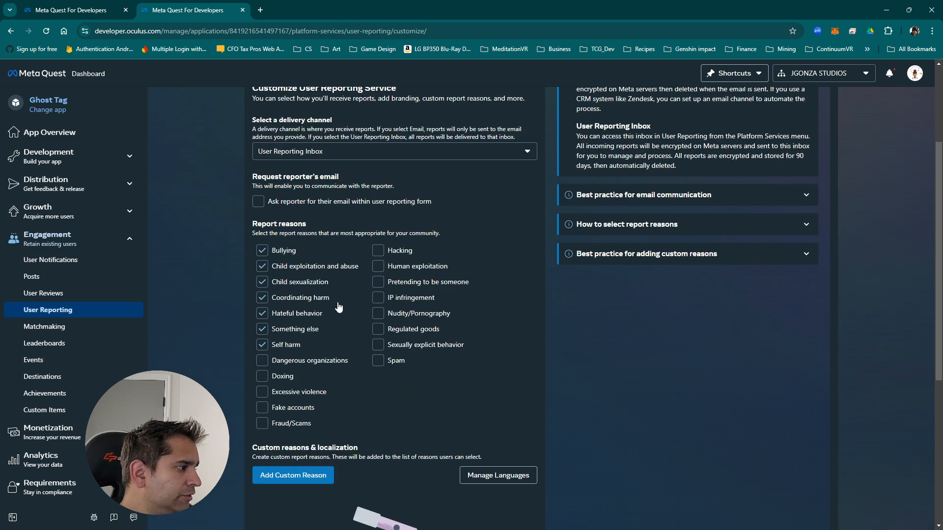
{"action": "scroll", "scroll_direction": "down", "scroll_amount": 3}
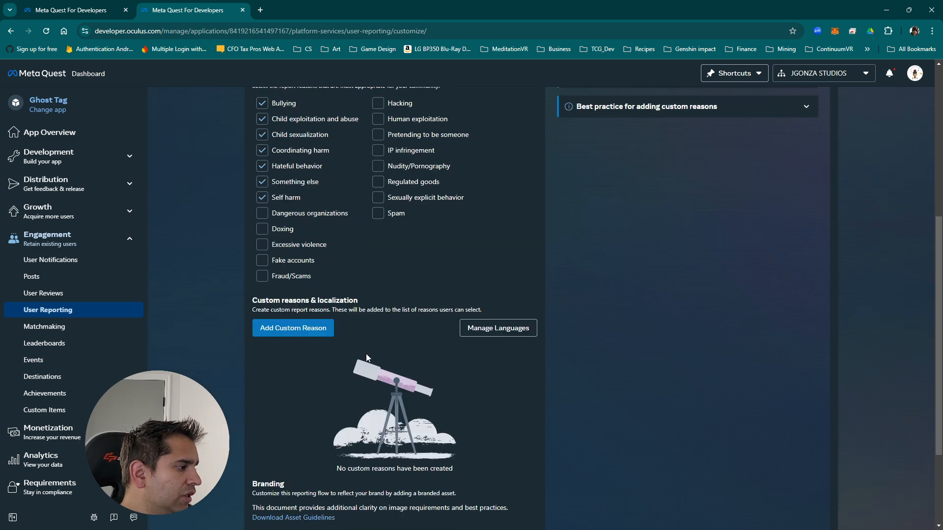
{"action": "scroll", "scroll_direction": "down", "scroll_amount": 3}
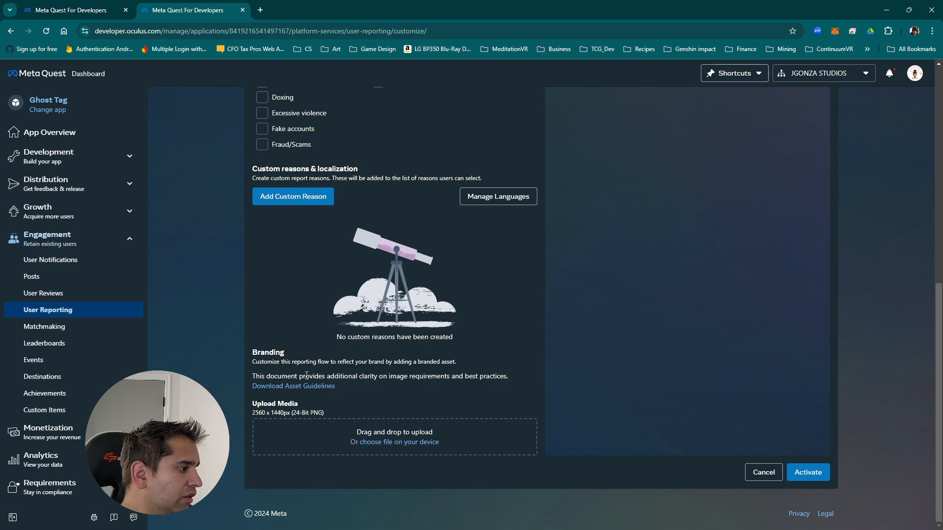
{"action": "mouse_move", "coordinate": [807, 472]}
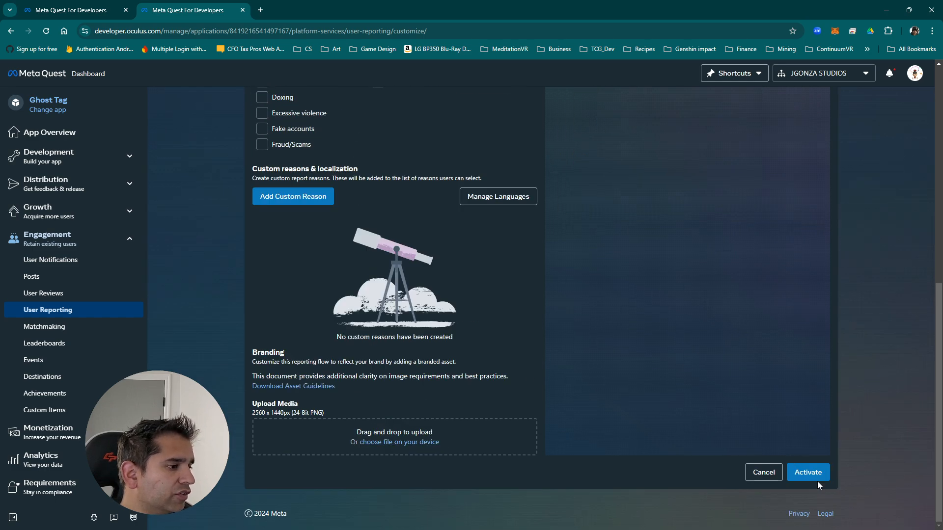
Activate user reporting and continue past the encrypted inbox update dialog.
{"action": "left_click", "coordinate": [807, 472]}
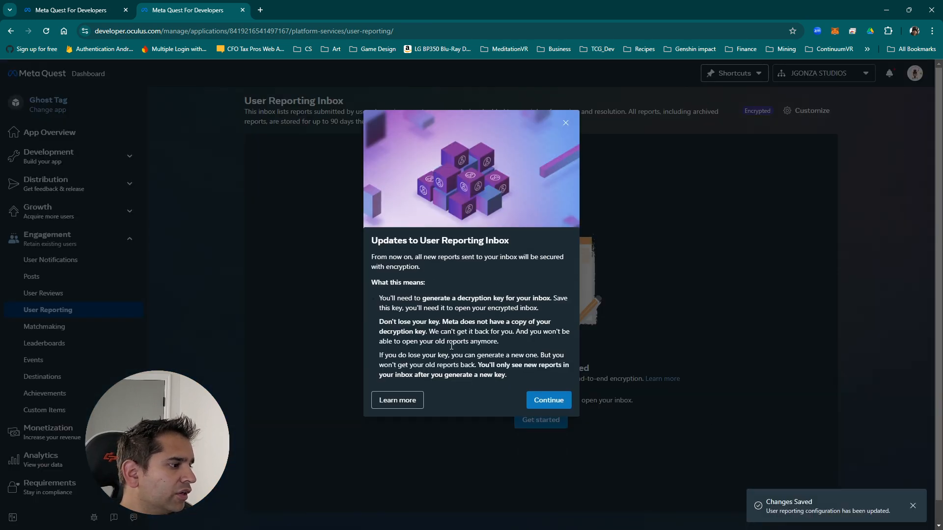
{"action": "left_click", "coordinate": [547, 400]}
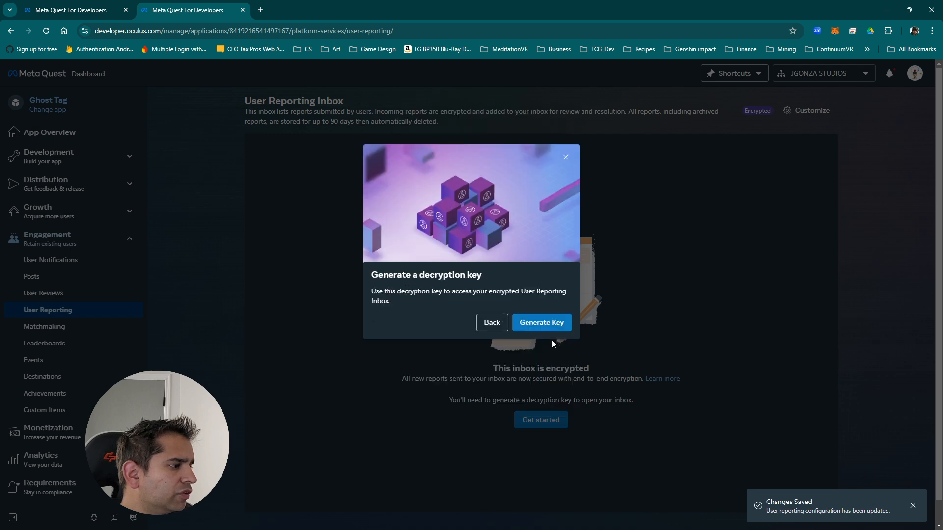
{"action": "mouse_move", "coordinate": [371, 138]}
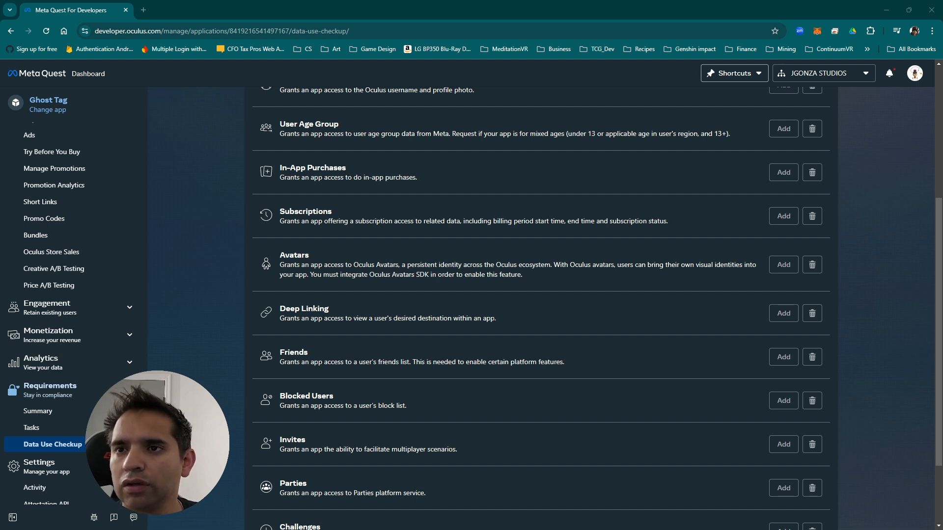
{"action": "left_click", "coordinate": [192, 10]}
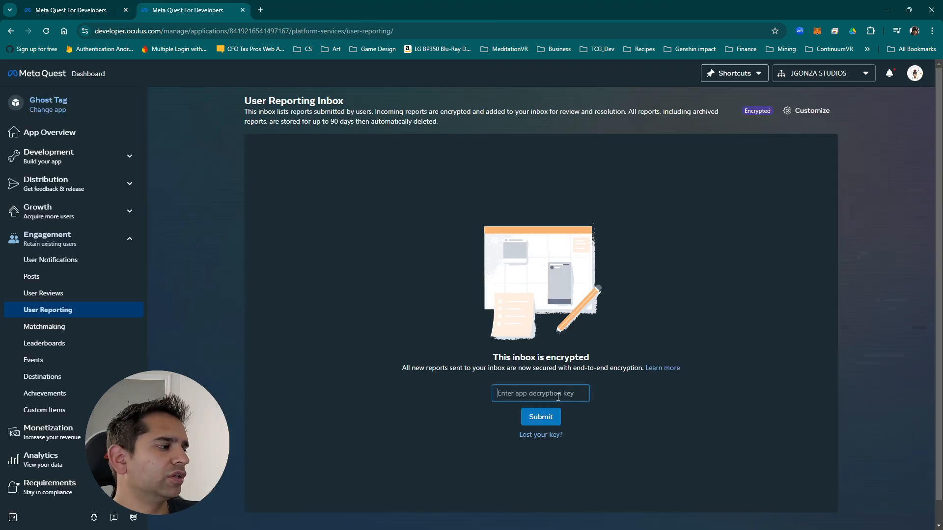
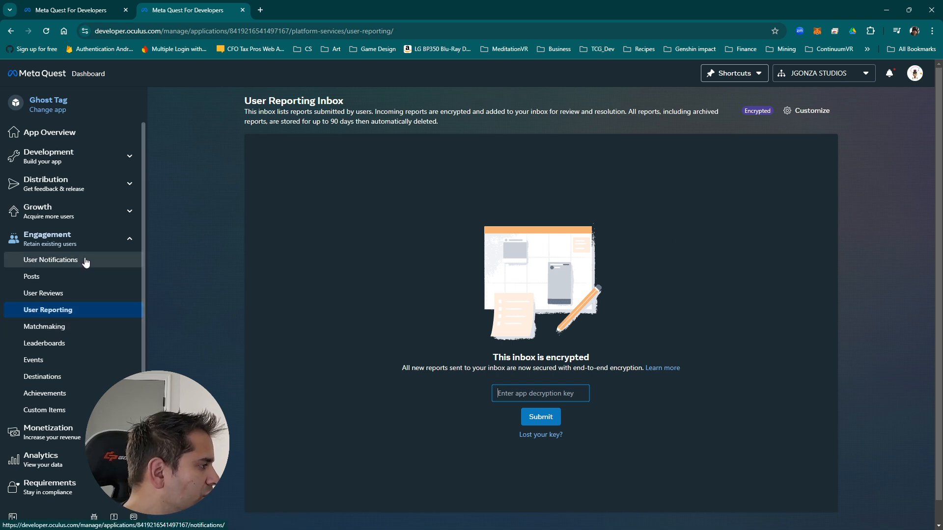
{"action": "mouse_move", "coordinate": [450, 321]}
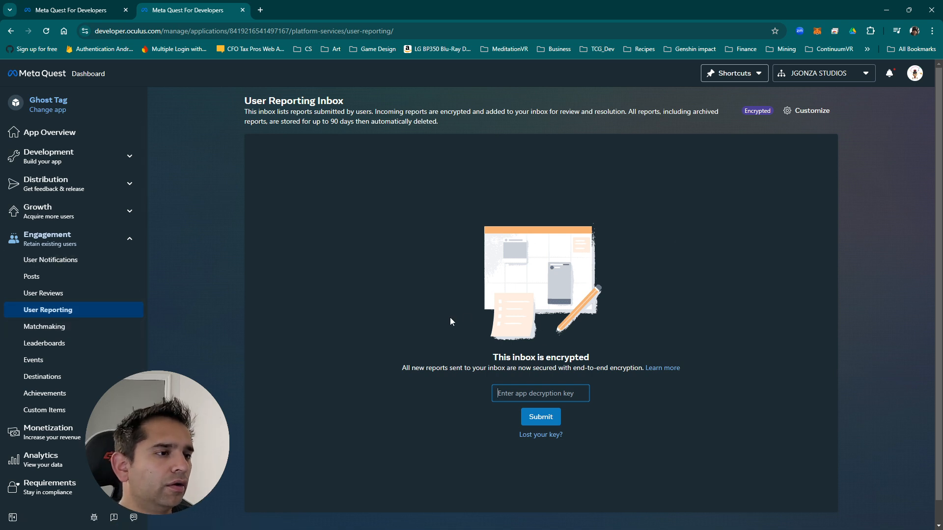
{"action": "mouse_move", "coordinate": [54, 179]}
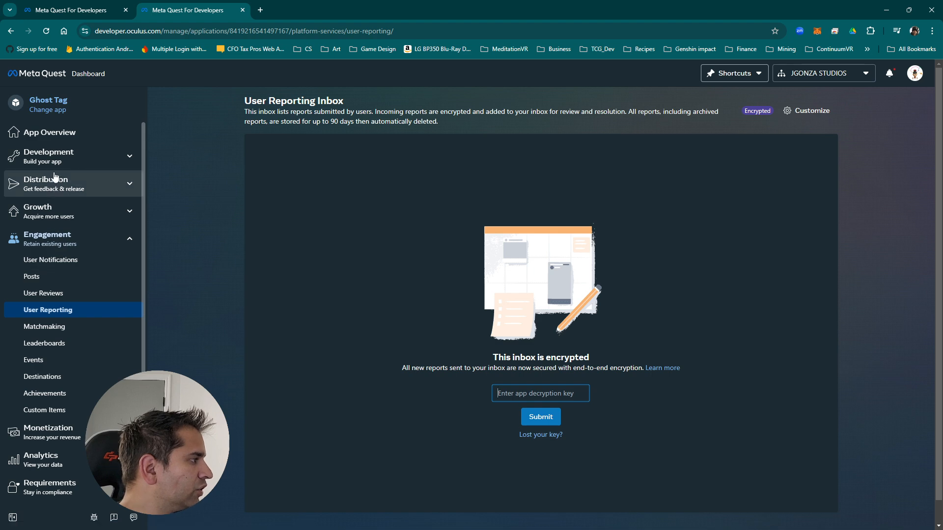
{"action": "scroll", "scroll_direction": "down", "scroll_amount": 3}
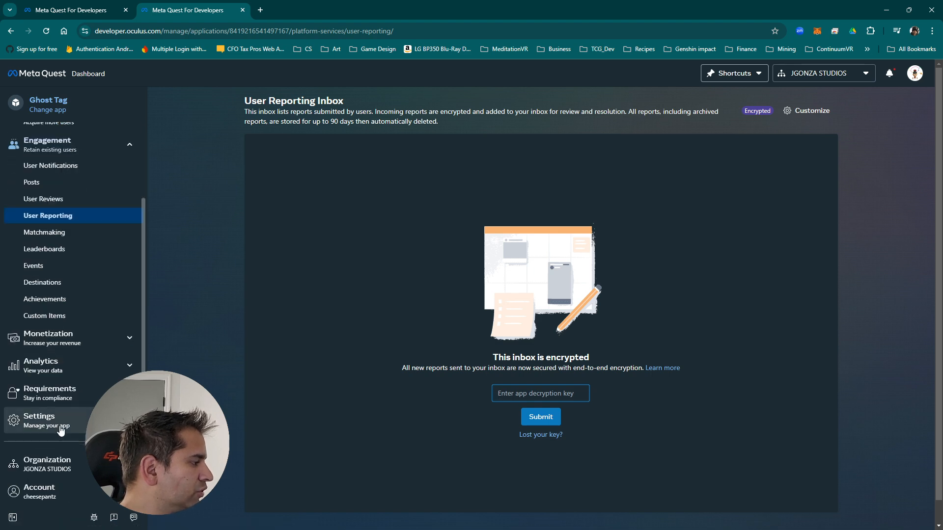
{"action": "scroll", "scroll_direction": "up", "scroll_amount": 3}
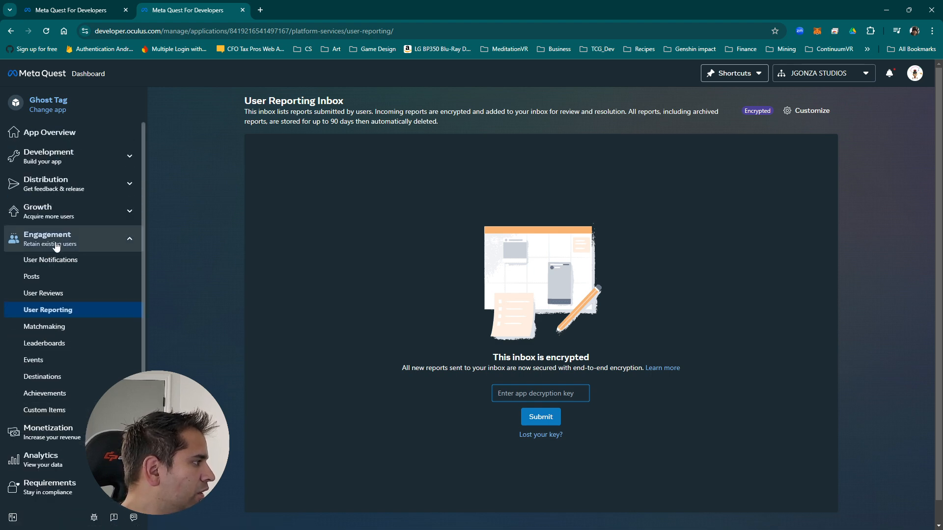
{"action": "mouse_move", "coordinate": [56, 443]}
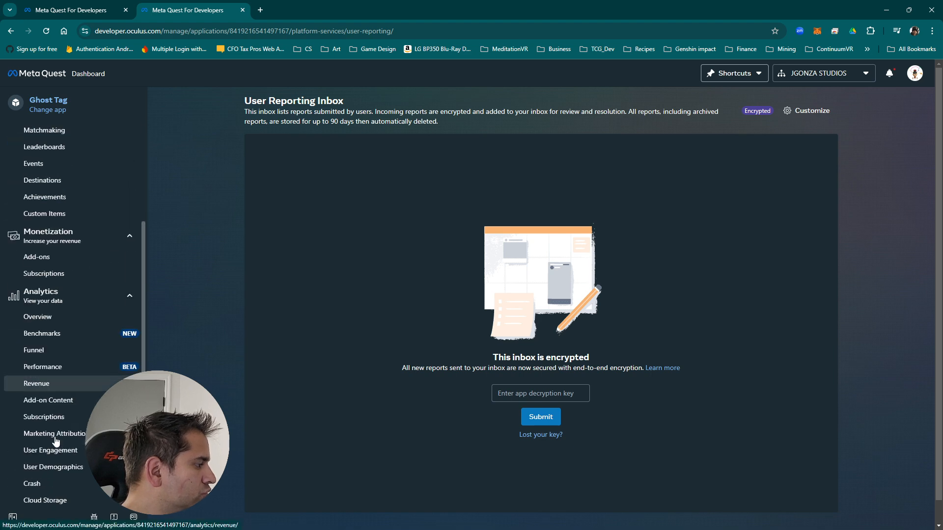
{"action": "scroll", "scroll_direction": "down", "scroll_amount": 3}
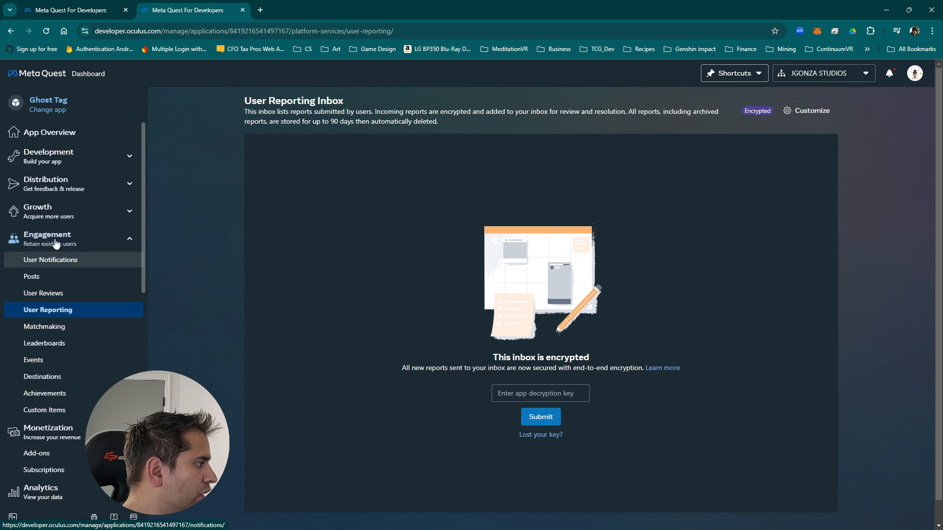
{"action": "left_click", "coordinate": [37, 212]}
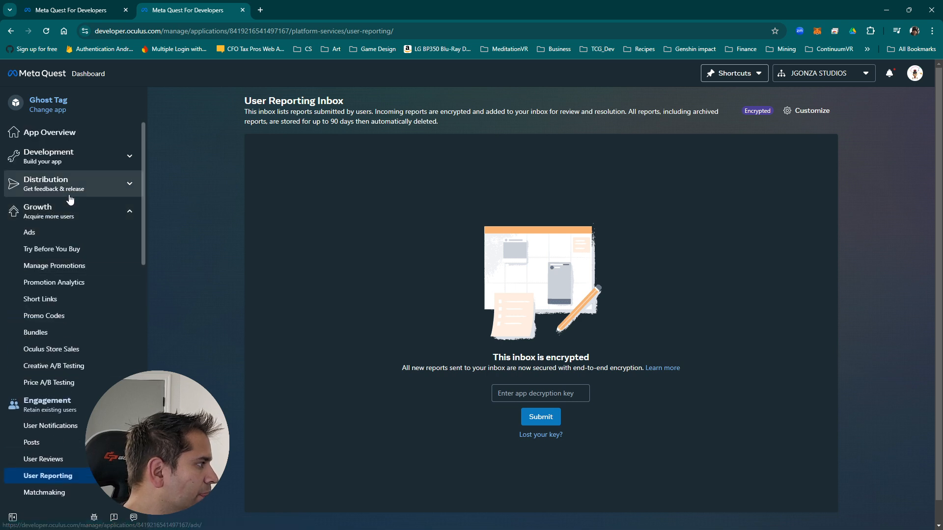
{"action": "left_click", "coordinate": [54, 184]}
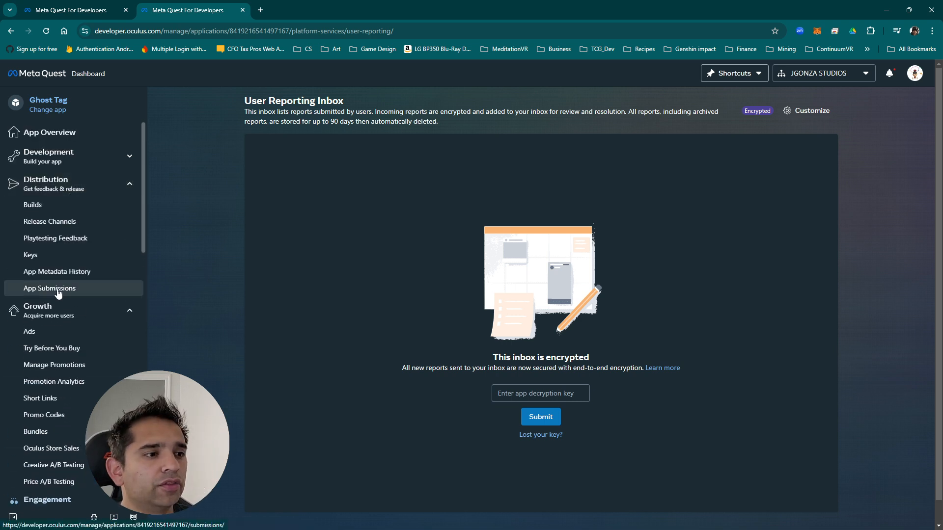
Go to App Submissions and open Ghost Tag's v1 draft submission.
{"action": "left_click", "coordinate": [50, 288]}
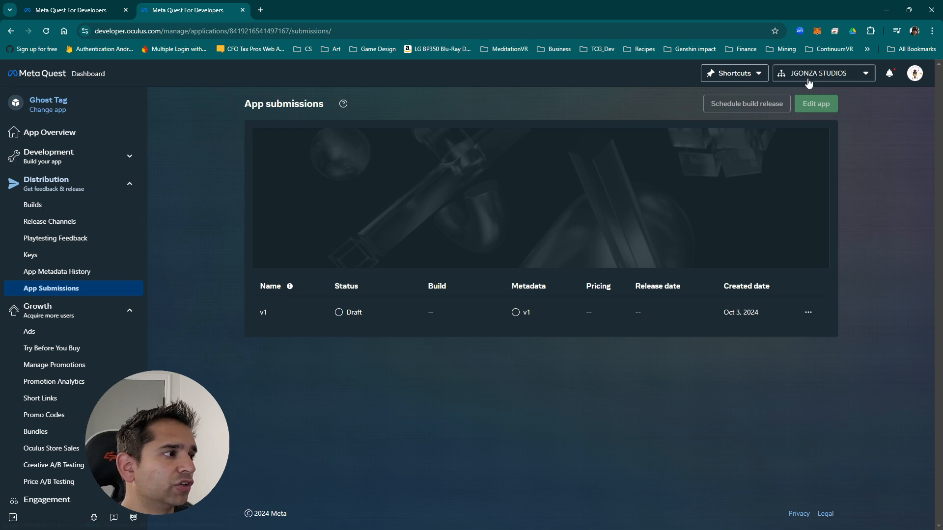
{"action": "left_click", "coordinate": [823, 72]}
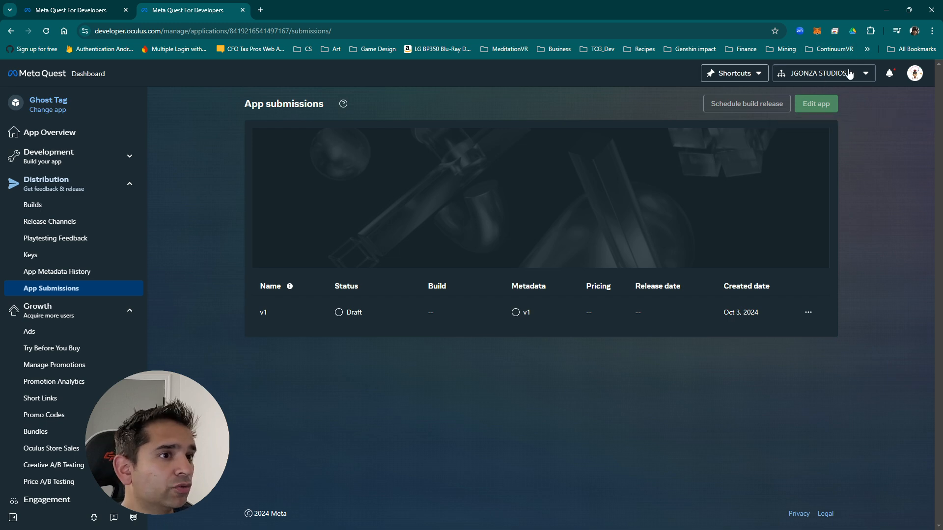
{"action": "mouse_move", "coordinate": [804, 71]}
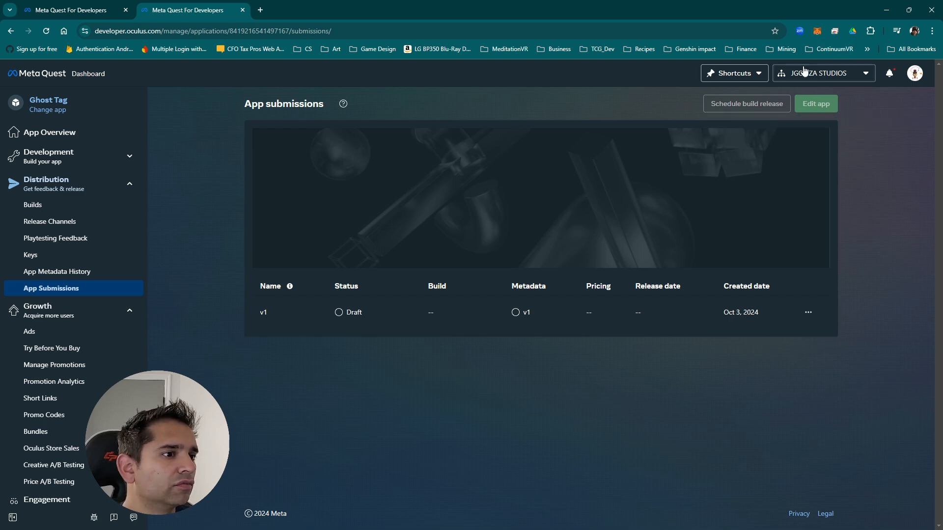
{"action": "mouse_move", "coordinate": [571, 324]}
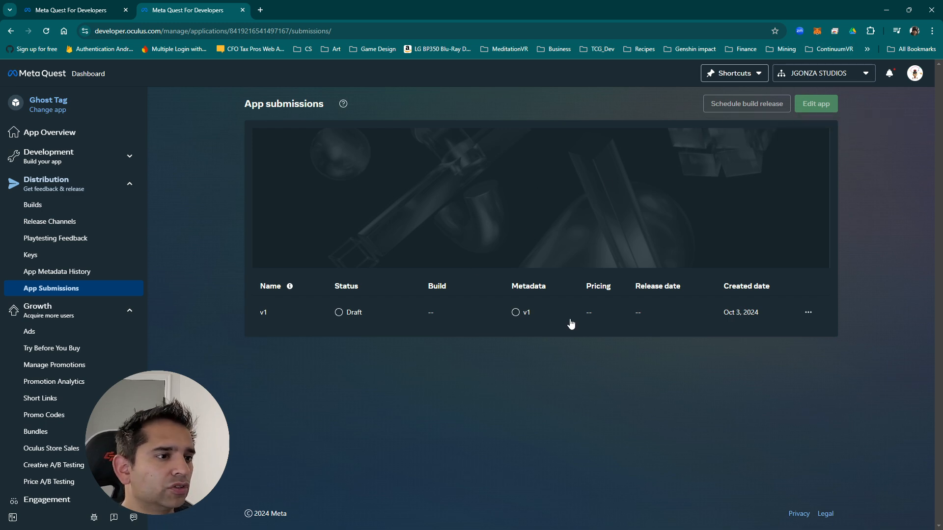
{"action": "mouse_move", "coordinate": [294, 320]}
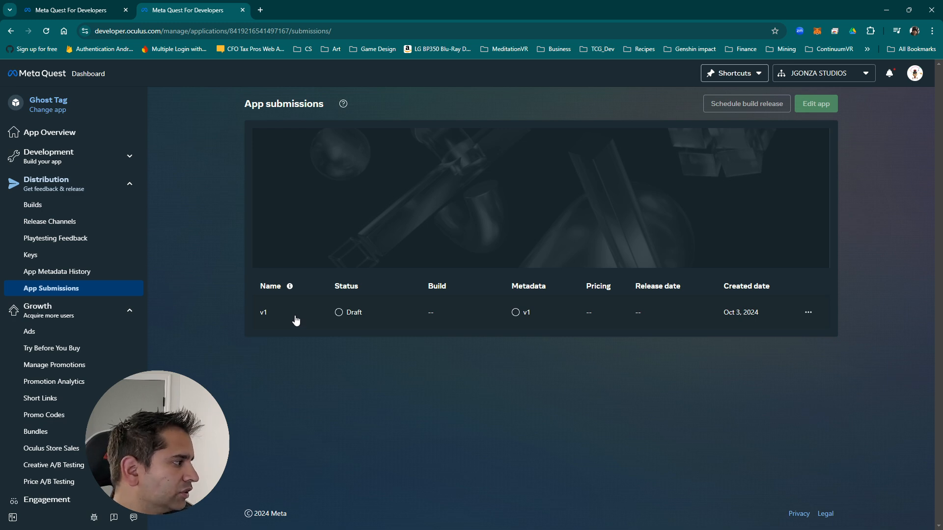
{"action": "left_click", "coordinate": [263, 313]}
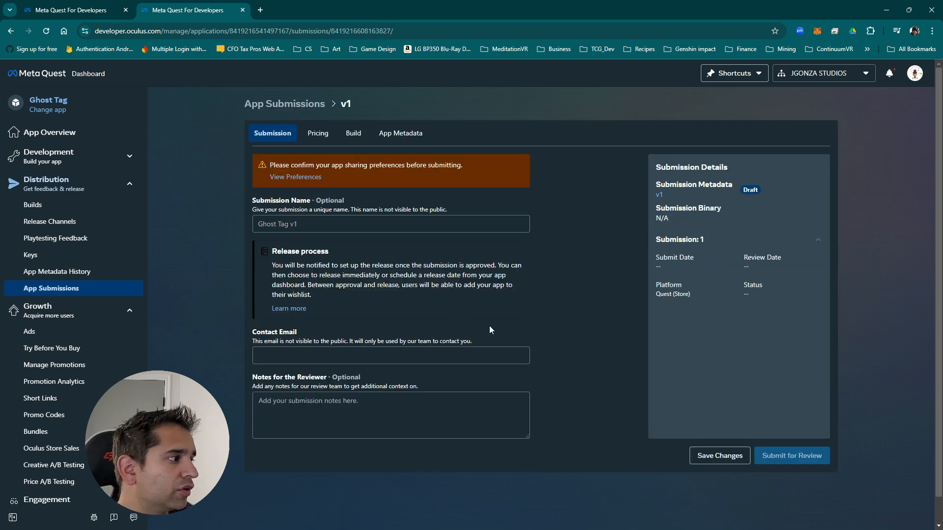
{"action": "mouse_move", "coordinate": [544, 286]}
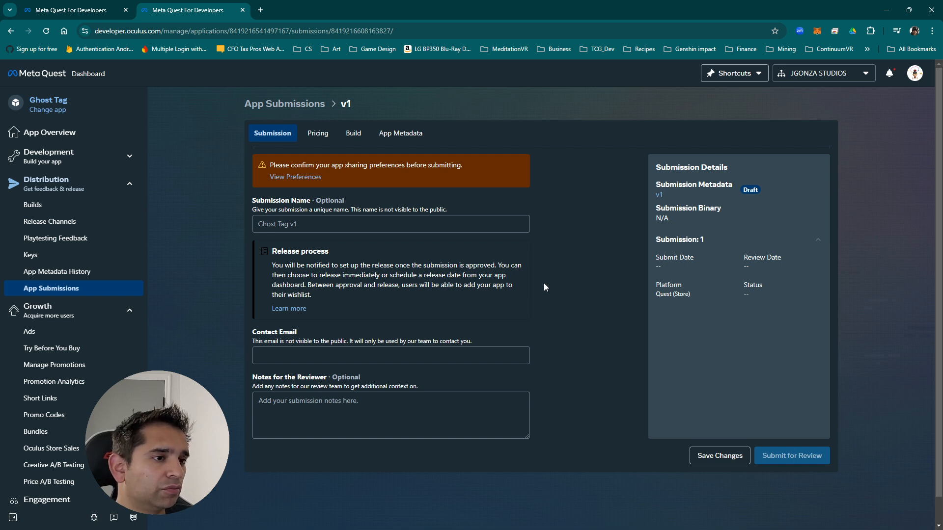
{"action": "mouse_move", "coordinate": [550, 278]}
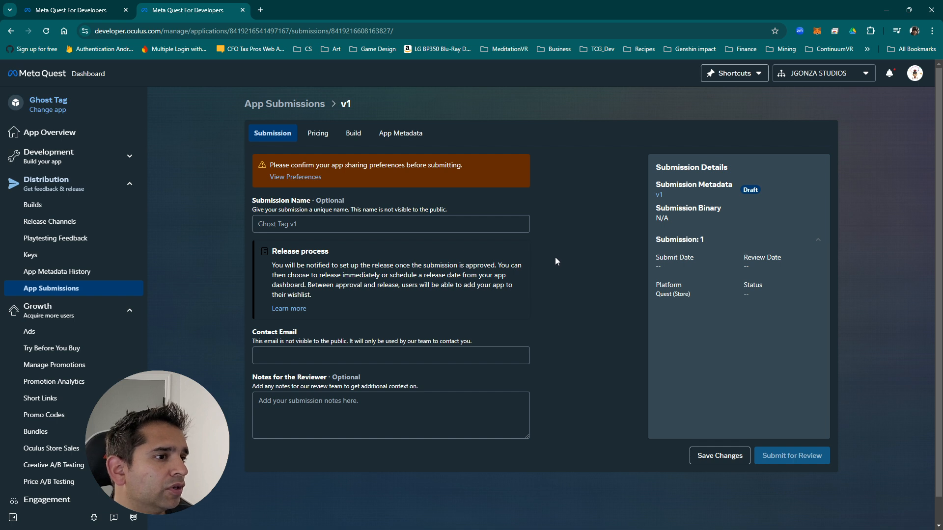
{"action": "mouse_move", "coordinate": [469, 240]}
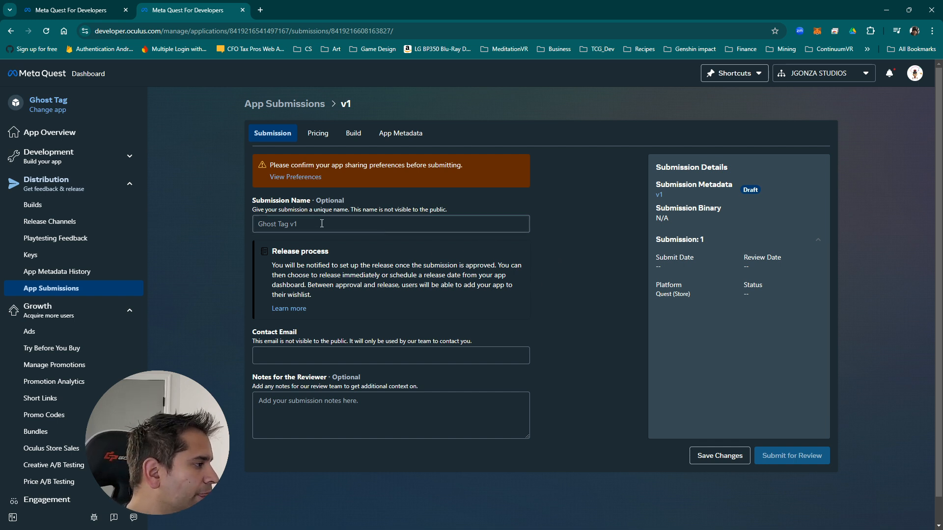
{"action": "mouse_move", "coordinate": [400, 133]}
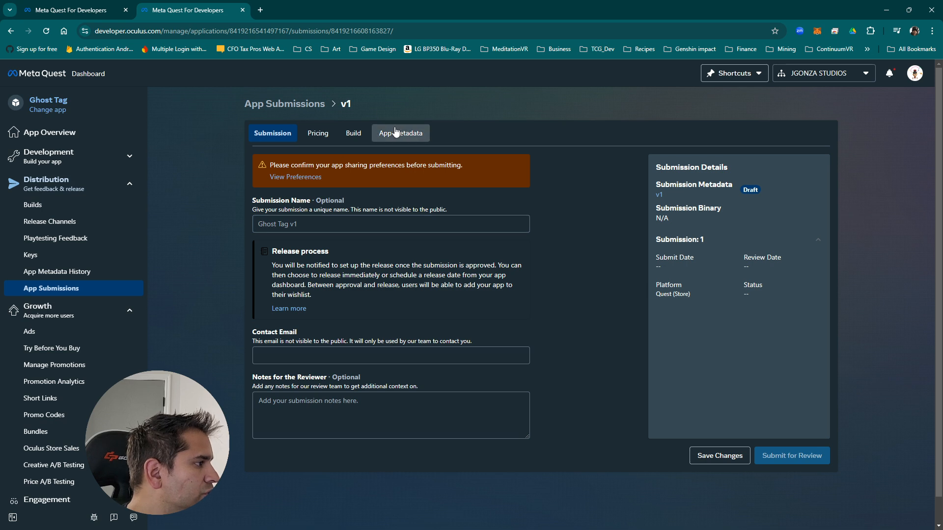
Tick Multiplayer in the Game Modes dropdown on the v1 App Metadata Specs.
{"action": "left_click", "coordinate": [399, 133]}
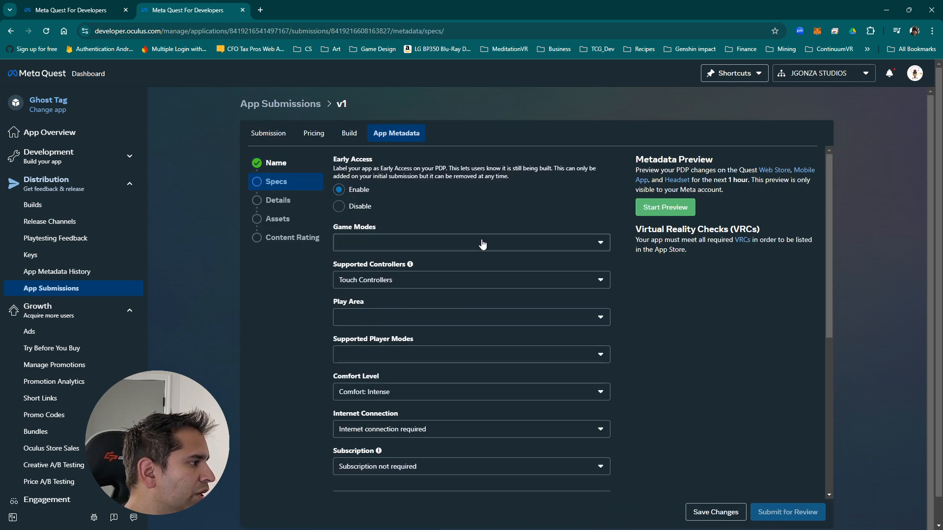
{"action": "left_click", "coordinate": [471, 242]}
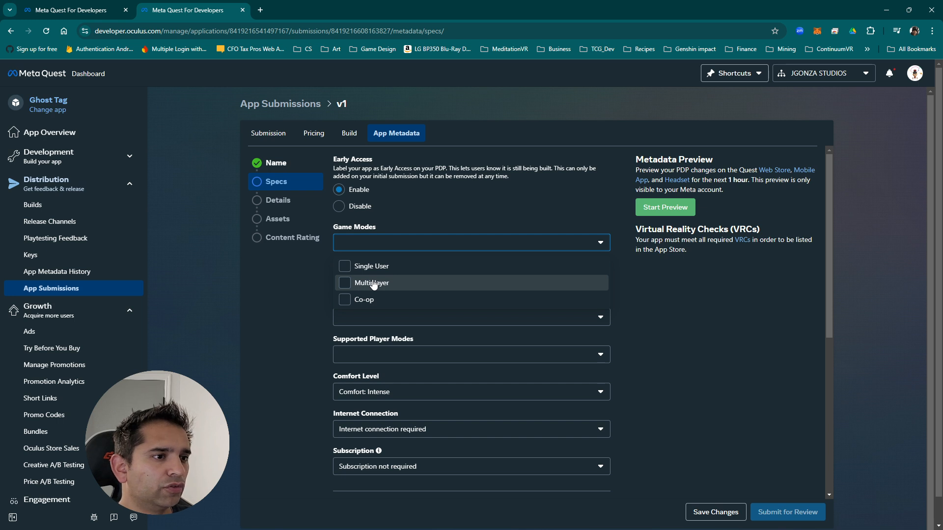
{"action": "left_click", "coordinate": [343, 283]}
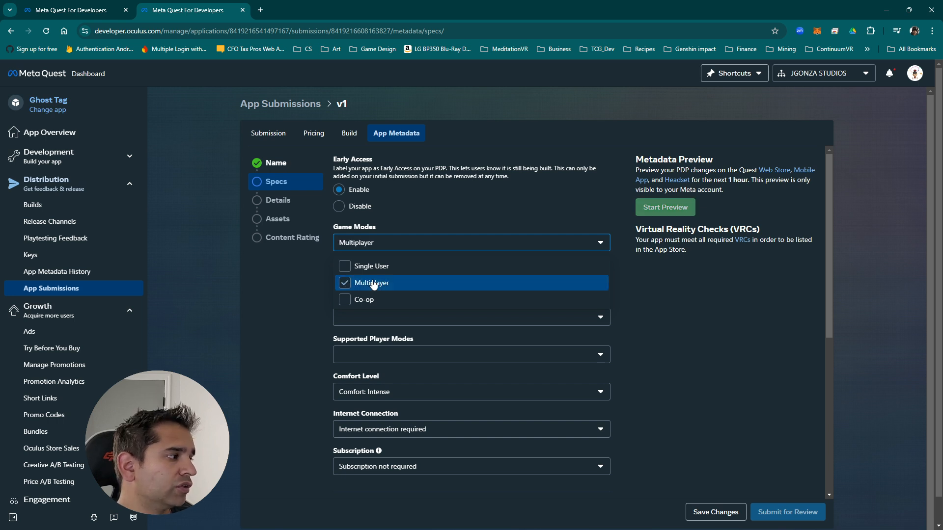
{"action": "left_click", "coordinate": [372, 283]}
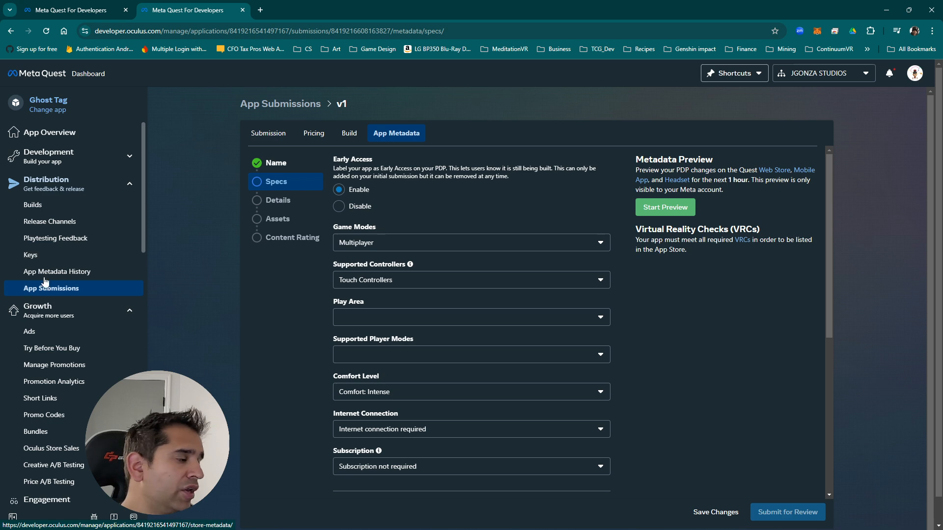
{"action": "scroll", "scroll_direction": "down", "scroll_amount": 3}
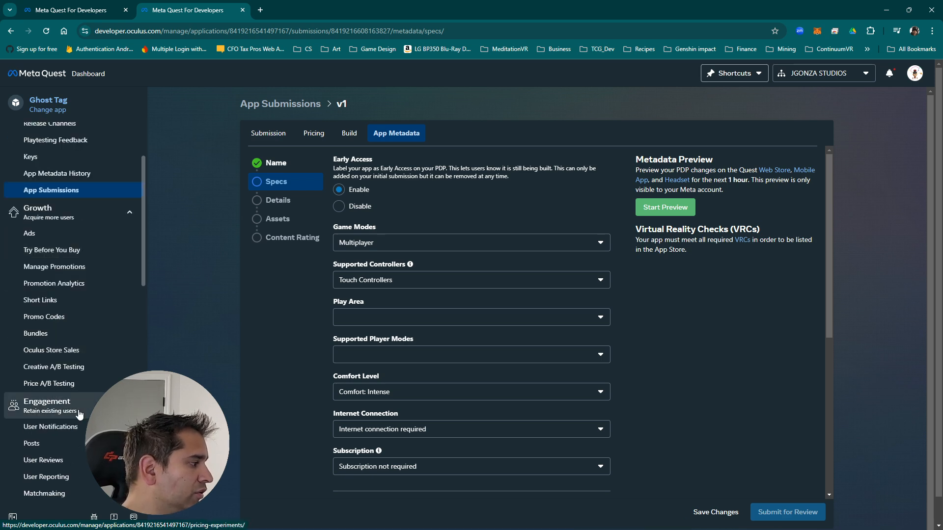
{"action": "scroll", "scroll_direction": "down", "scroll_amount": 3}
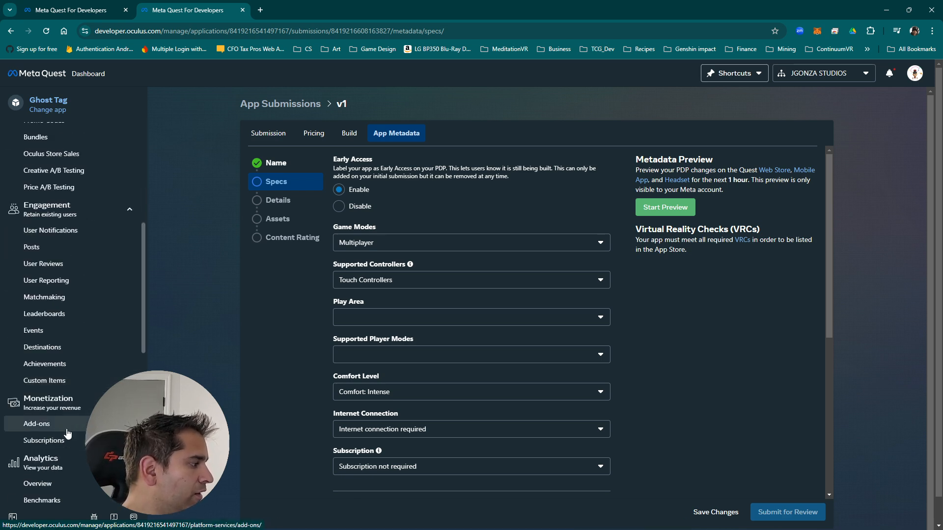
{"action": "scroll", "scroll_direction": "down", "scroll_amount": 3}
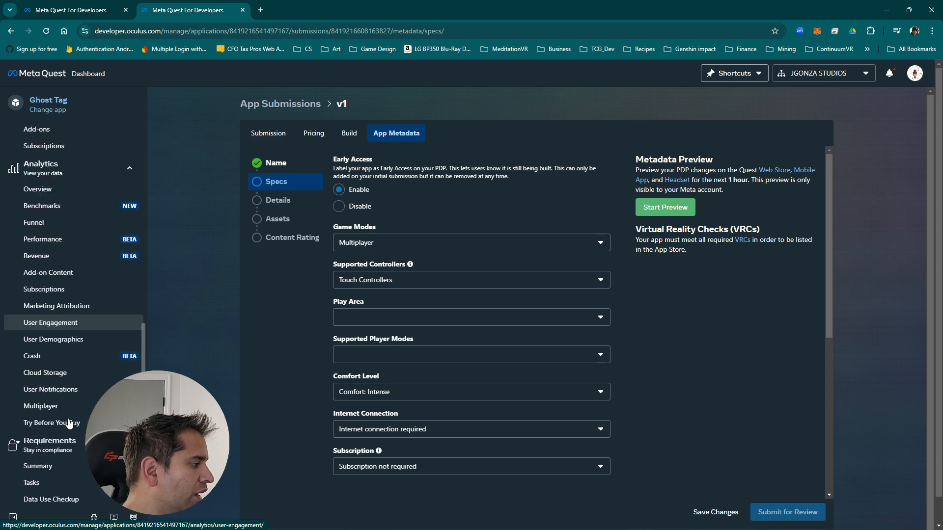
{"action": "mouse_move", "coordinate": [40, 407]}
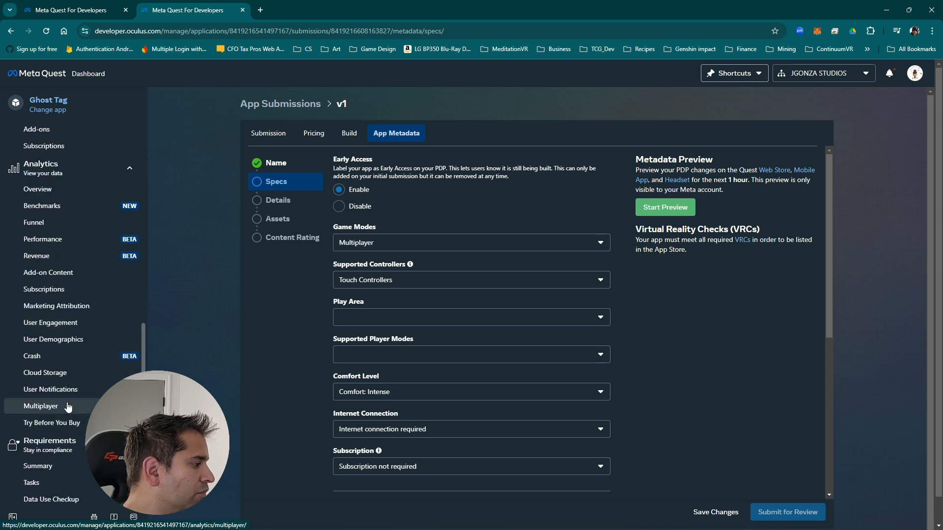
{"action": "scroll", "scroll_direction": "down", "scroll_amount": 3}
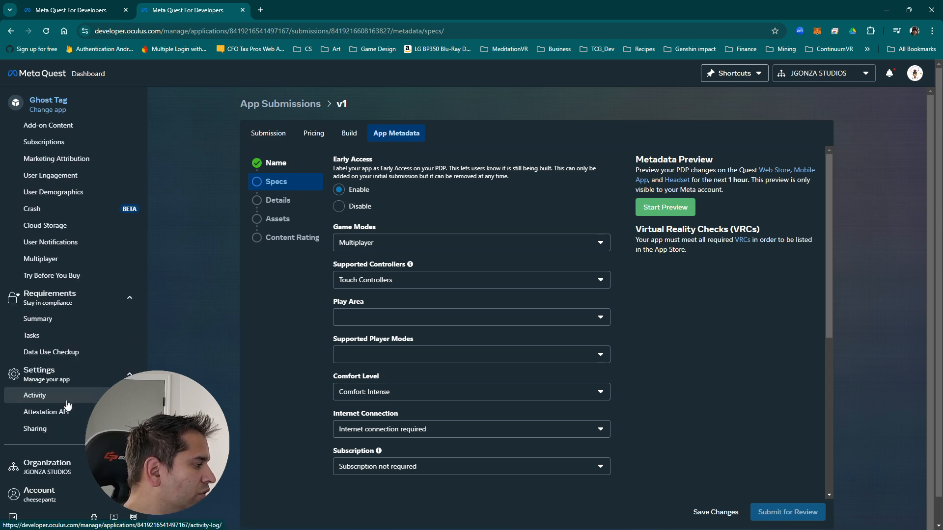
Open Data Use Checkup under Requirements in the sidebar.
{"action": "left_click", "coordinate": [51, 352]}
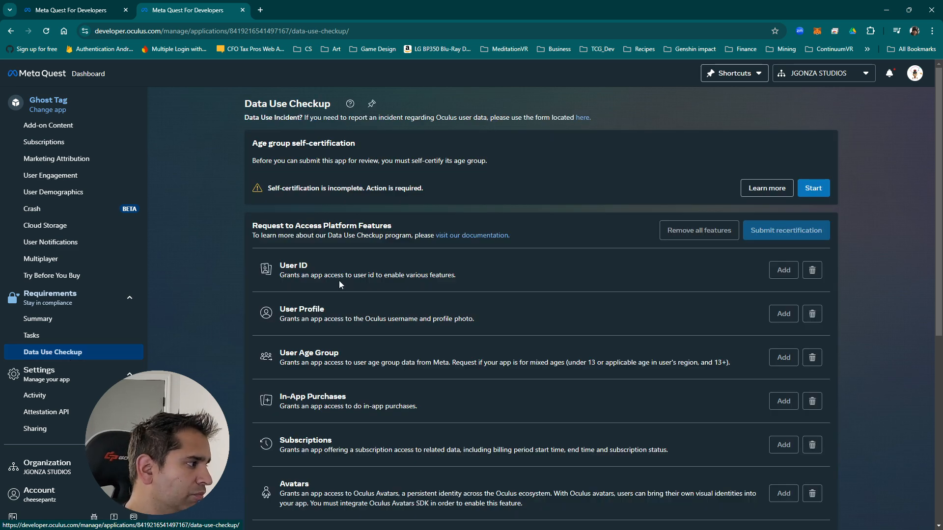
{"action": "mouse_move", "coordinate": [267, 191]}
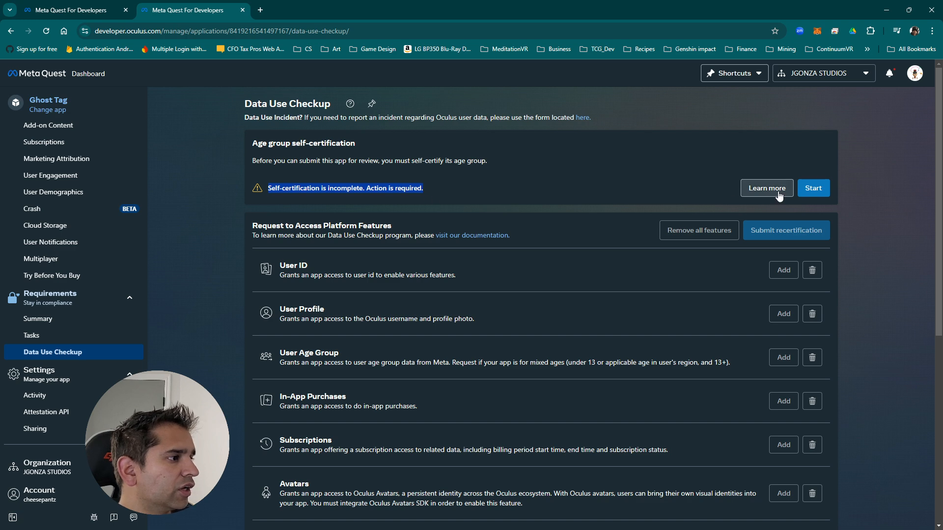
{"action": "mouse_move", "coordinate": [576, 126]}
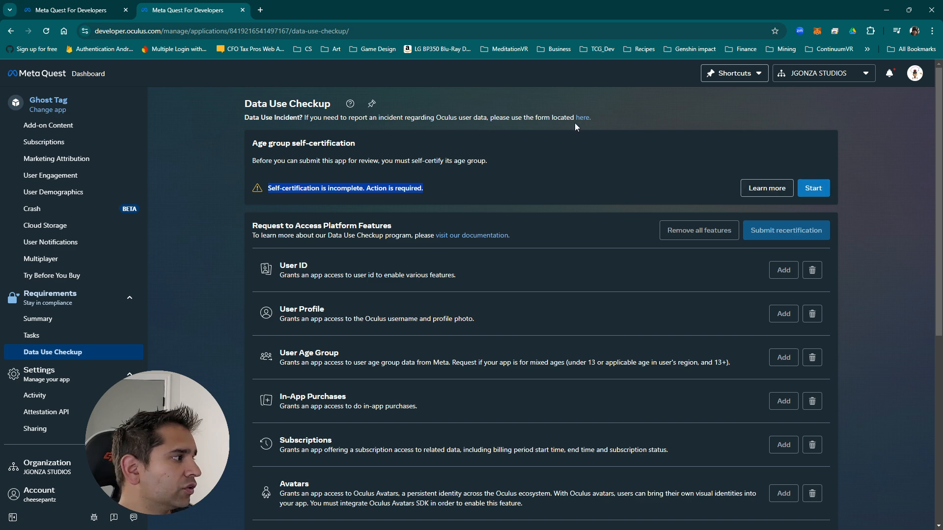
{"action": "mouse_move", "coordinate": [746, 195]}
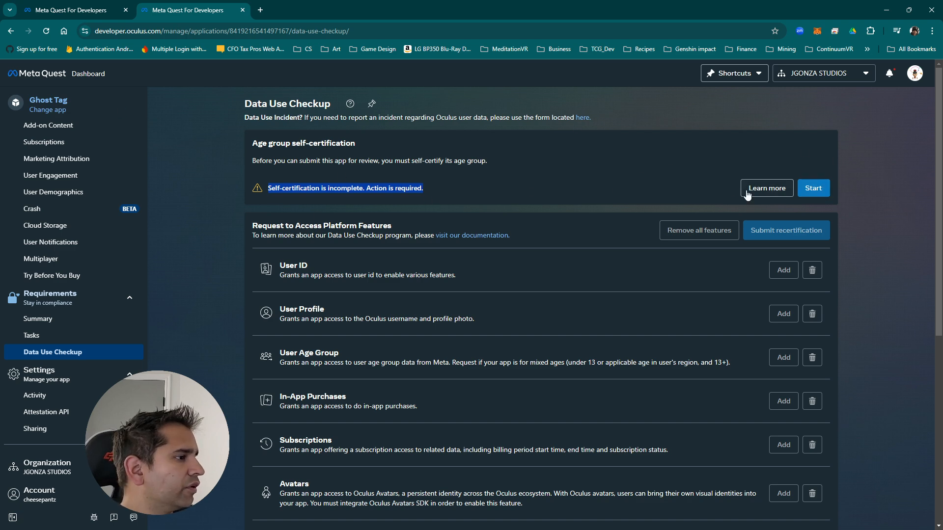
Self-certify Ghost Tag's age group as 'Teens and adults (13+)' and confirm it.
{"action": "left_click", "coordinate": [812, 187]}
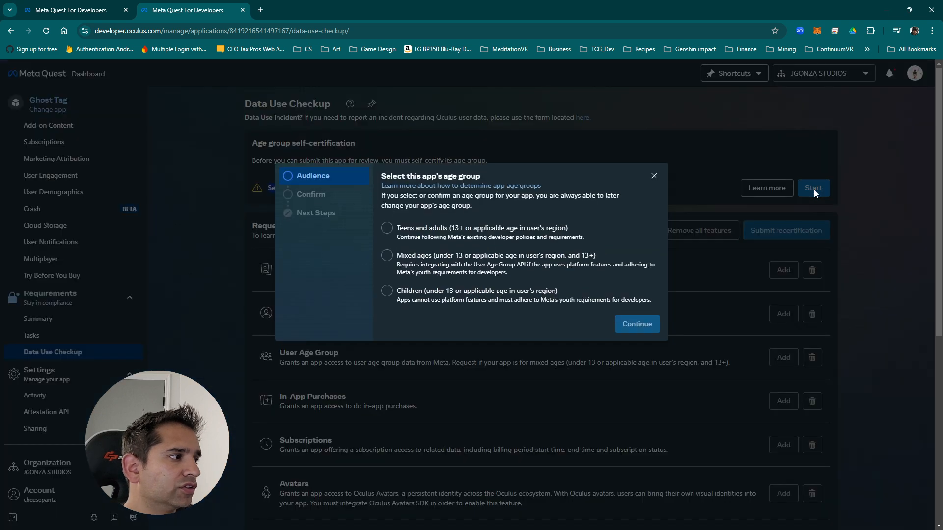
{"action": "mouse_move", "coordinate": [421, 235]}
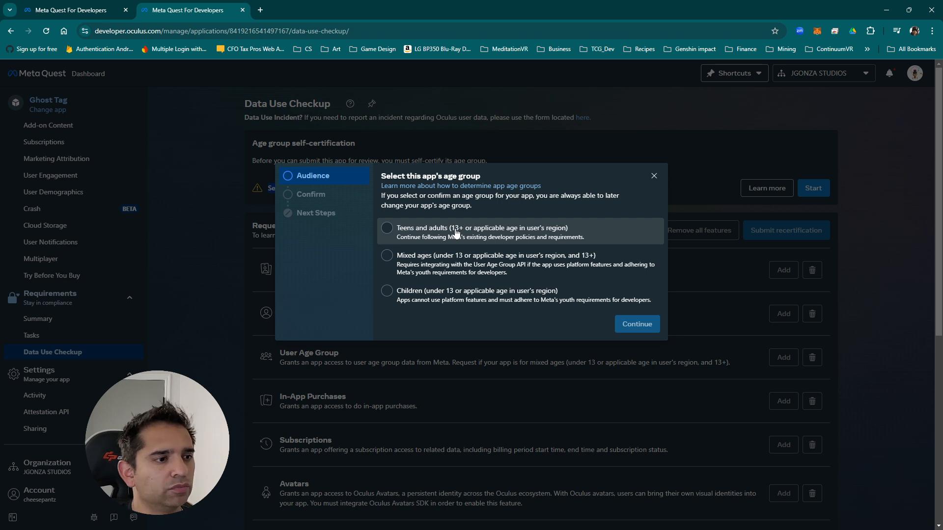
{"action": "mouse_move", "coordinate": [475, 278]}
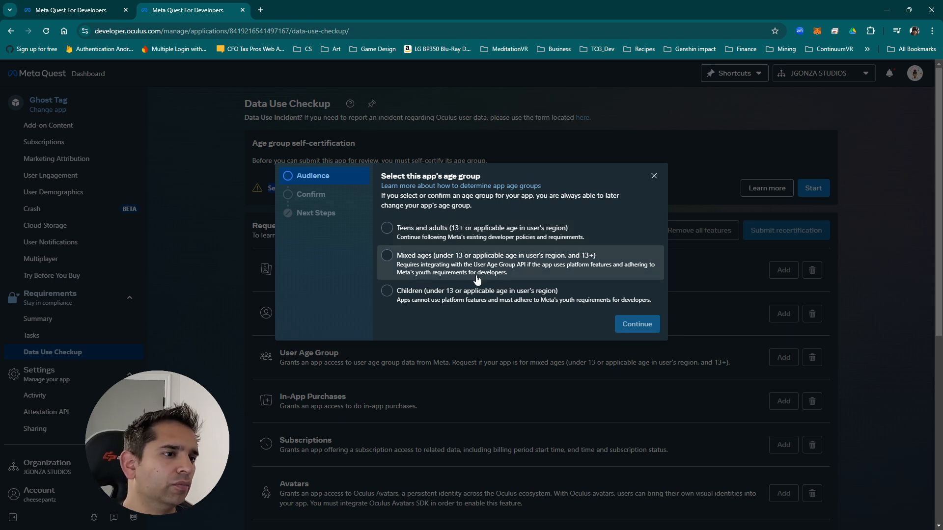
{"action": "mouse_move", "coordinate": [526, 232]}
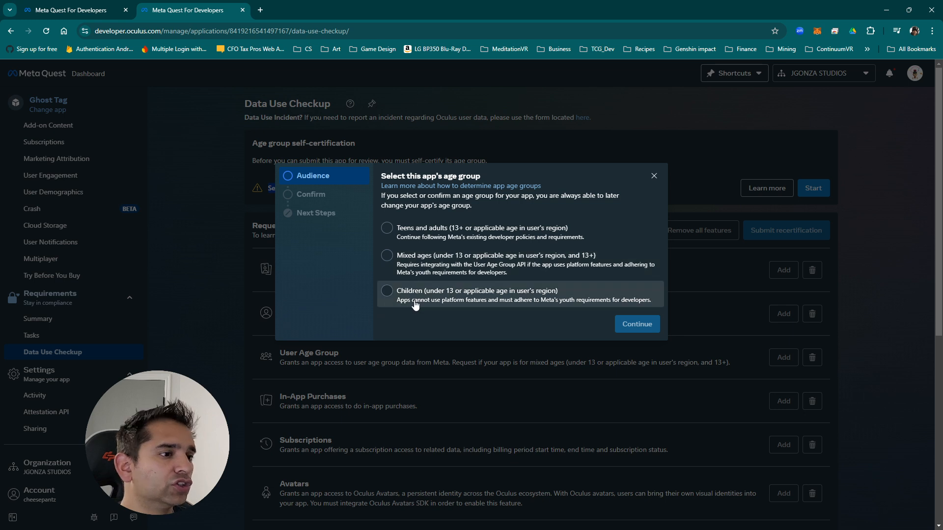
{"action": "mouse_move", "coordinate": [456, 294]}
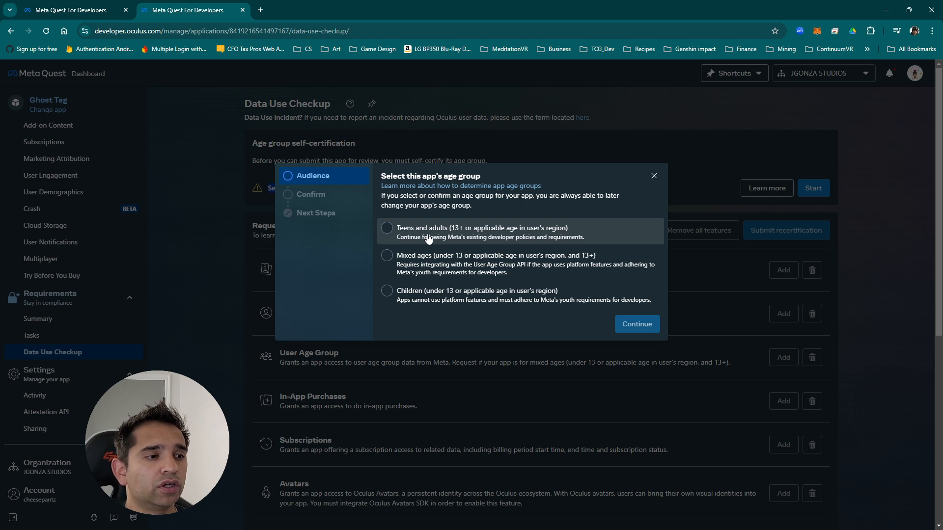
{"action": "mouse_move", "coordinate": [380, 240]}
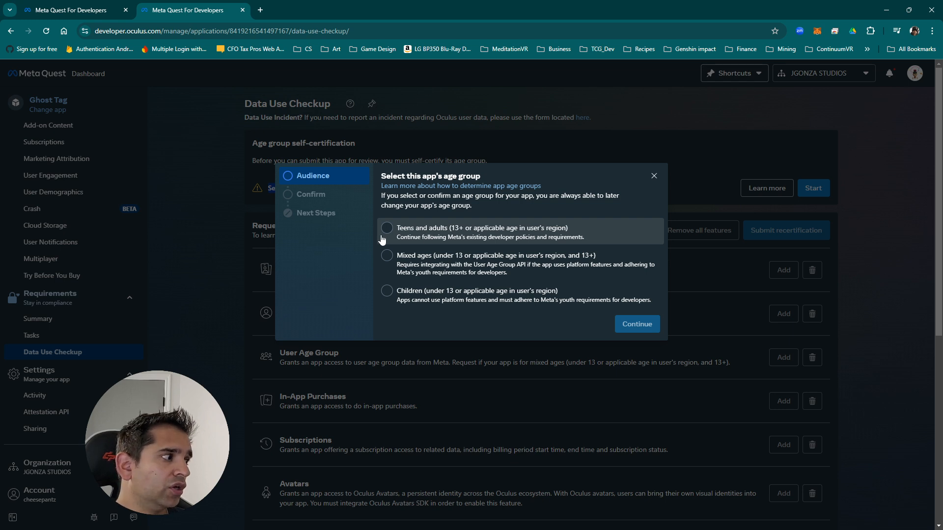
{"action": "left_click", "coordinate": [387, 228]}
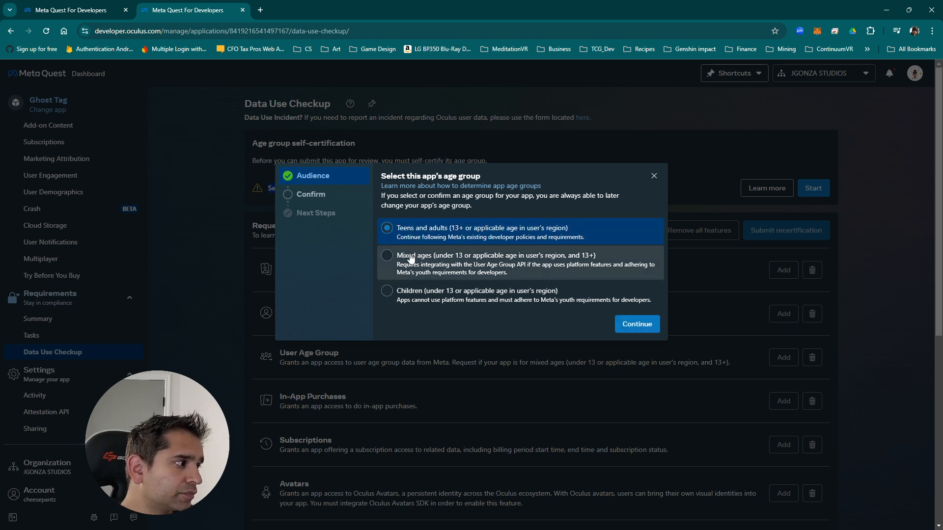
{"action": "mouse_move", "coordinate": [471, 263]}
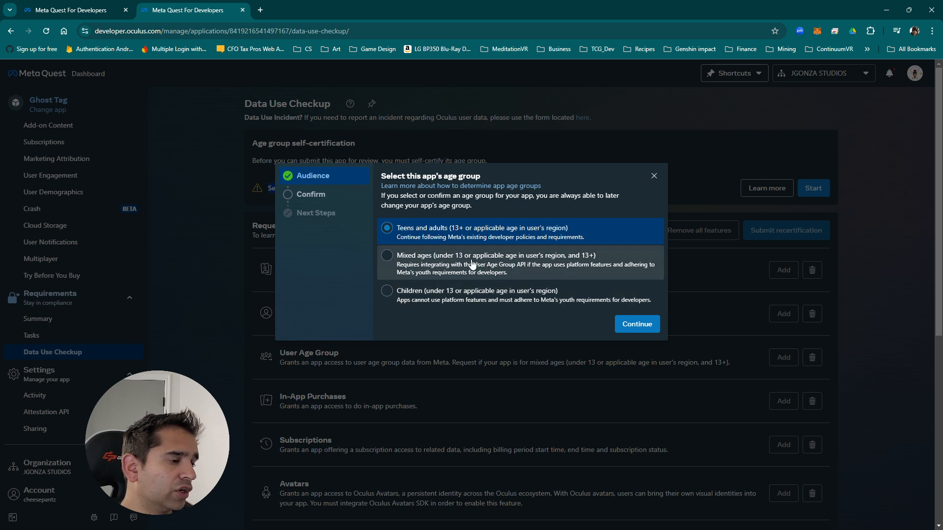
{"action": "mouse_move", "coordinate": [477, 270]}
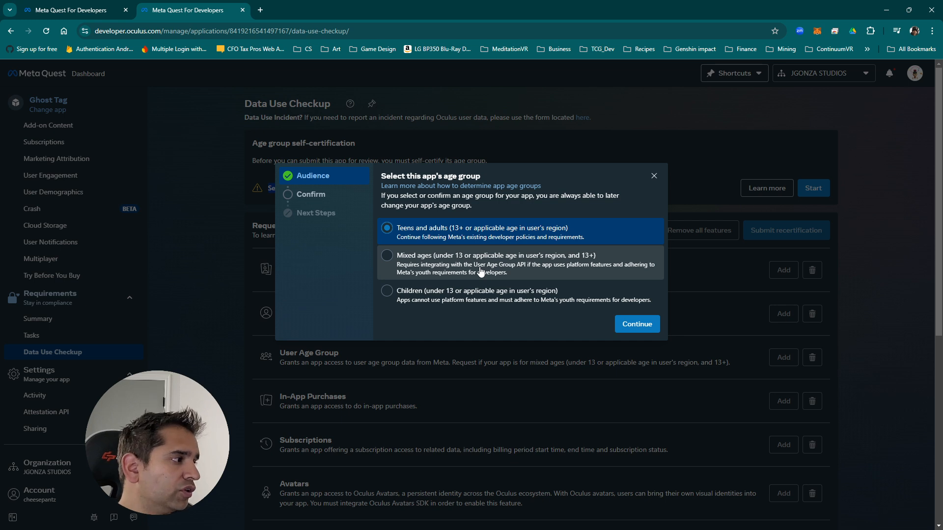
{"action": "mouse_move", "coordinate": [478, 217]}
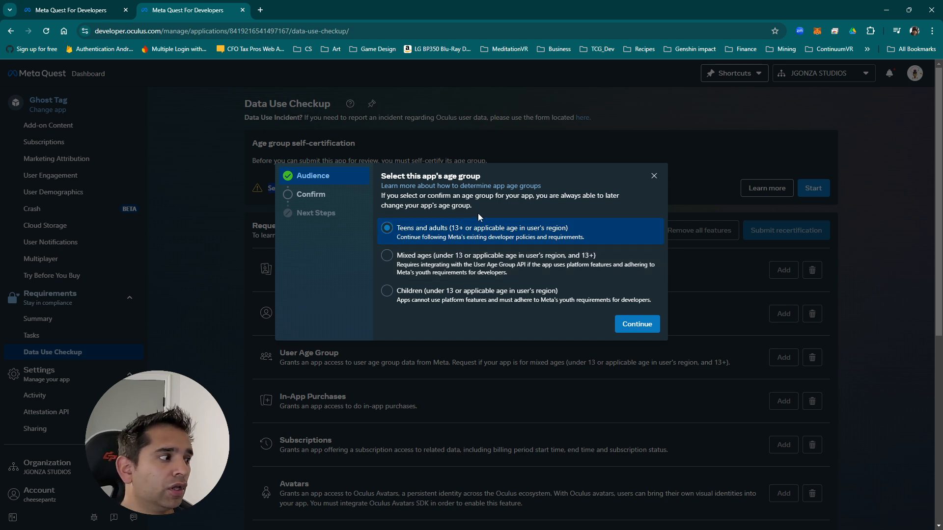
{"action": "mouse_move", "coordinate": [439, 294]}
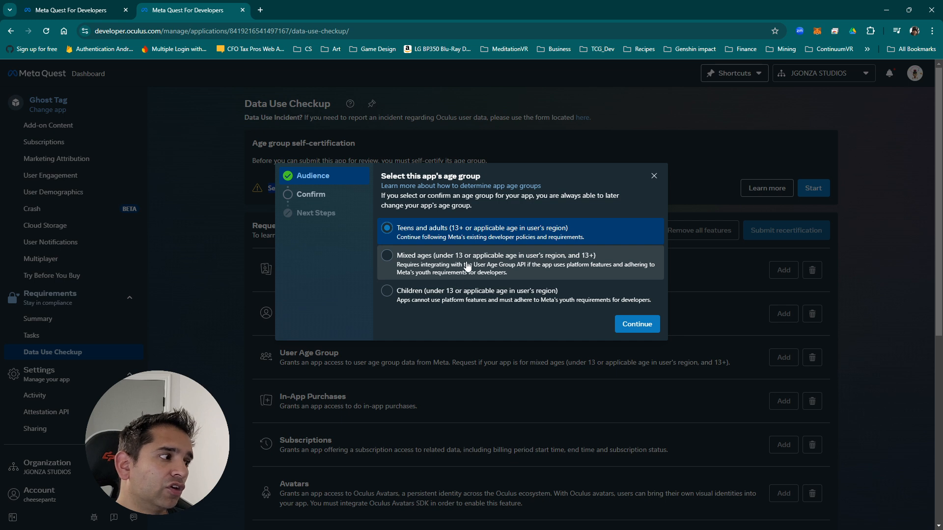
{"action": "mouse_move", "coordinate": [554, 305]}
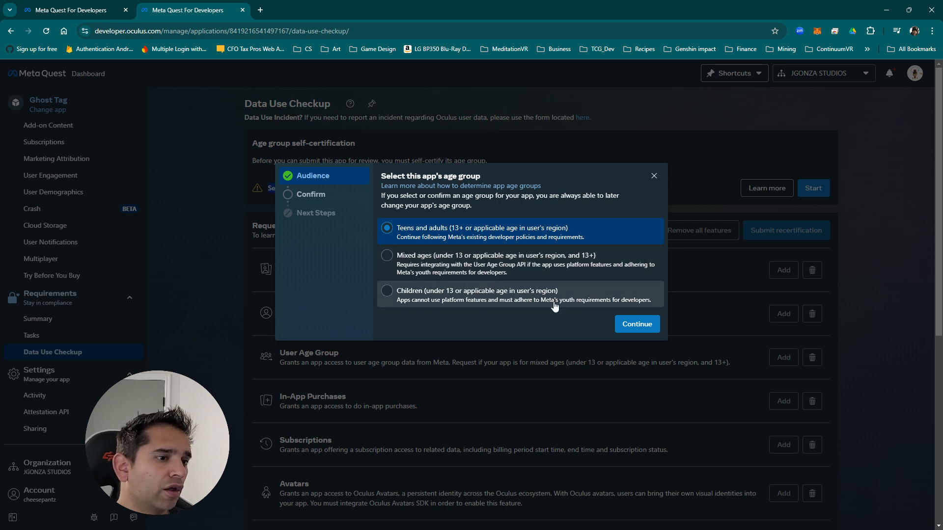
{"action": "left_click", "coordinate": [635, 324]}
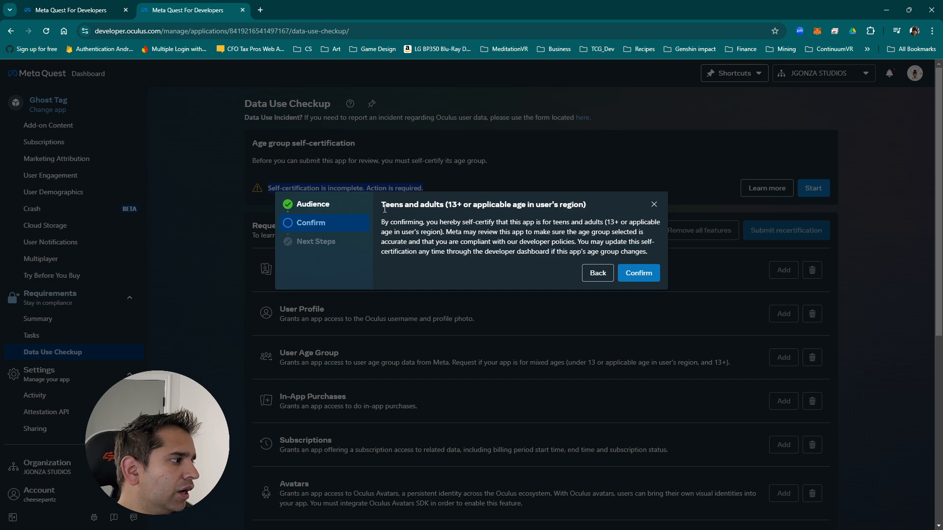
{"action": "mouse_move", "coordinate": [638, 272]}
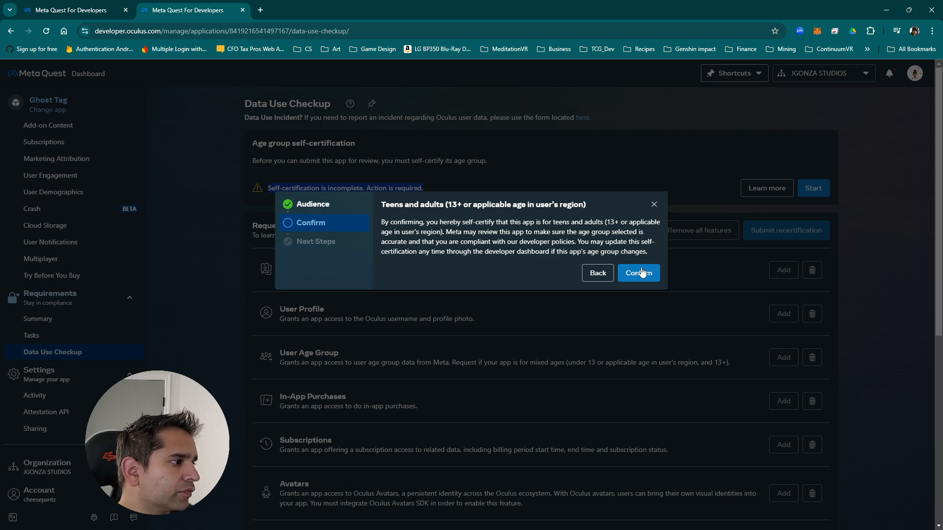
{"action": "left_click", "coordinate": [637, 272]}
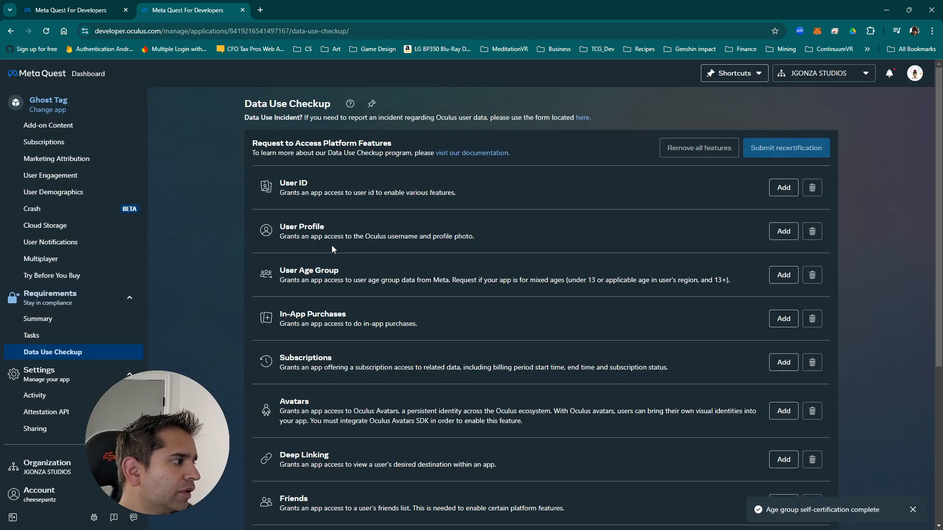
{"action": "mouse_move", "coordinate": [327, 164]}
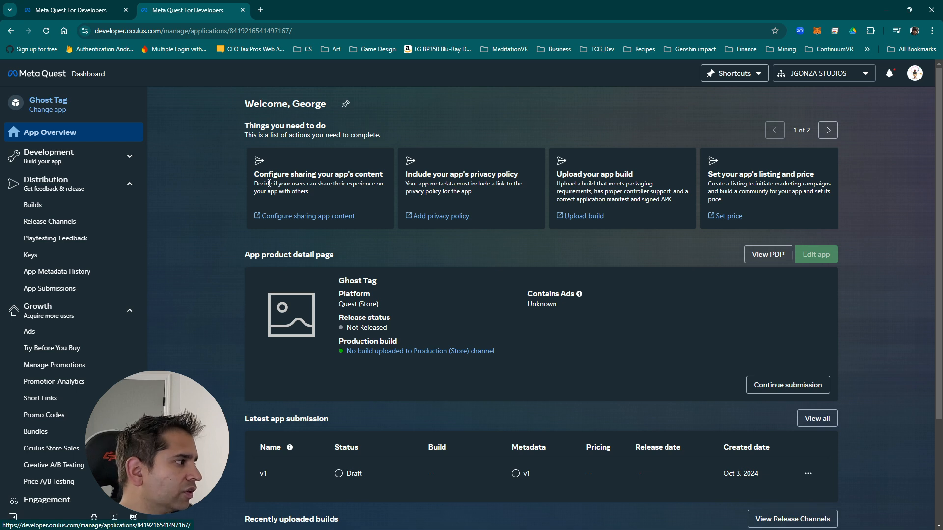
{"action": "mouse_move", "coordinate": [304, 216]}
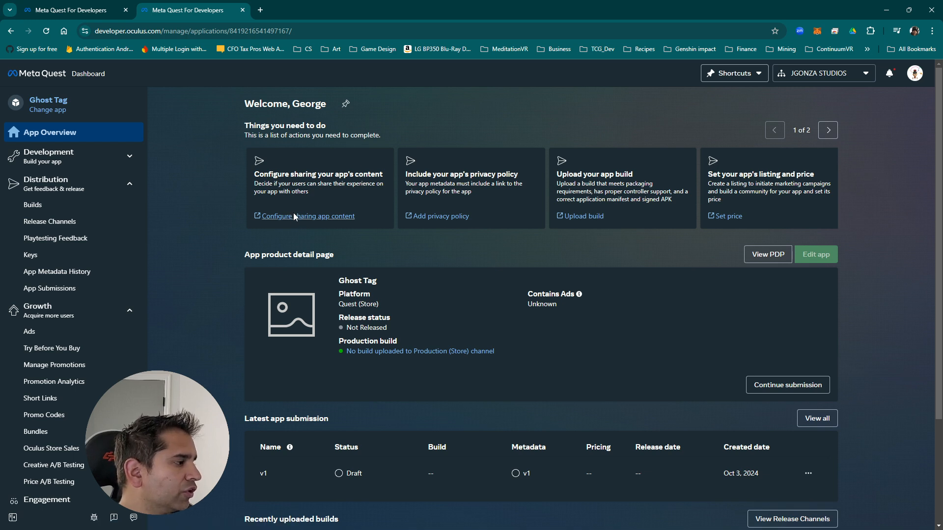
Confirm content sharing with Casting, Livestreaming and Video Recording left enabled.
{"action": "left_click", "coordinate": [308, 216]}
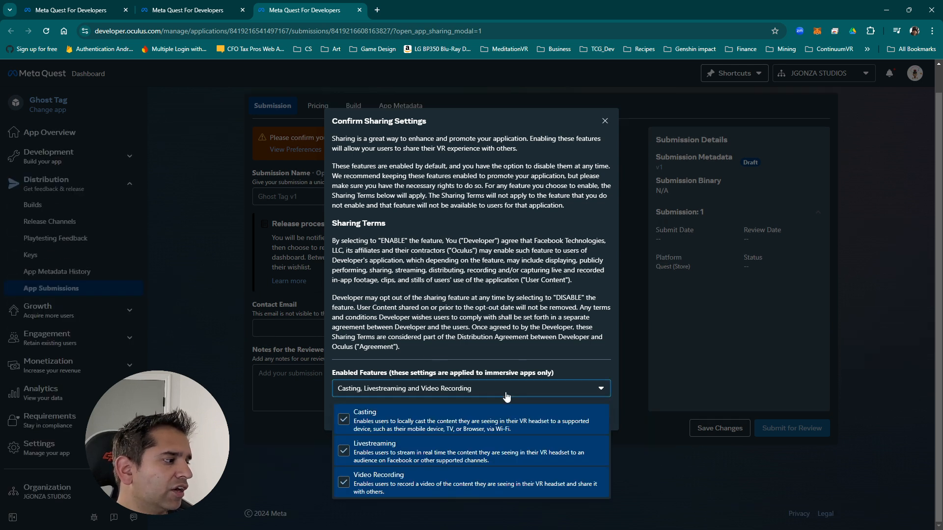
{"action": "left_click", "coordinate": [471, 388]}
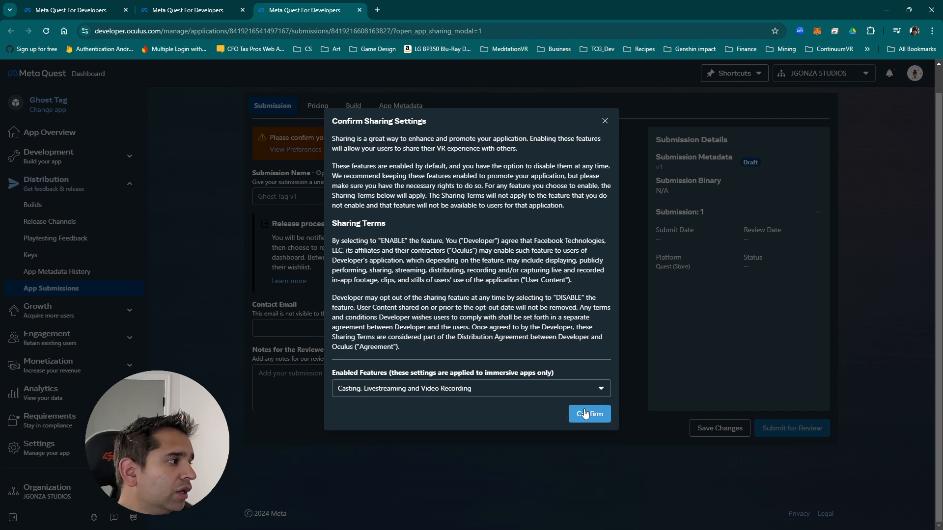
{"action": "mouse_move", "coordinate": [589, 418]}
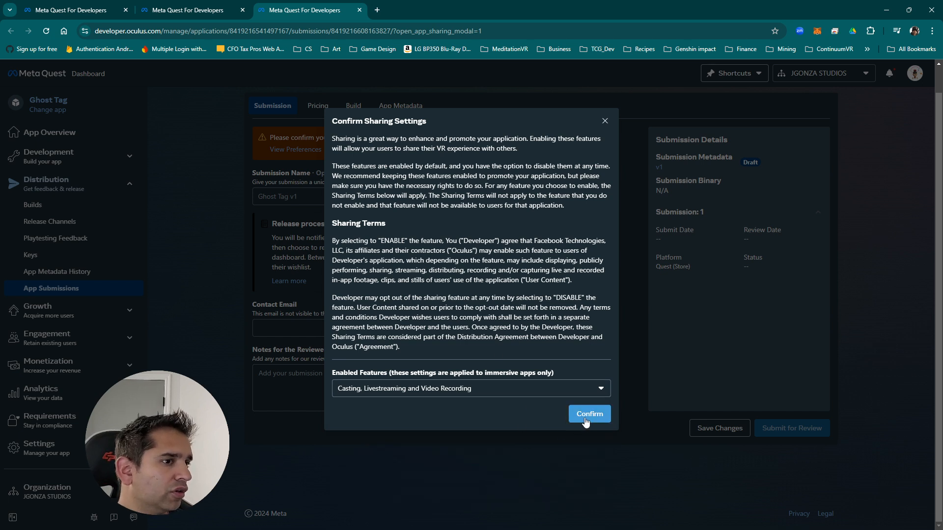
{"action": "left_click", "coordinate": [589, 413]}
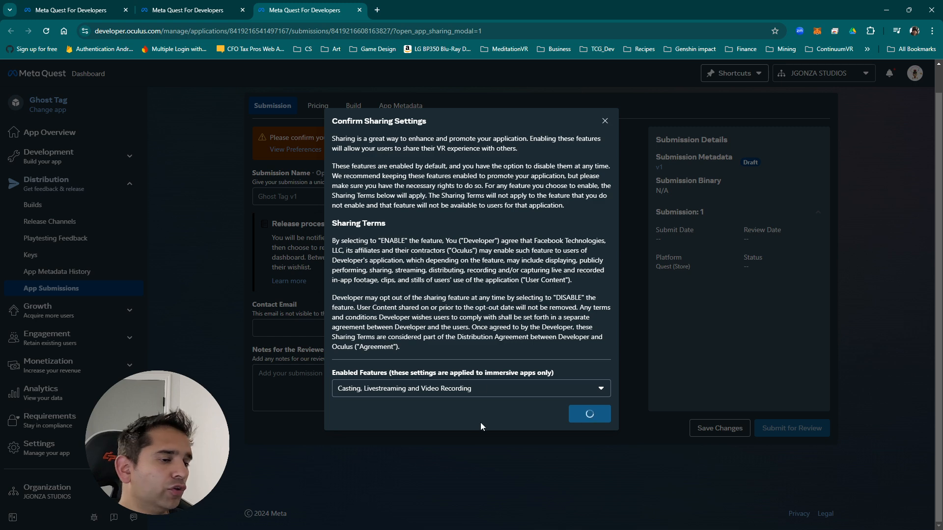
{"action": "left_click", "coordinate": [589, 414]}
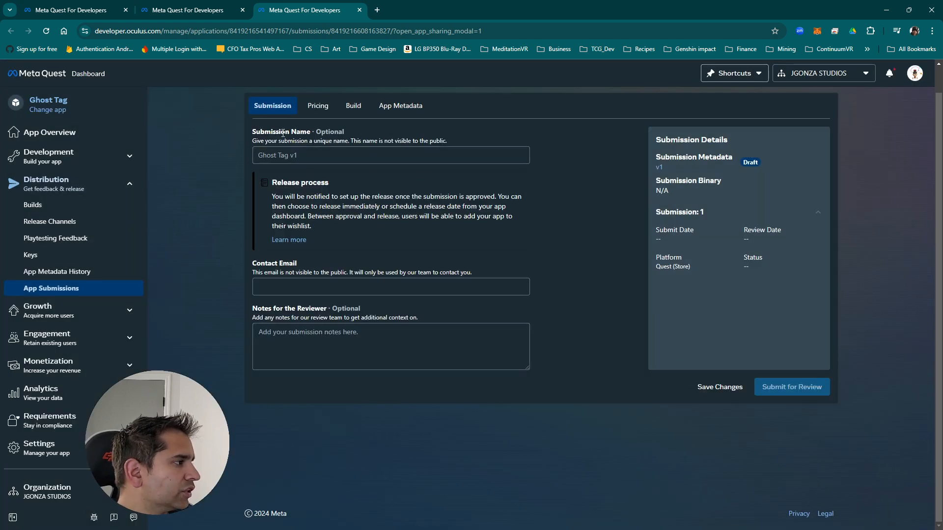
Paste the Google Docs privacy policy URL into the v1 App Metadata Privacy Policy field.
{"action": "left_click", "coordinate": [50, 132]}
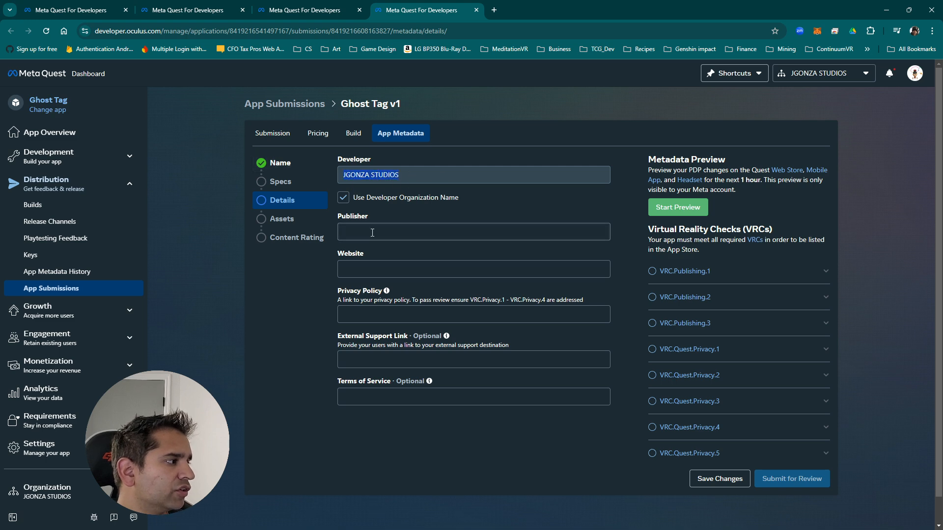
{"action": "left_click", "coordinate": [473, 231]}
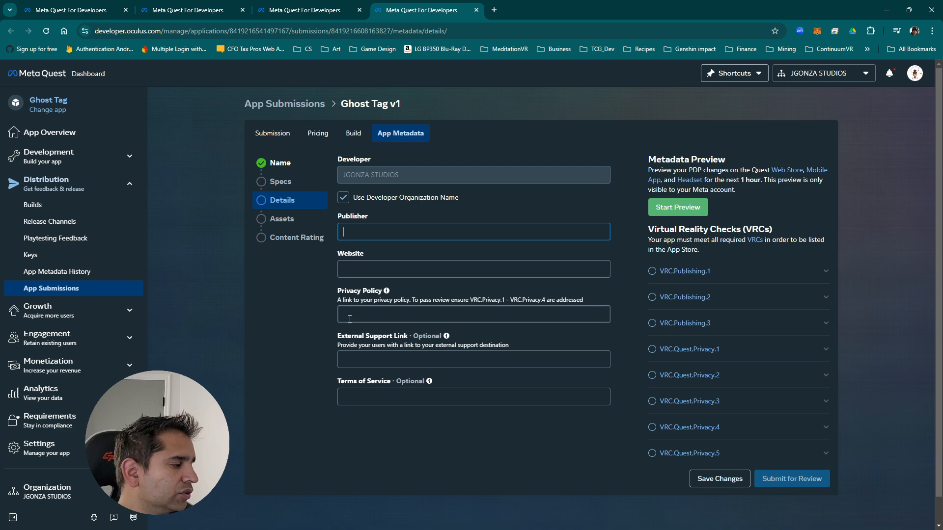
{"action": "left_click", "coordinate": [472, 313]}
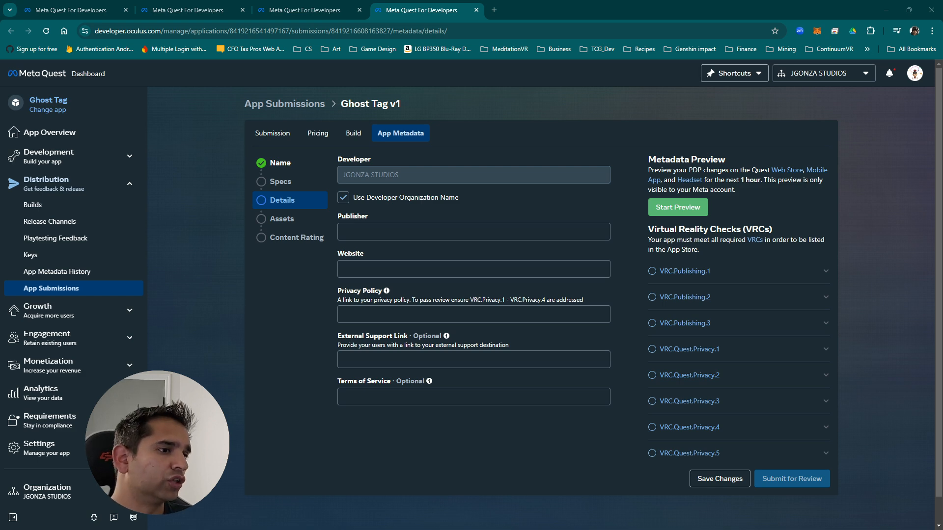
{"action": "left_click", "coordinate": [472, 268]}
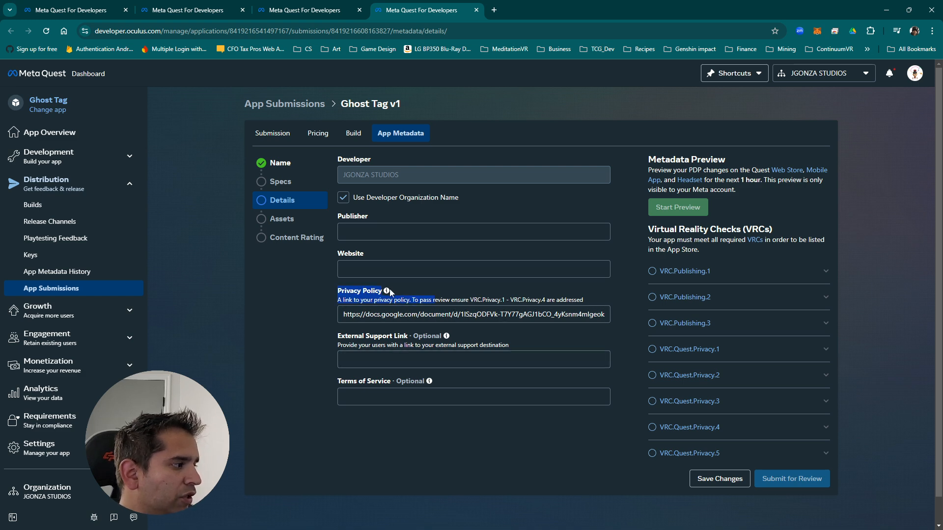
{"action": "mouse_move", "coordinate": [385, 291]}
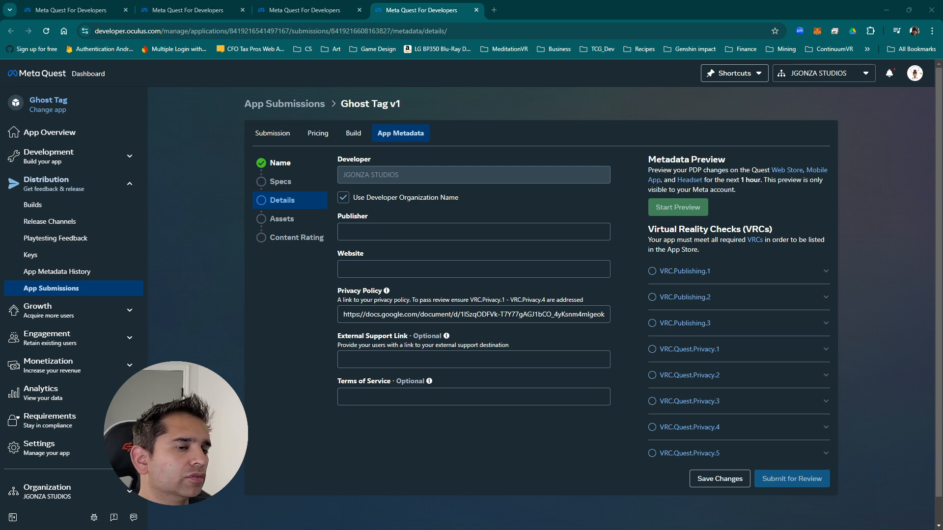
{"action": "left_click", "coordinate": [719, 479]}
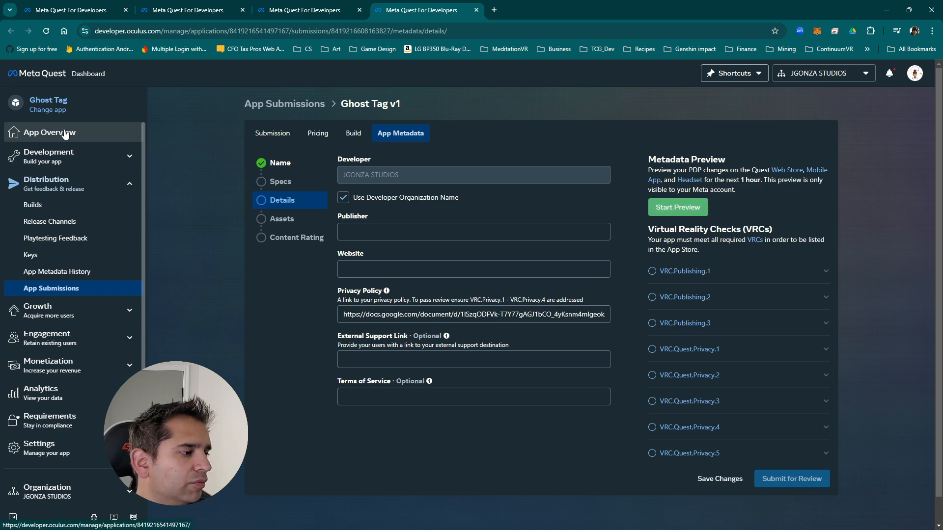
Return to App Overview to review the remaining to-dos and expand Distribution.
{"action": "left_click", "coordinate": [50, 132]}
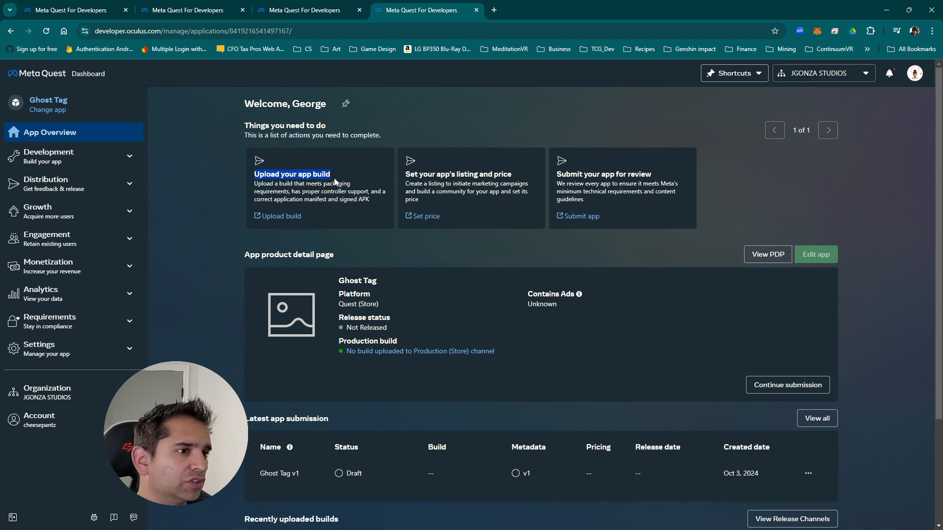
{"action": "mouse_move", "coordinate": [237, 304]}
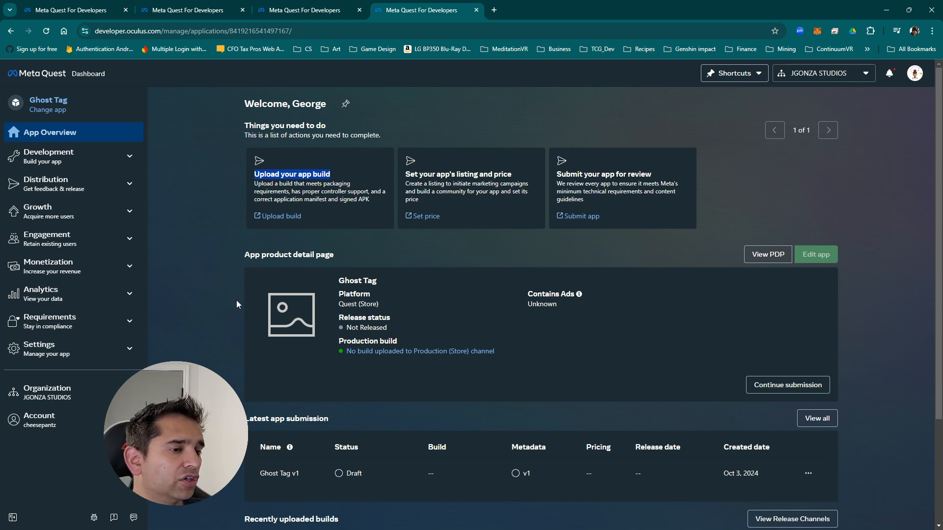
{"action": "mouse_move", "coordinate": [273, 277]}
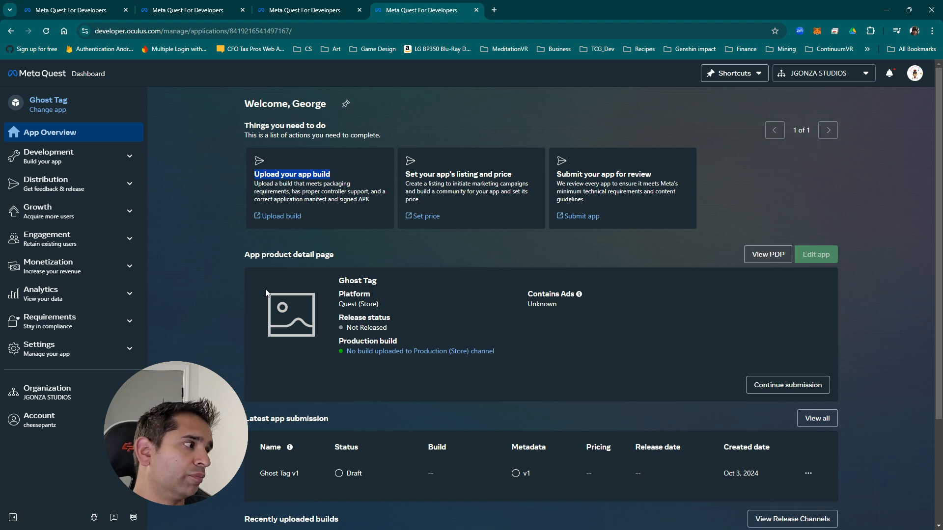
{"action": "mouse_move", "coordinate": [450, 201]}
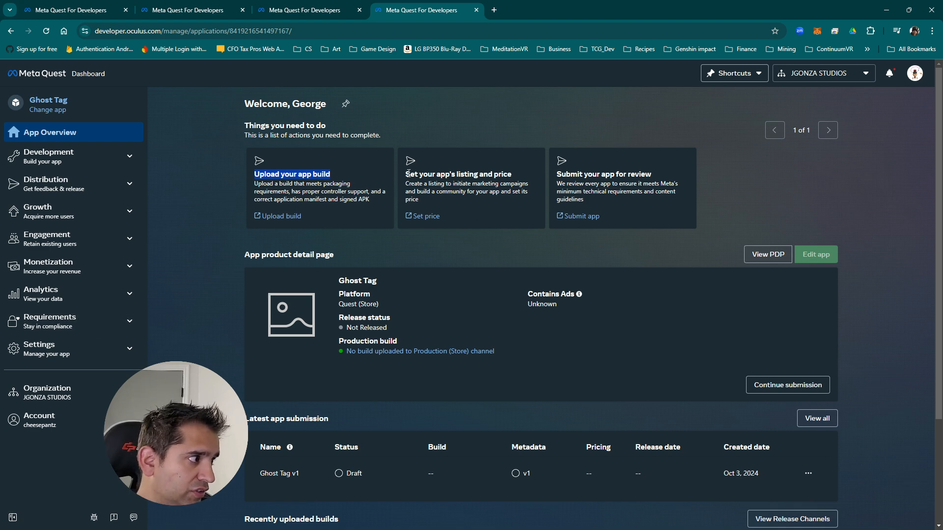
{"action": "mouse_move", "coordinate": [421, 223]}
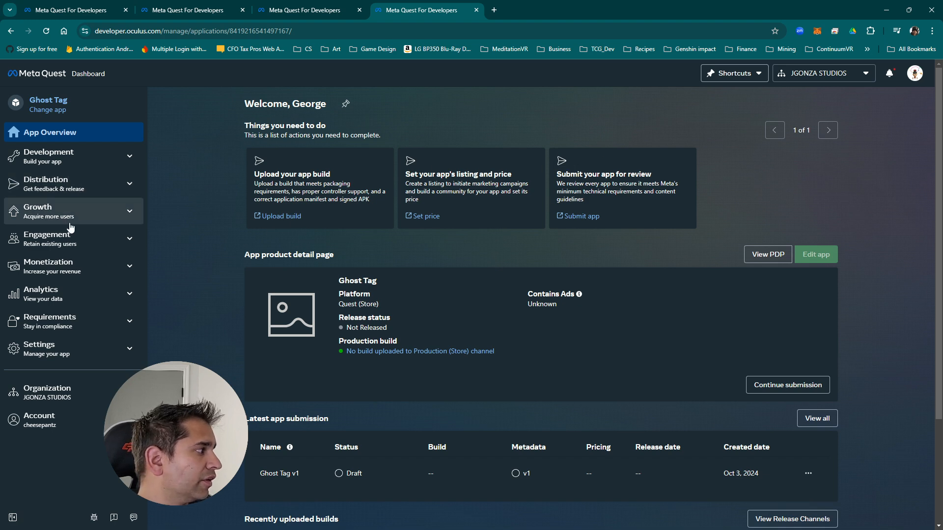
{"action": "left_click", "coordinate": [45, 183]}
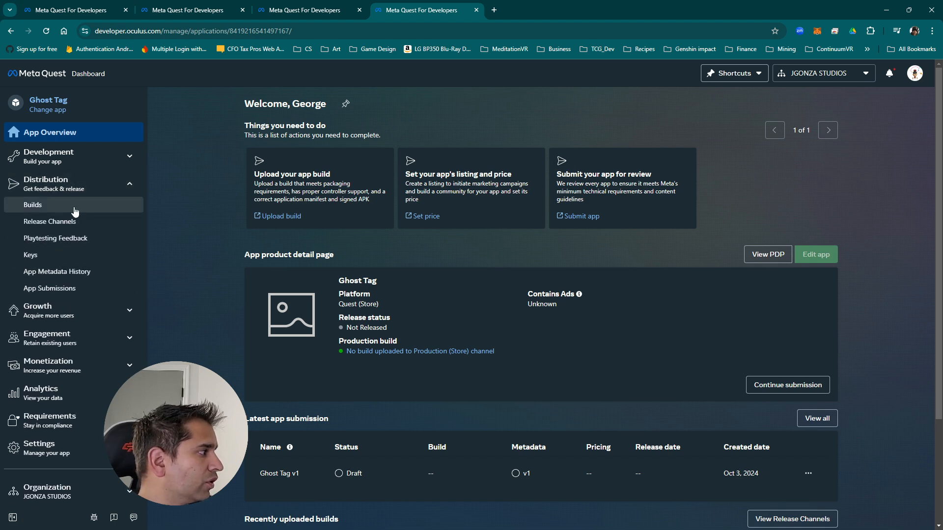
Set the ALPHA channel to grant access by invite URL with automatic approval.
{"action": "left_click", "coordinate": [50, 222]}
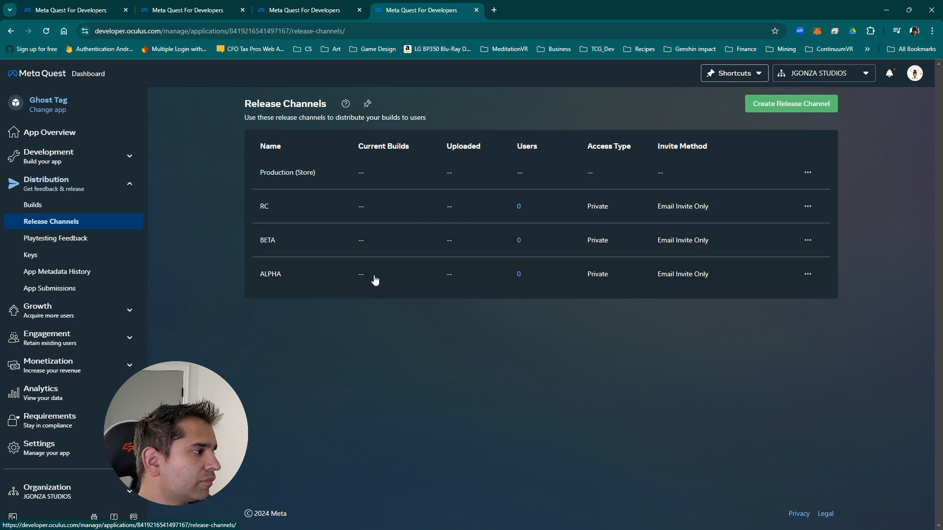
{"action": "mouse_move", "coordinate": [358, 346]}
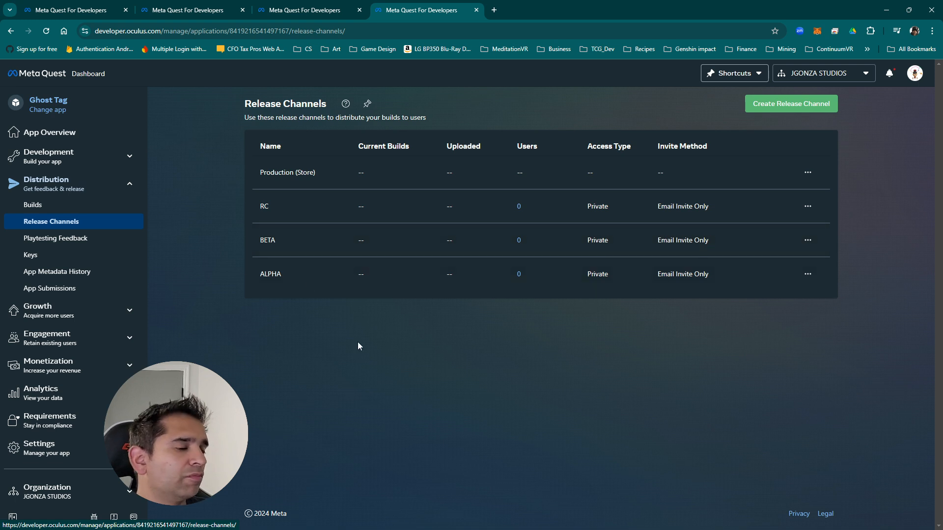
{"action": "mouse_move", "coordinate": [313, 275]}
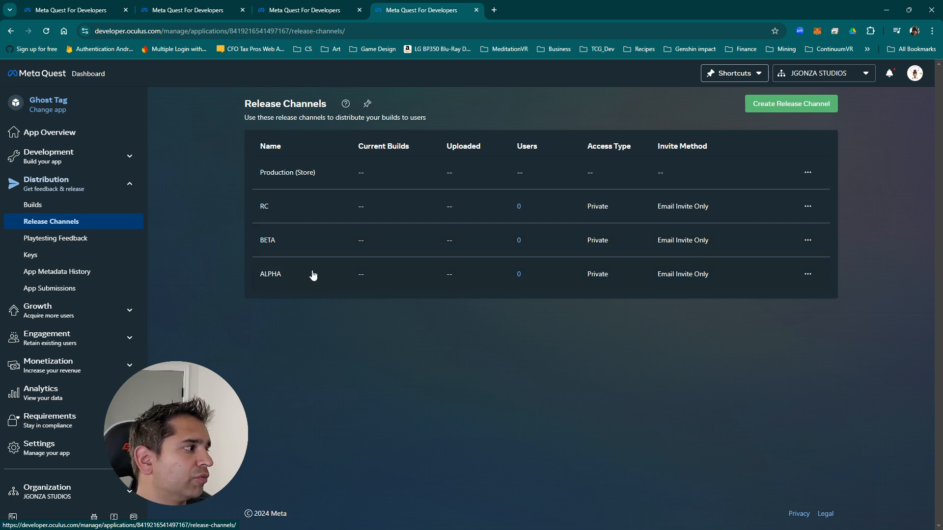
{"action": "mouse_move", "coordinate": [315, 280]}
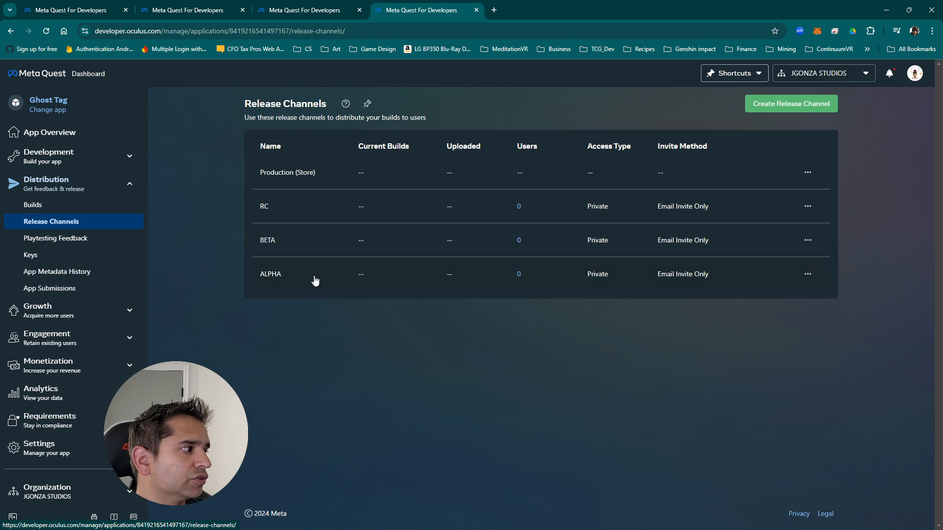
{"action": "left_click", "coordinate": [270, 273]}
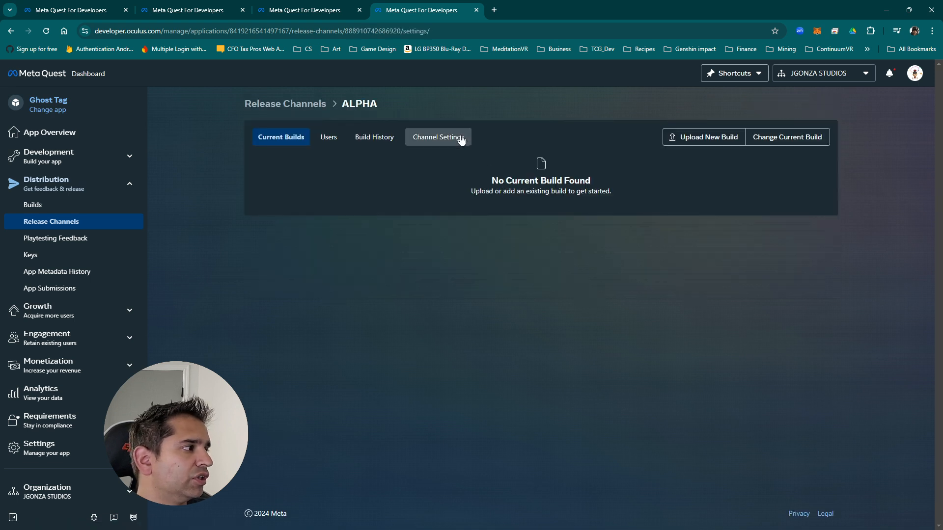
{"action": "left_click", "coordinate": [438, 137]}
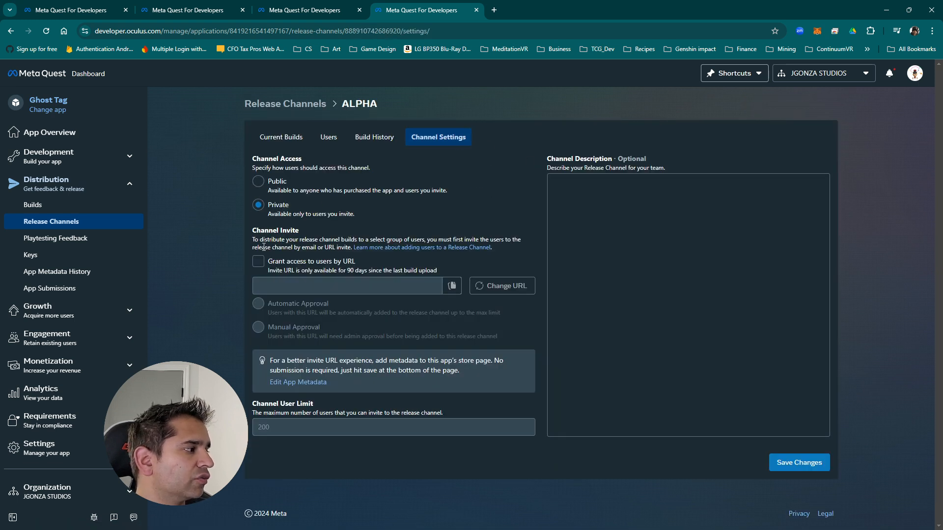
{"action": "left_click", "coordinate": [258, 260]}
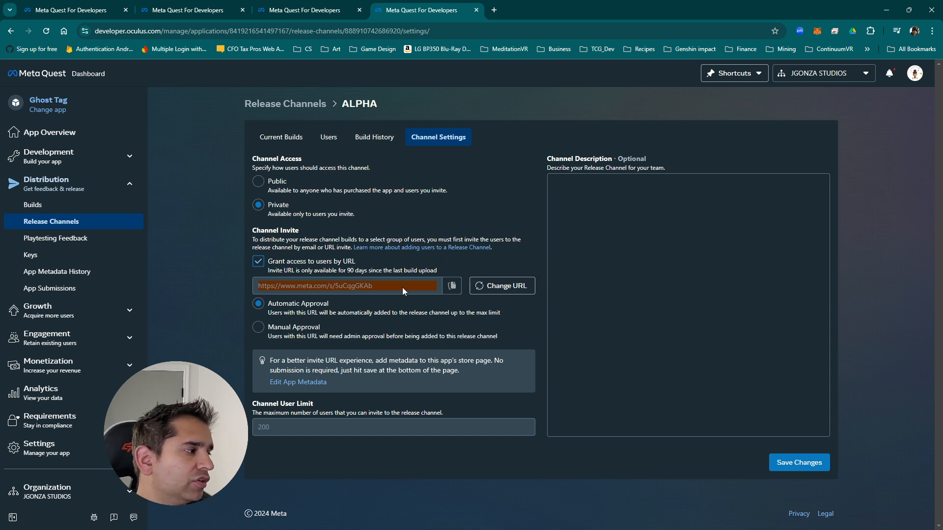
{"action": "mouse_move", "coordinate": [361, 290]}
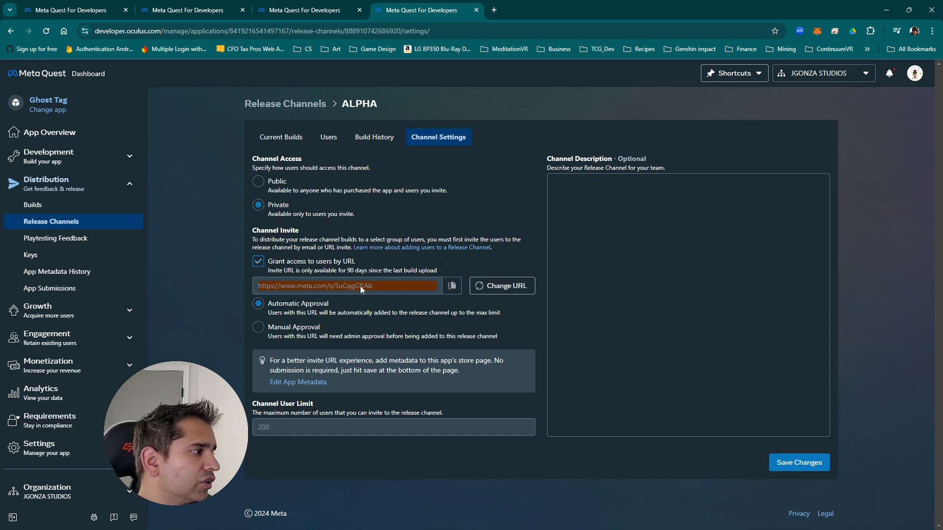
{"action": "mouse_move", "coordinate": [373, 316]}
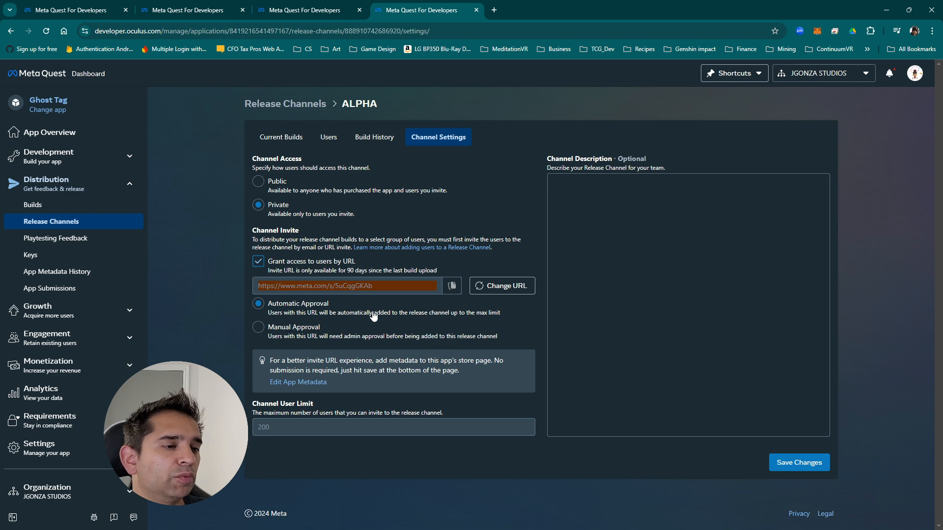
{"action": "mouse_move", "coordinate": [419, 317]}
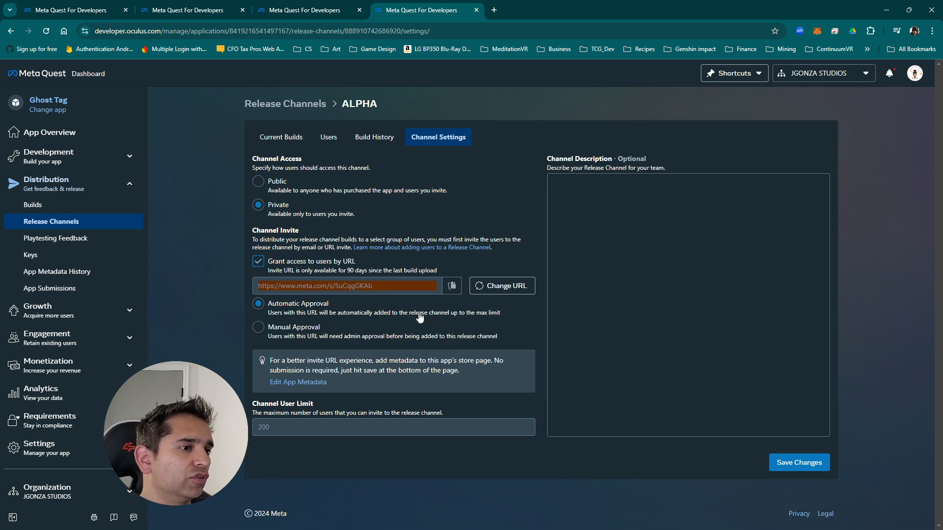
{"action": "mouse_move", "coordinate": [297, 114]}
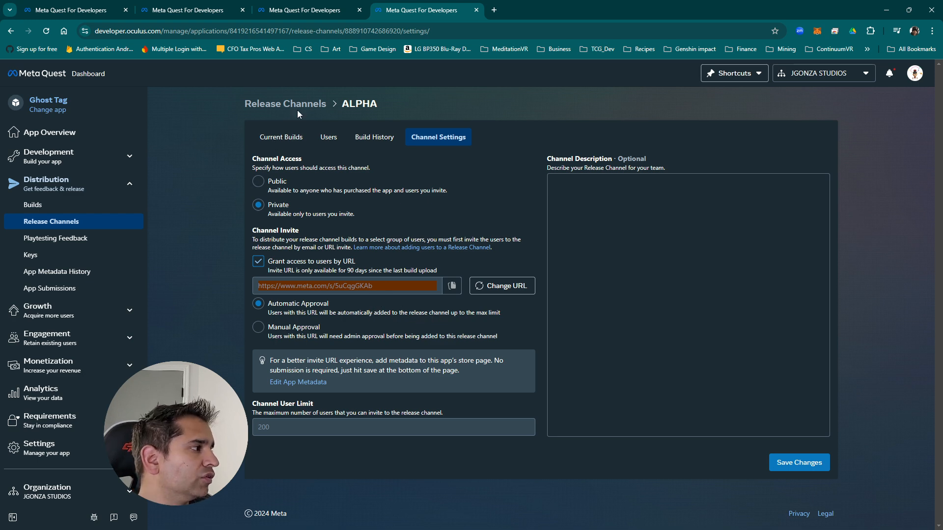
Go back to the Release Channels list, then reopen the ALPHA channel.
{"action": "left_click", "coordinate": [285, 103]}
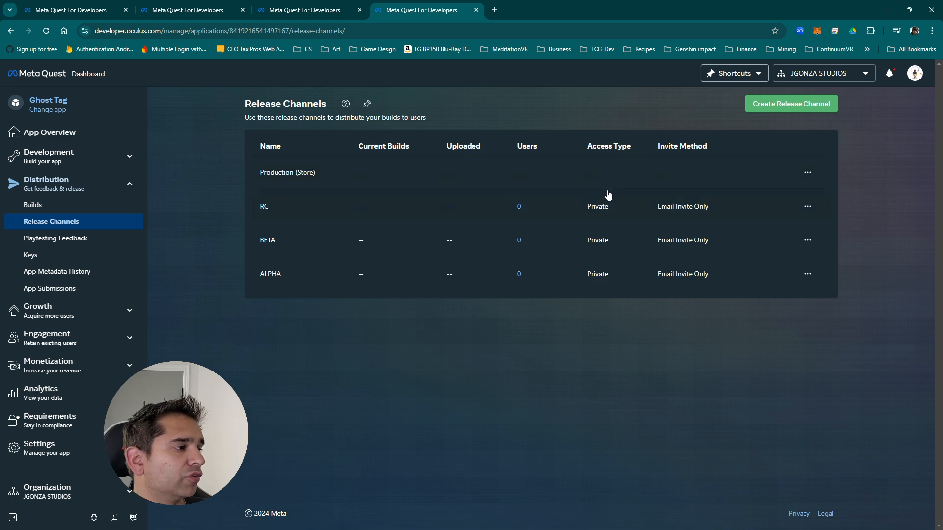
{"action": "mouse_move", "coordinate": [323, 179]}
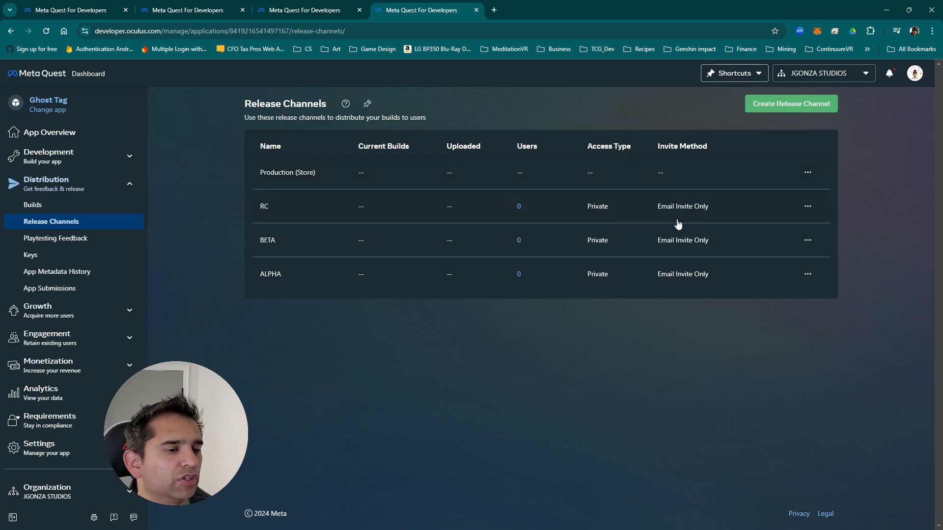
{"action": "mouse_move", "coordinate": [324, 280]}
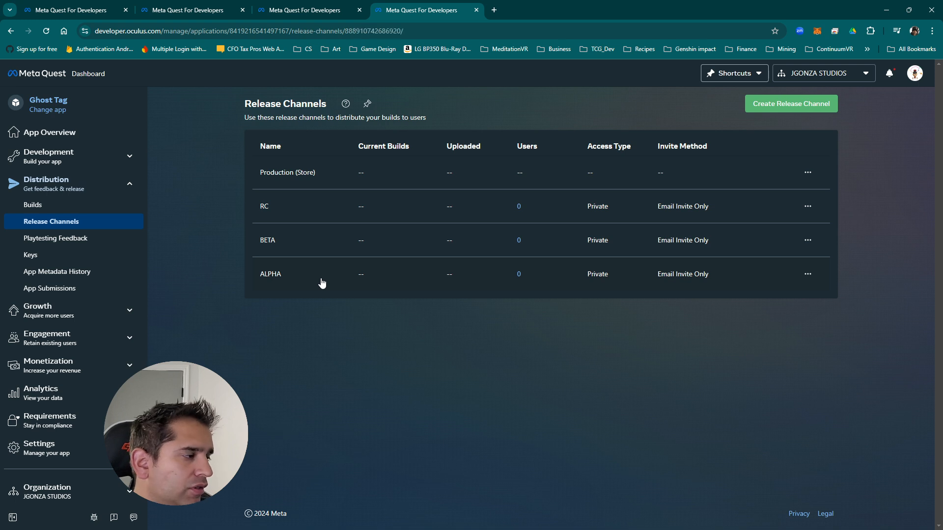
{"action": "left_click", "coordinate": [270, 274]}
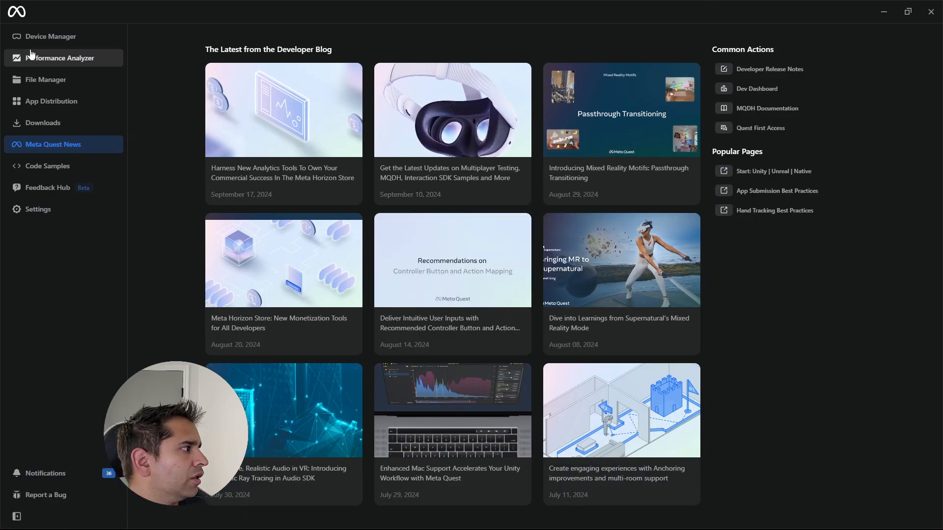
Show Cactus Jam's release channels in App Distribution, then open and cancel the Upload Build dialog.
{"action": "left_click", "coordinate": [51, 101]}
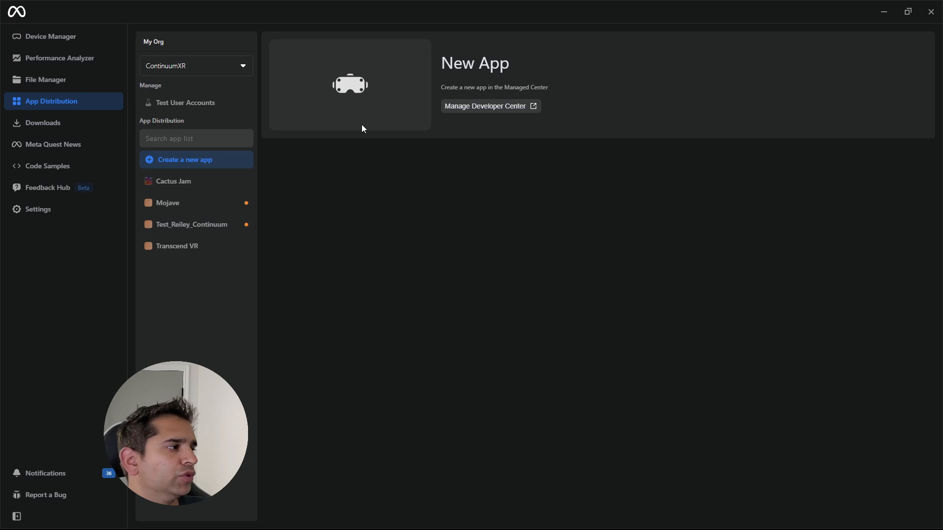
{"action": "mouse_move", "coordinate": [347, 188]}
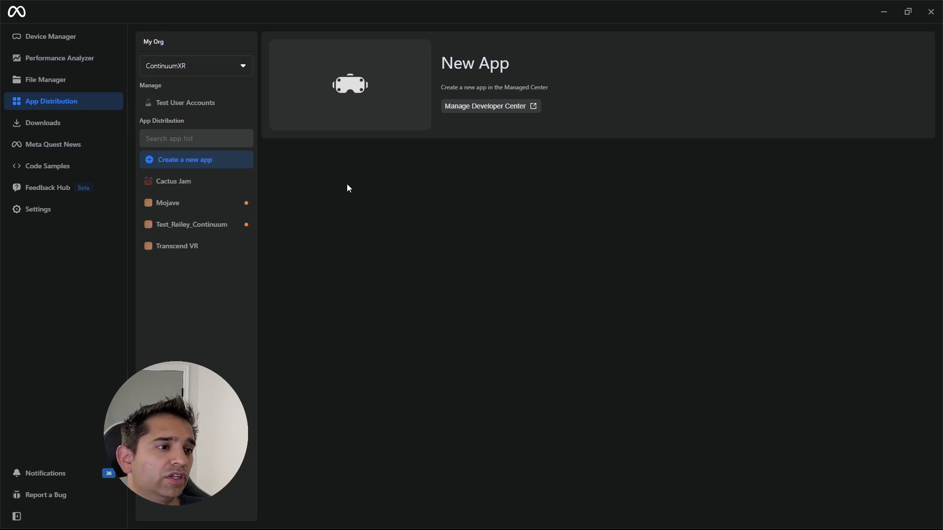
{"action": "mouse_move", "coordinate": [214, 199]}
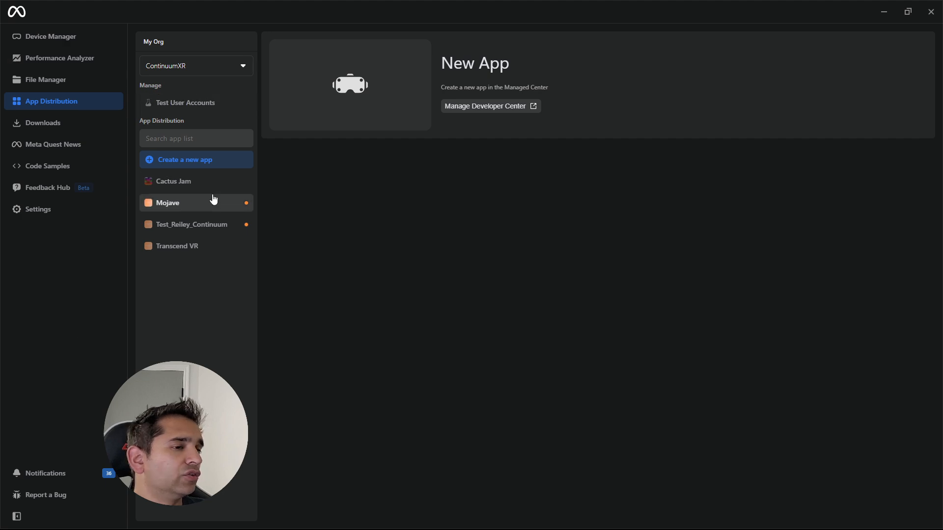
{"action": "mouse_move", "coordinate": [450, 258]}
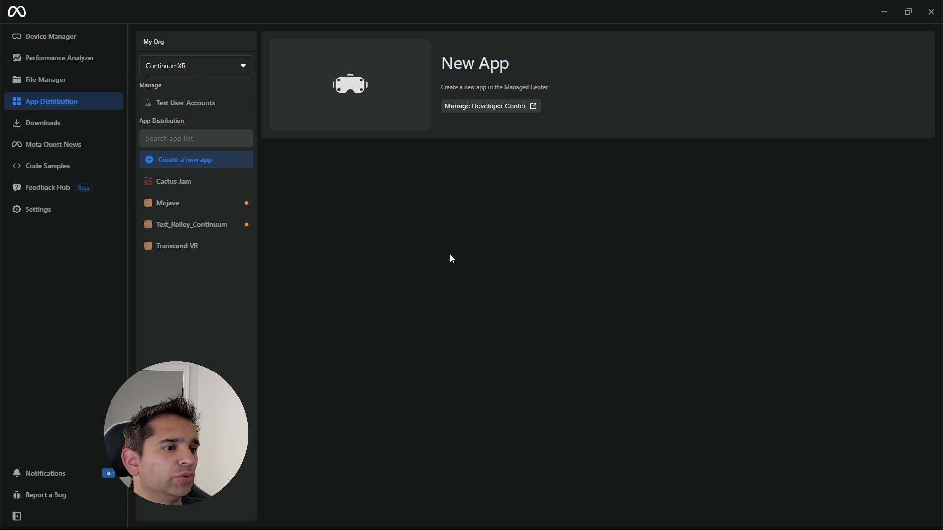
{"action": "mouse_move", "coordinate": [433, 279]}
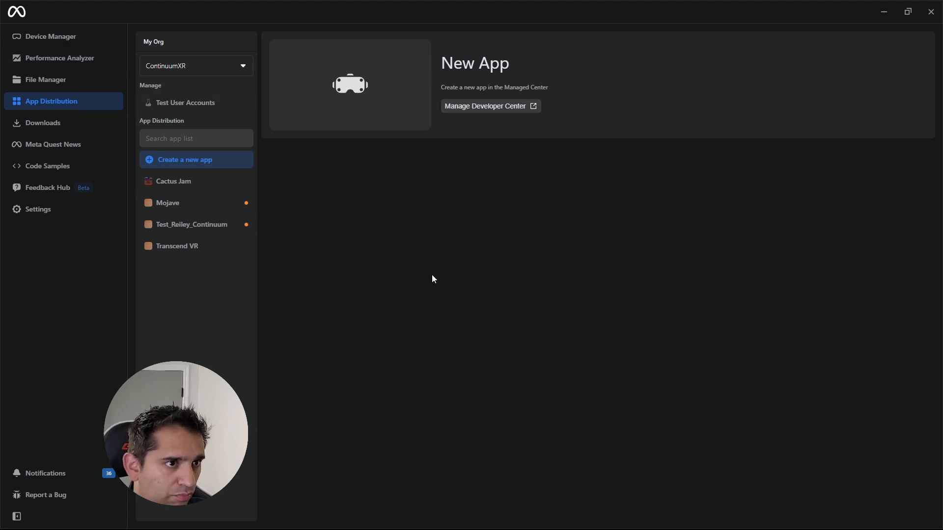
{"action": "mouse_move", "coordinate": [427, 270]}
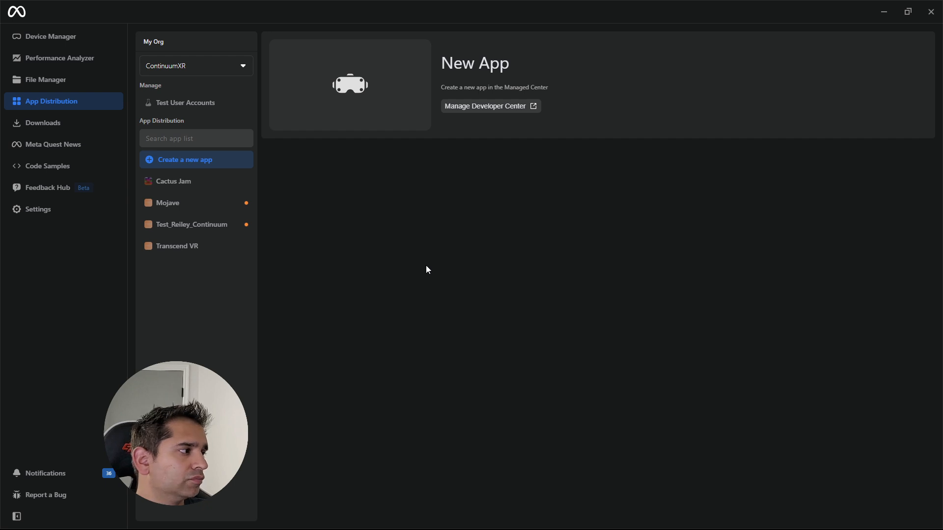
{"action": "mouse_move", "coordinate": [474, 228]}
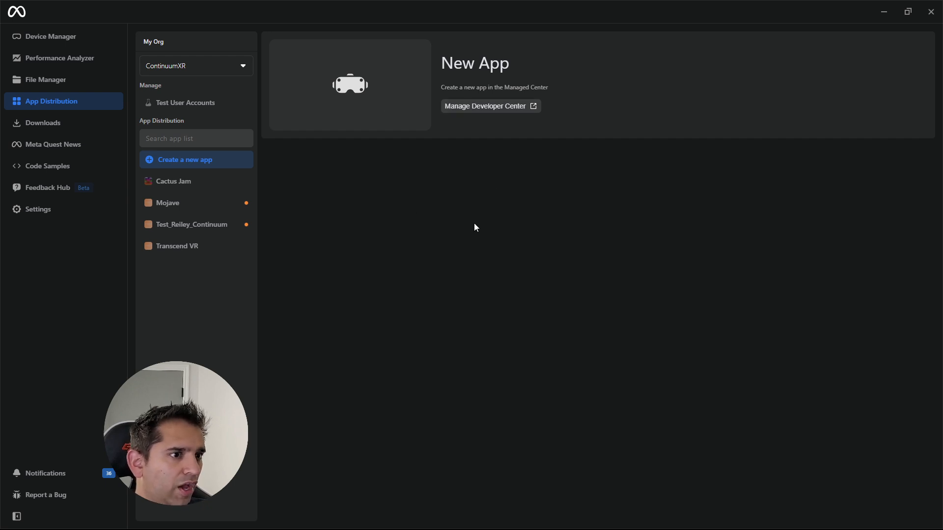
{"action": "mouse_move", "coordinate": [194, 168]}
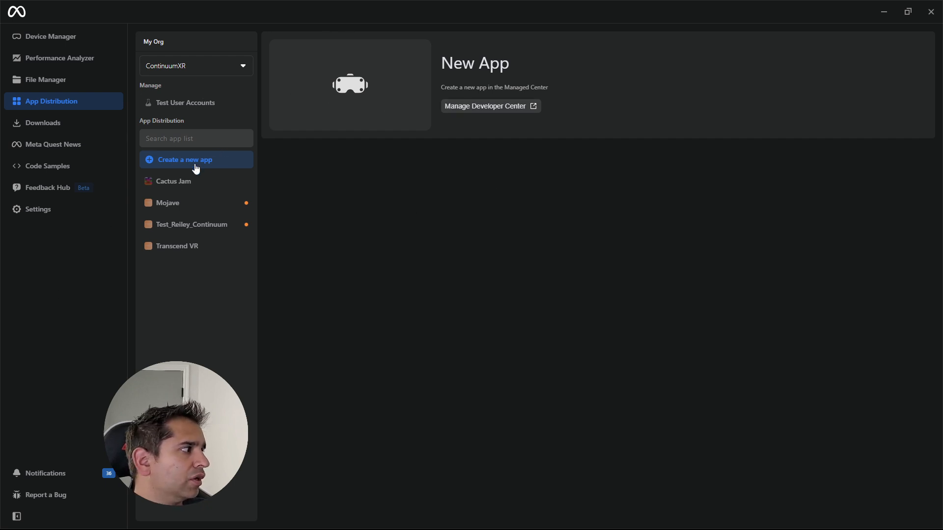
{"action": "left_click", "coordinate": [174, 181]}
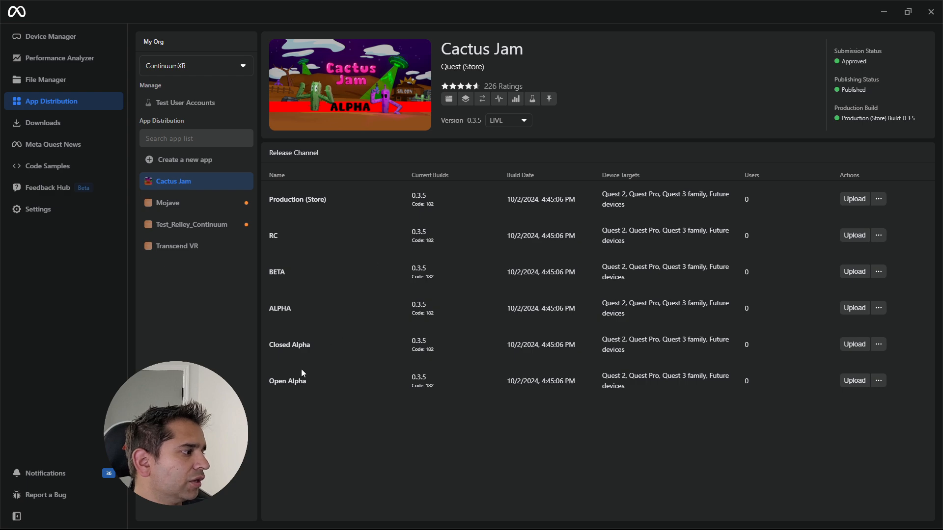
{"action": "left_click", "coordinate": [854, 199]}
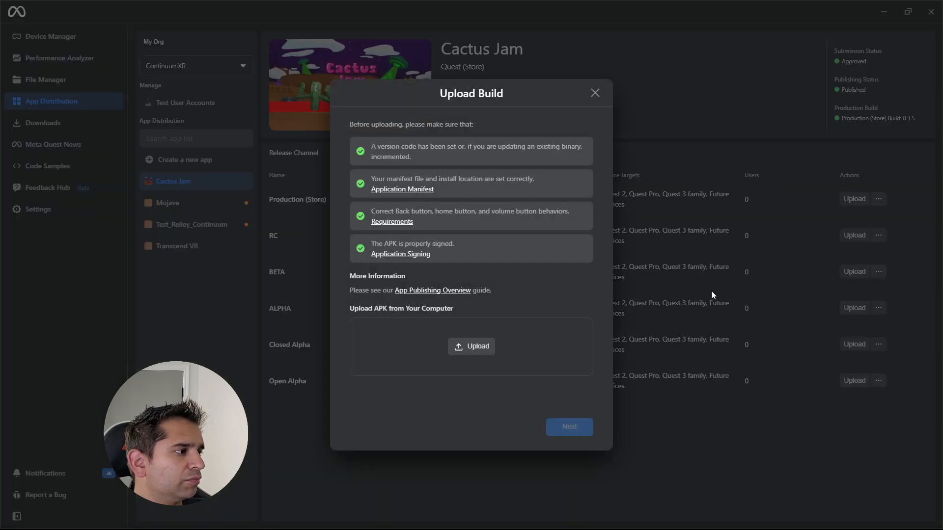
{"action": "left_click", "coordinate": [471, 346]}
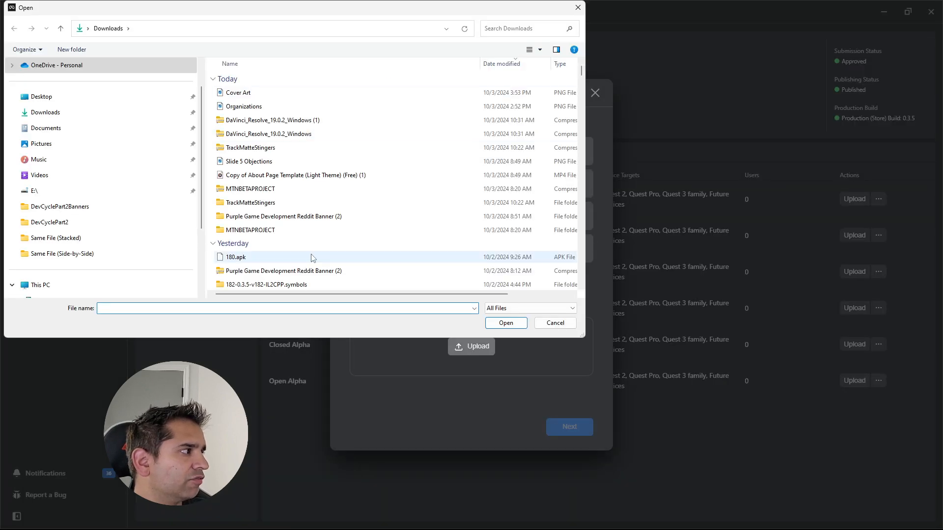
{"action": "left_click", "coordinate": [553, 323]}
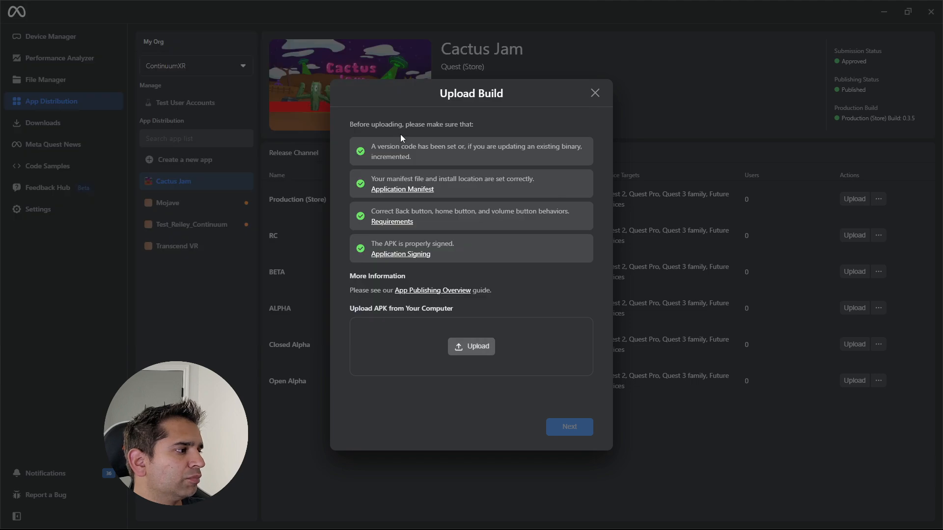
{"action": "left_click", "coordinate": [594, 92]}
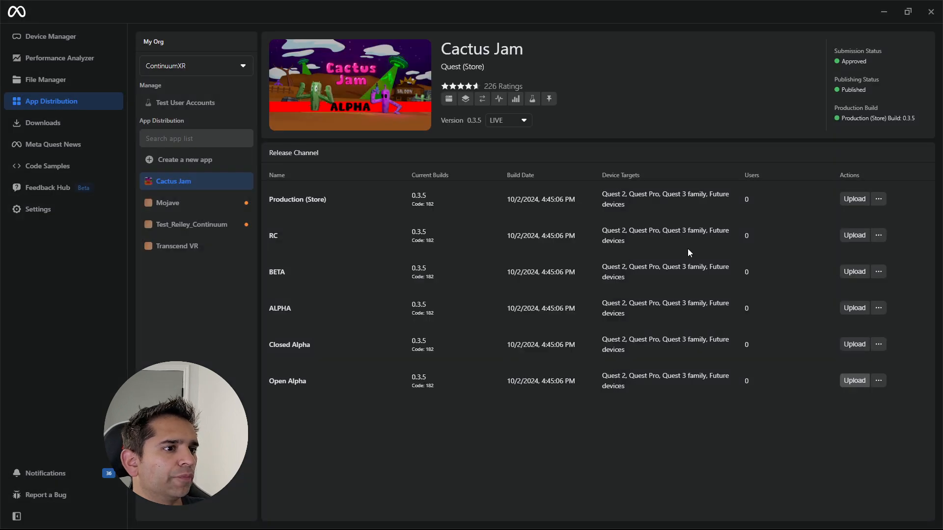
{"action": "mouse_move", "coordinate": [40, 80]}
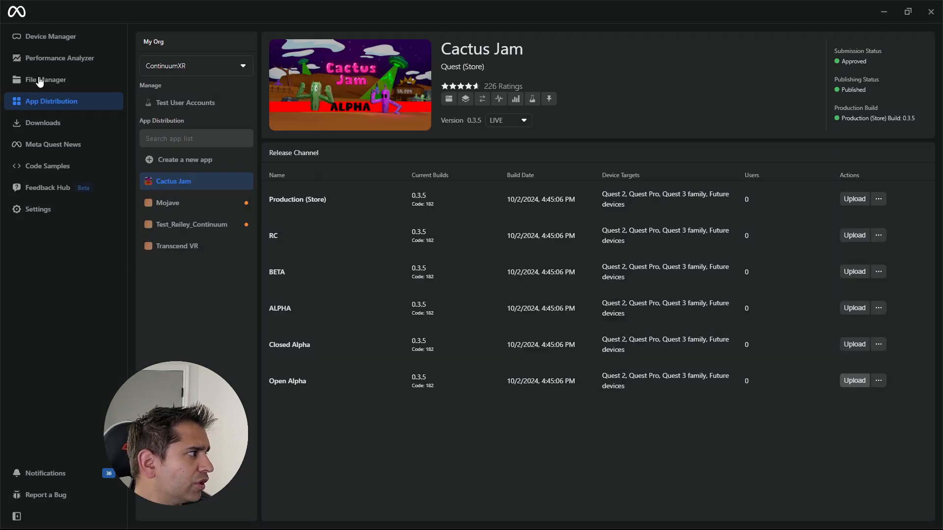
Browse Developer Hub's Device Manager, Performance Analyzer and File Manager pages.
{"action": "left_click", "coordinate": [51, 36]}
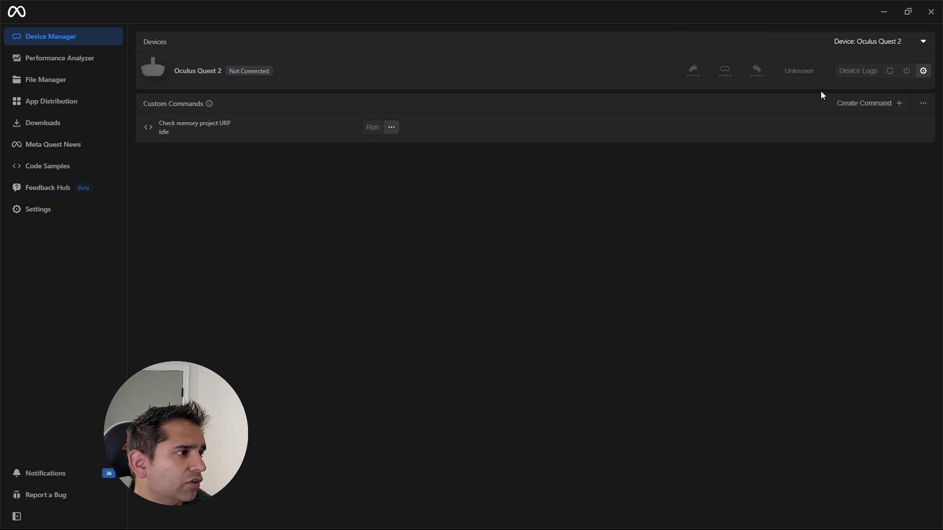
{"action": "mouse_move", "coordinate": [589, 178]}
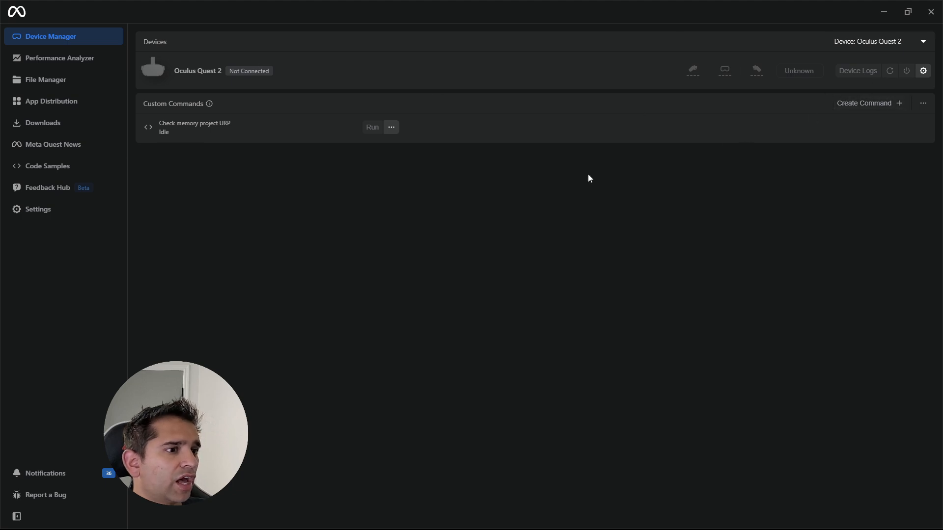
{"action": "mouse_move", "coordinate": [410, 113]}
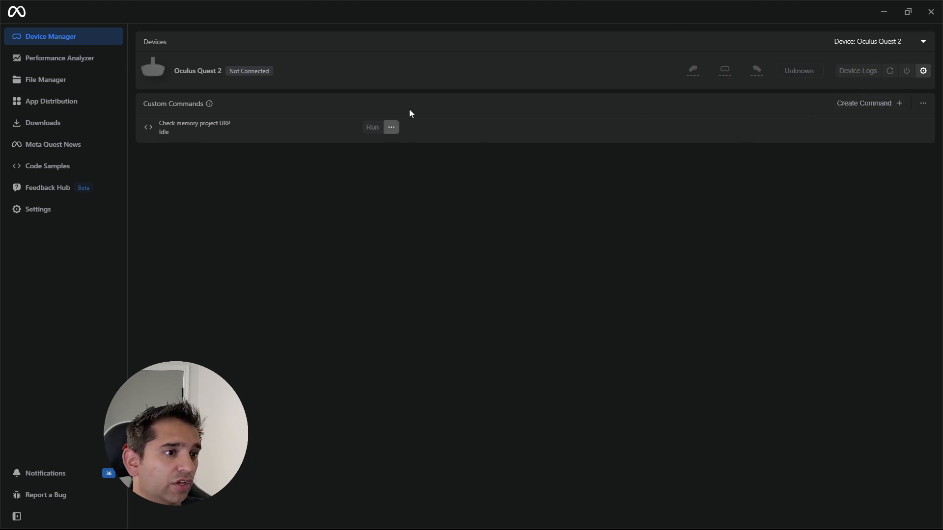
{"action": "mouse_move", "coordinate": [429, 130]}
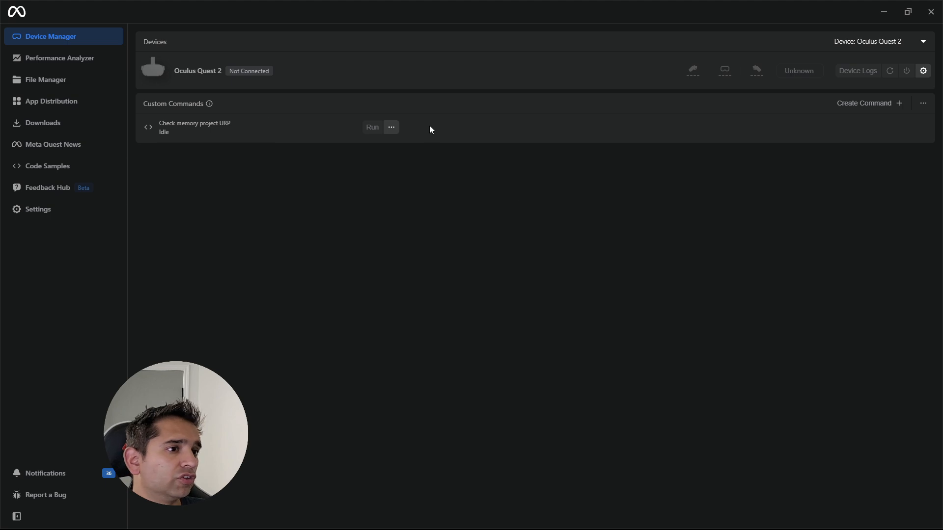
{"action": "left_click", "coordinate": [59, 58]}
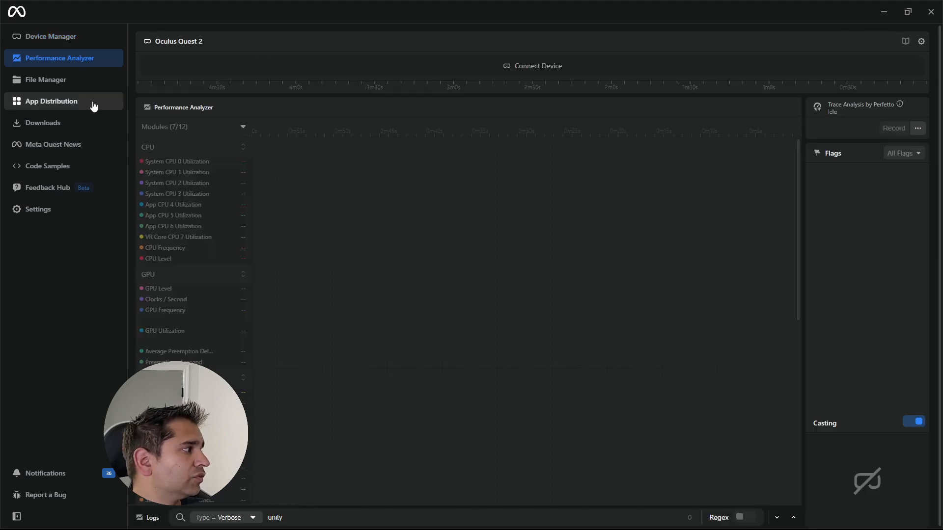
{"action": "left_click", "coordinate": [45, 80]}
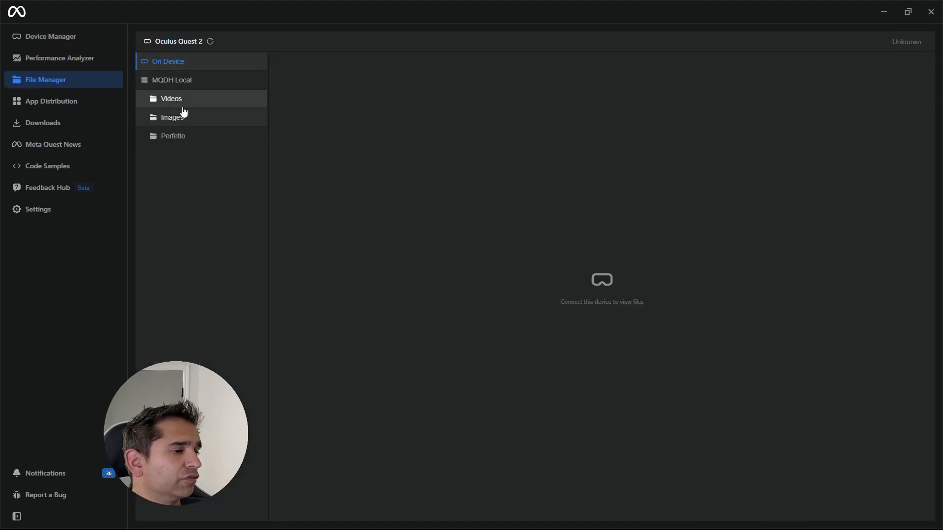
{"action": "mouse_move", "coordinate": [473, 192]}
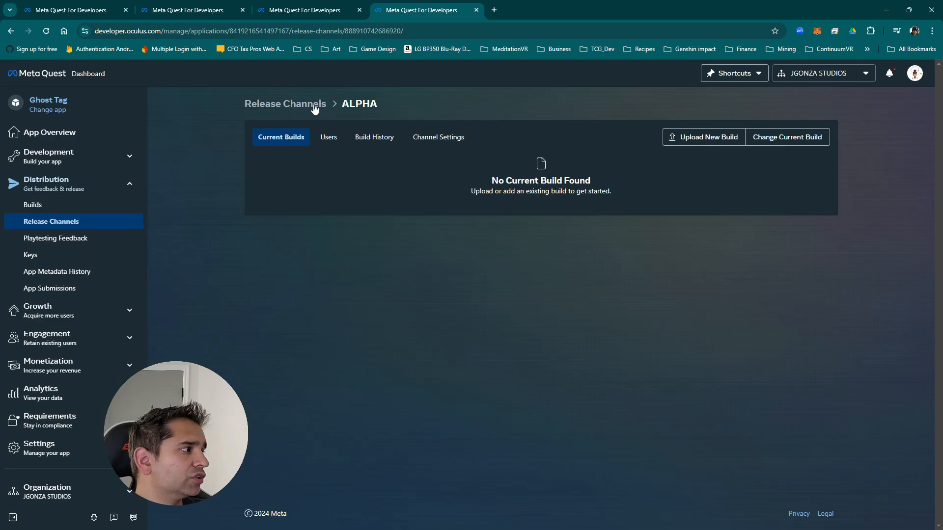
Return to Ghost Tag's full Release Channels list and expand the Requirements section.
{"action": "left_click", "coordinate": [284, 104]}
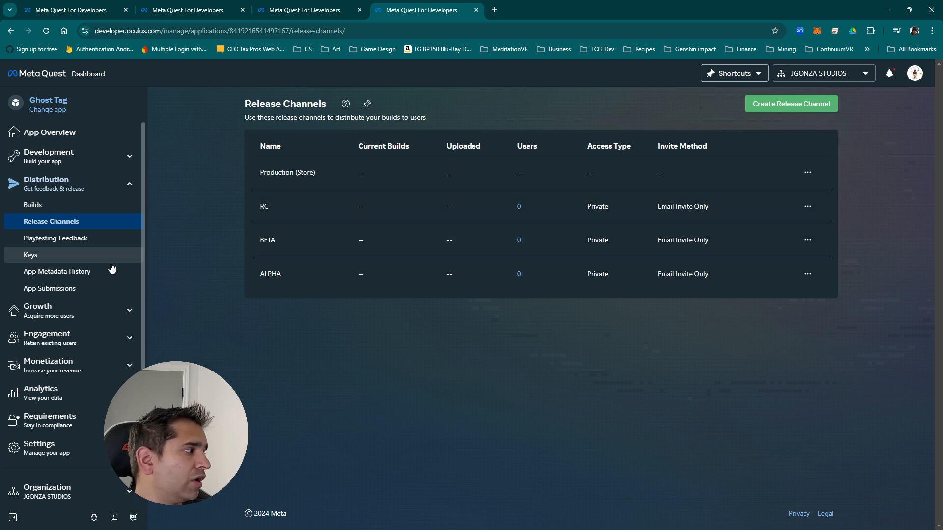
{"action": "scroll", "scroll_direction": "down", "scroll_amount": 3}
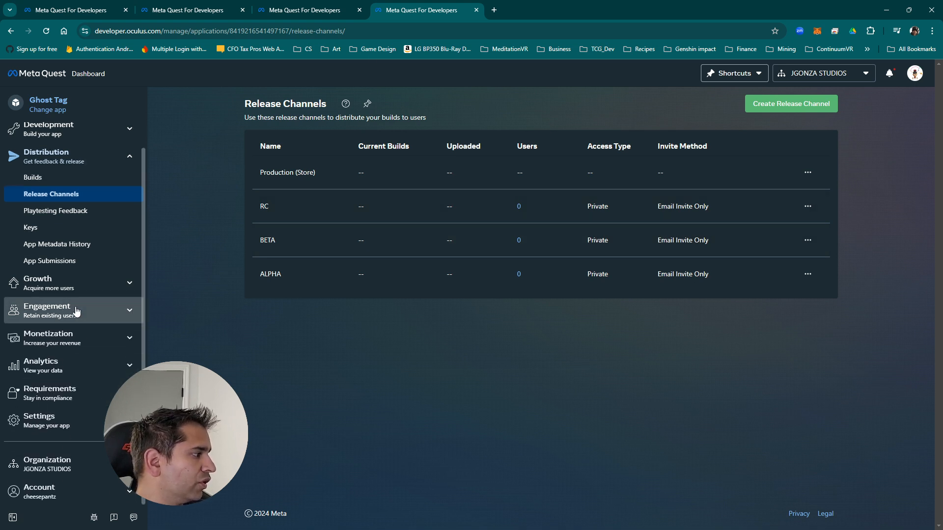
{"action": "mouse_move", "coordinate": [77, 335]}
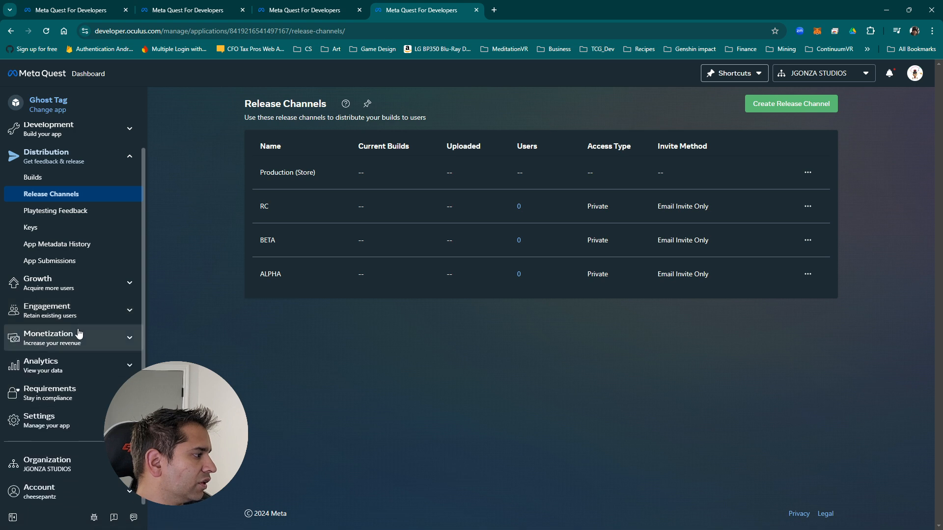
{"action": "mouse_move", "coordinate": [71, 348]}
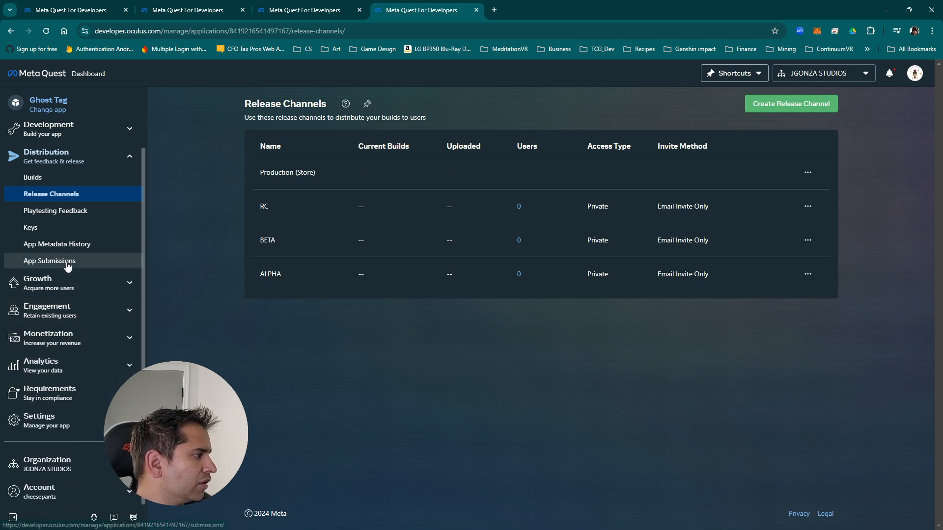
{"action": "left_click", "coordinate": [48, 129]}
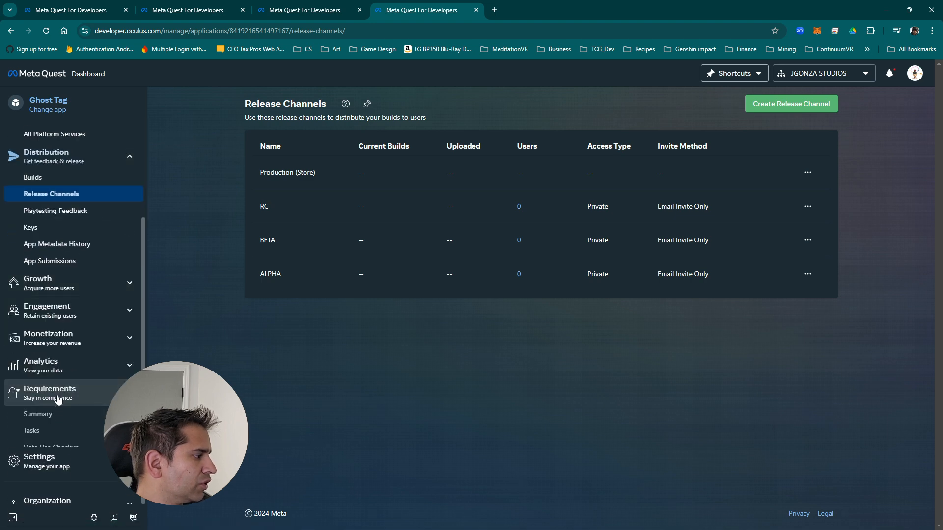
Browse Data Use Checkup's platform features, including User ID, User Profile and In-App Purchases.
{"action": "left_click", "coordinate": [53, 447]}
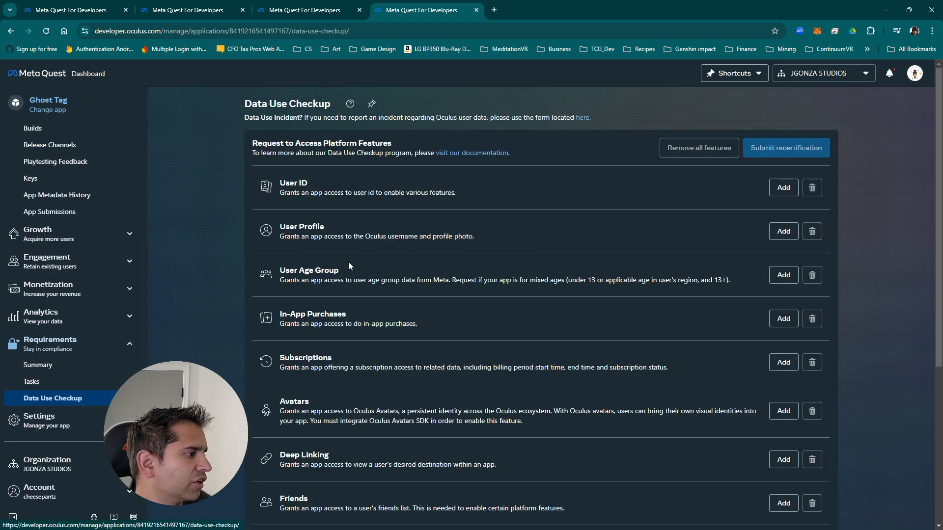
{"action": "scroll", "scroll_direction": "down", "scroll_amount": 3}
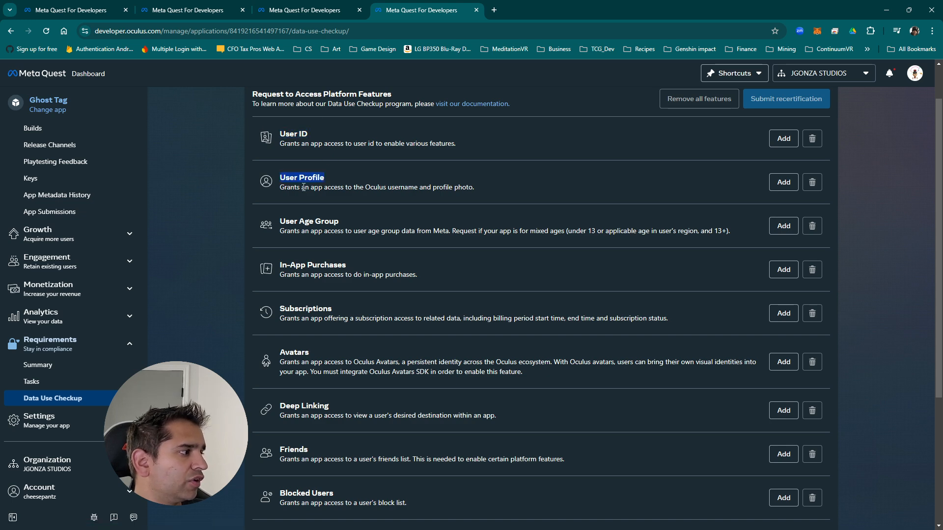
{"action": "scroll", "scroll_direction": "down", "scroll_amount": 3}
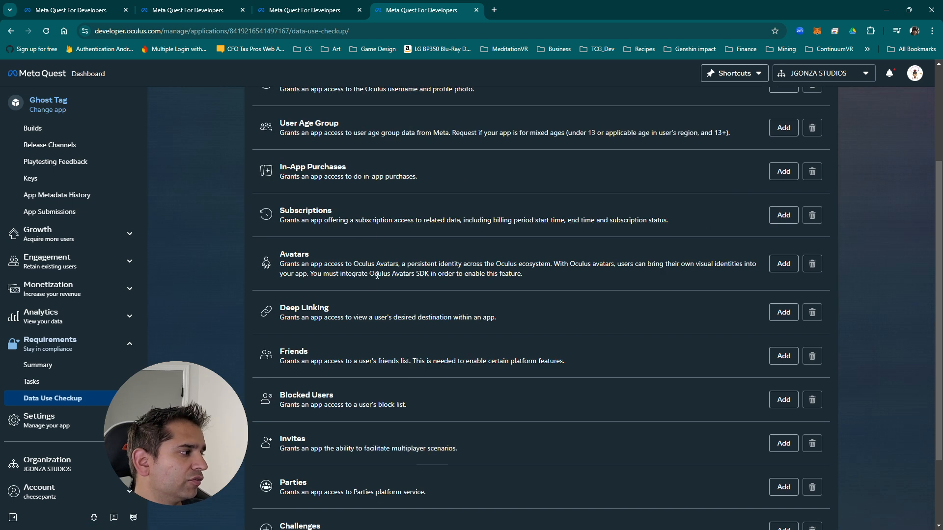
{"action": "mouse_move", "coordinate": [342, 209]}
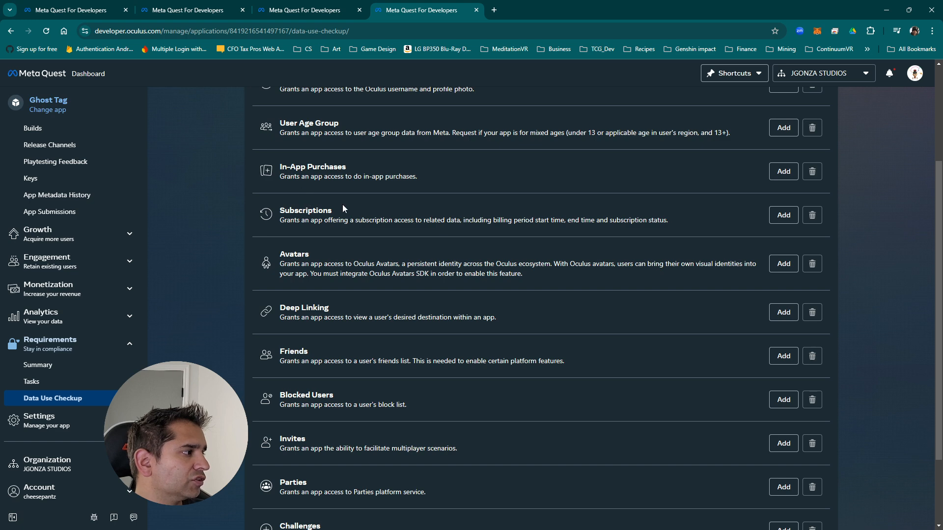
{"action": "mouse_move", "coordinate": [380, 175]}
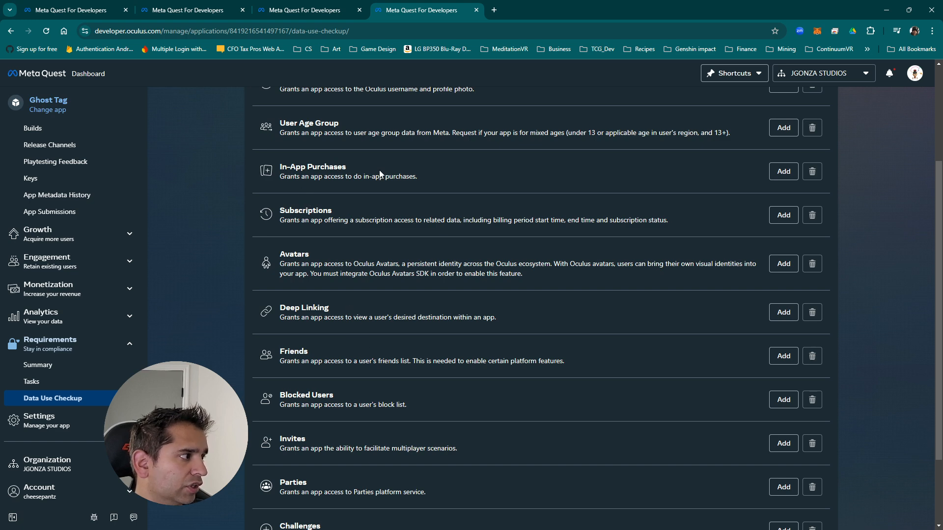
{"action": "scroll", "scroll_direction": "down", "scroll_amount": 3}
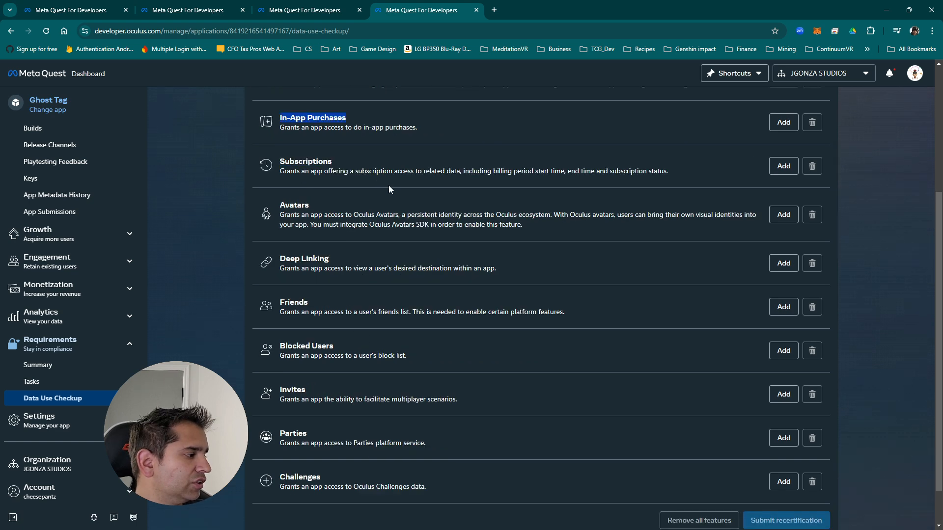
{"action": "scroll", "scroll_direction": "up", "scroll_amount": 3}
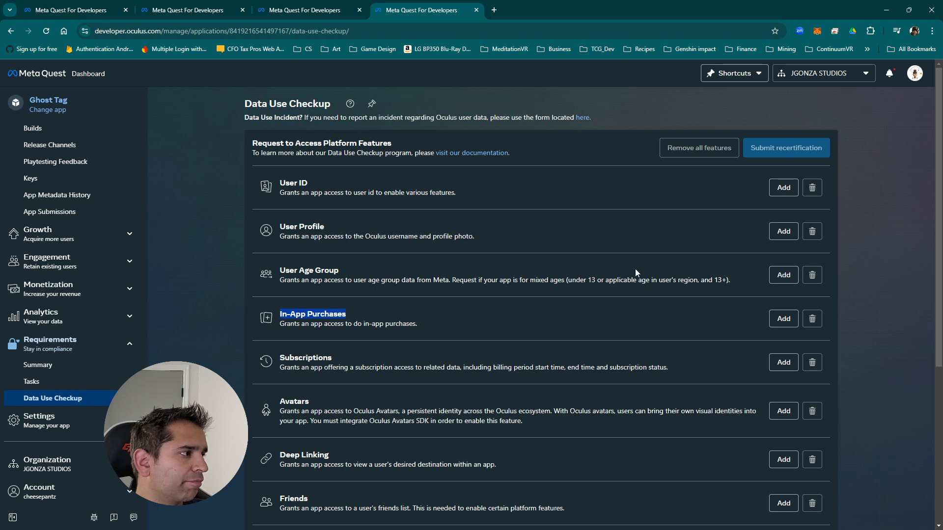
{"action": "mouse_move", "coordinate": [723, 375]}
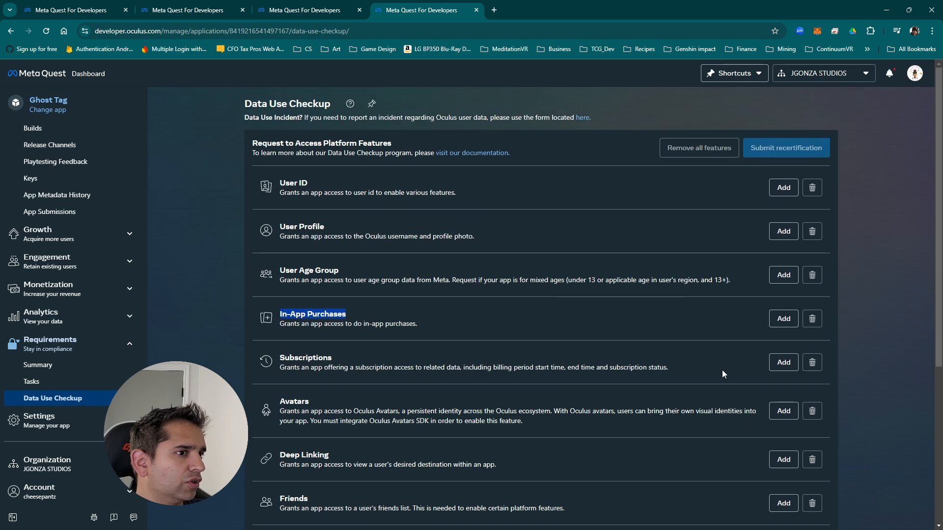
{"action": "mouse_move", "coordinate": [214, 305]}
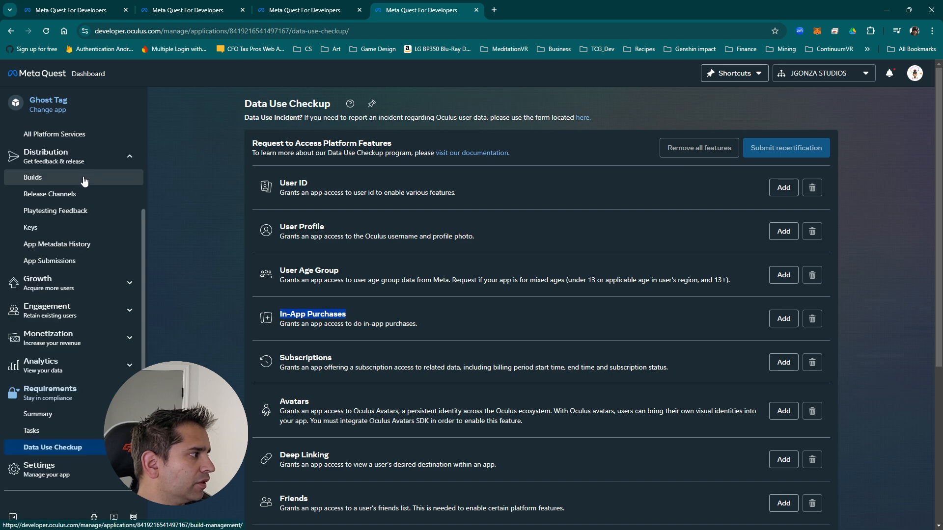
Go back to Ghost Tag's Release Channels page listing Production, RC, BETA and ALPHA.
{"action": "left_click", "coordinate": [50, 196]}
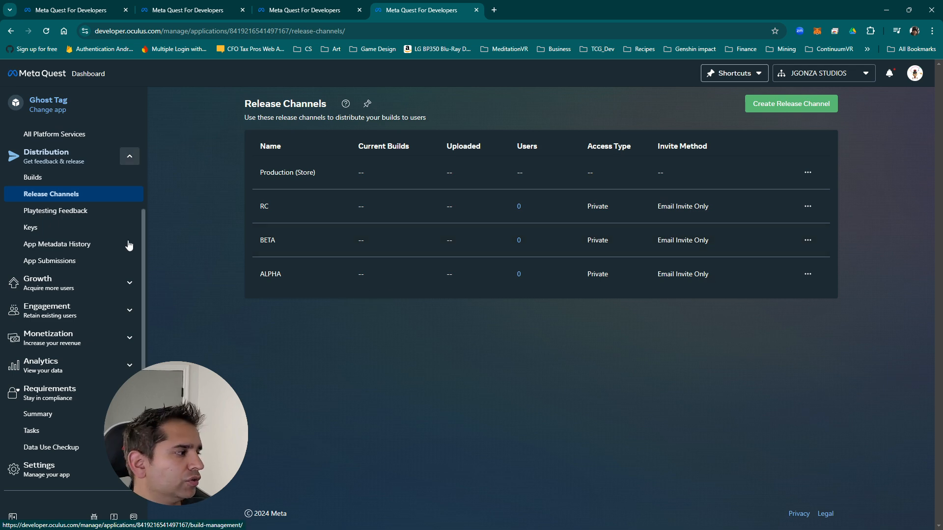
{"action": "mouse_move", "coordinate": [437, 369]}
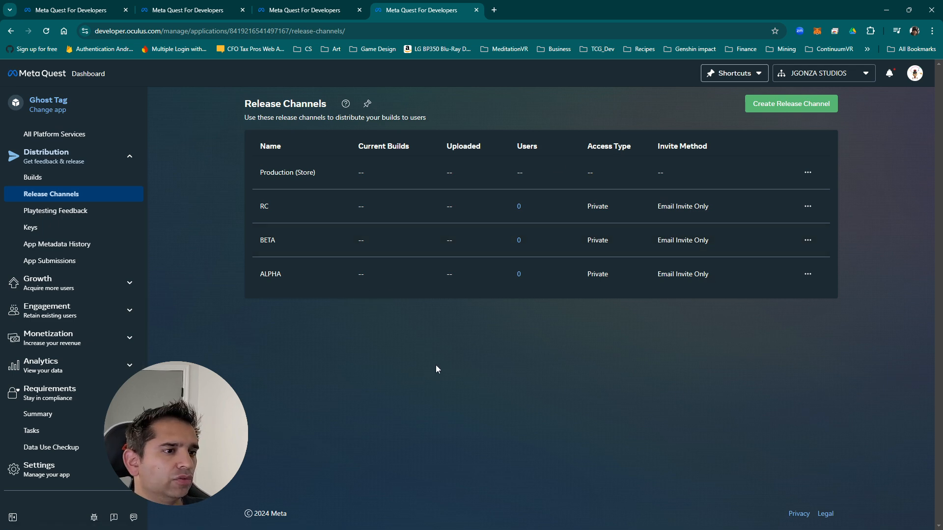
{"action": "mouse_move", "coordinate": [541, 174]}
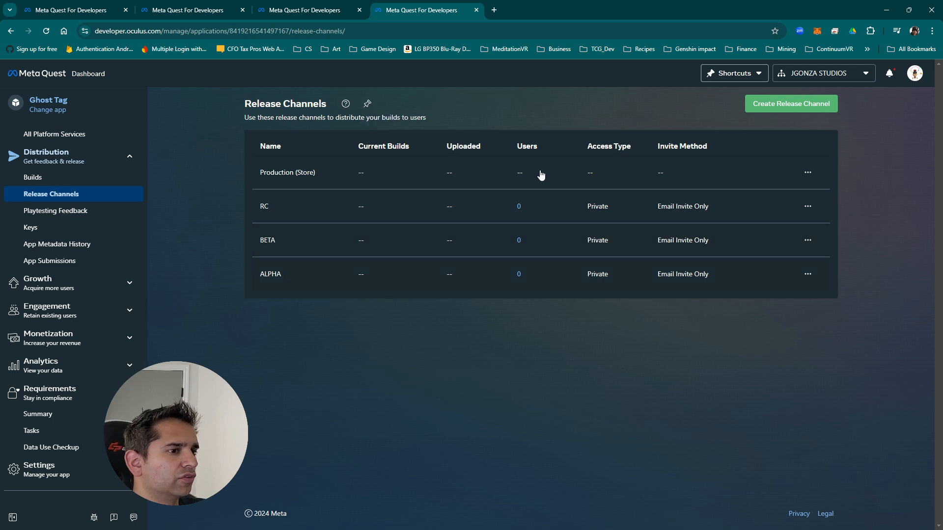
{"action": "mouse_move", "coordinate": [512, 379]}
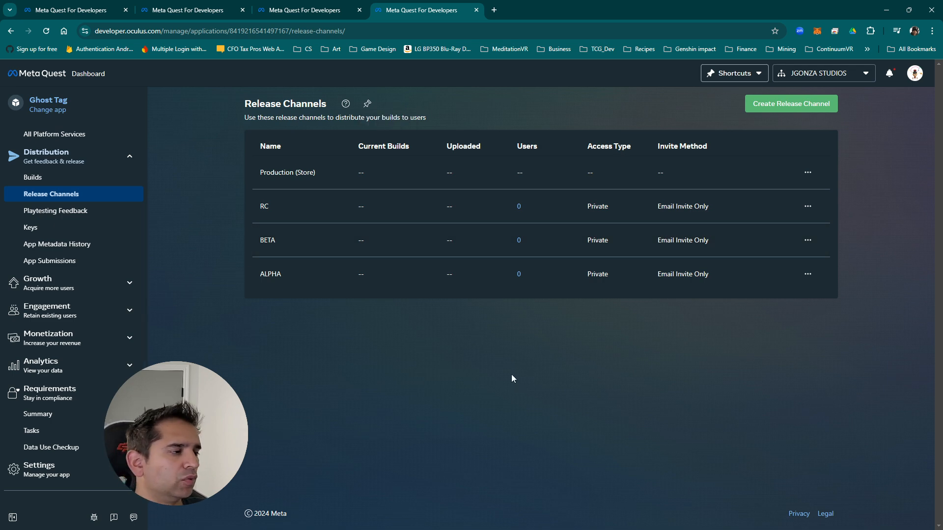
{"action": "mouse_move", "coordinate": [525, 356]}
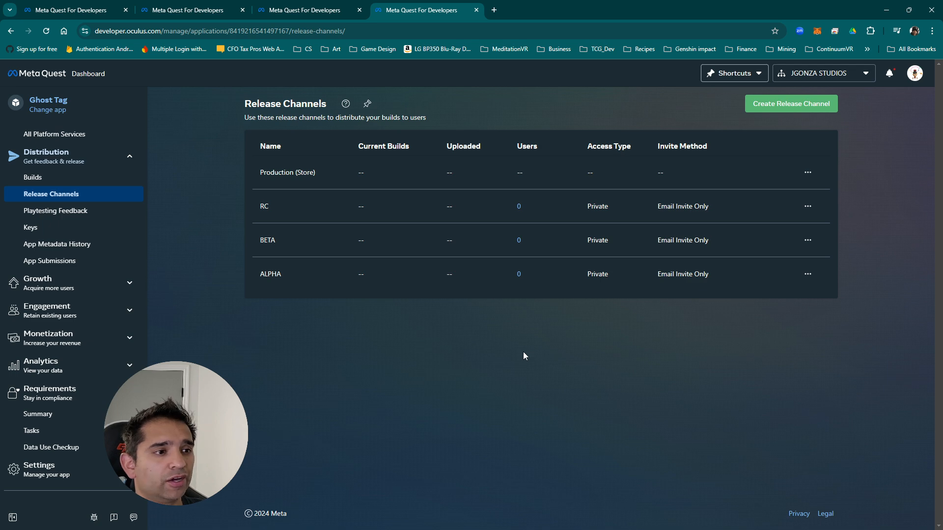
{"action": "mouse_move", "coordinate": [520, 355]}
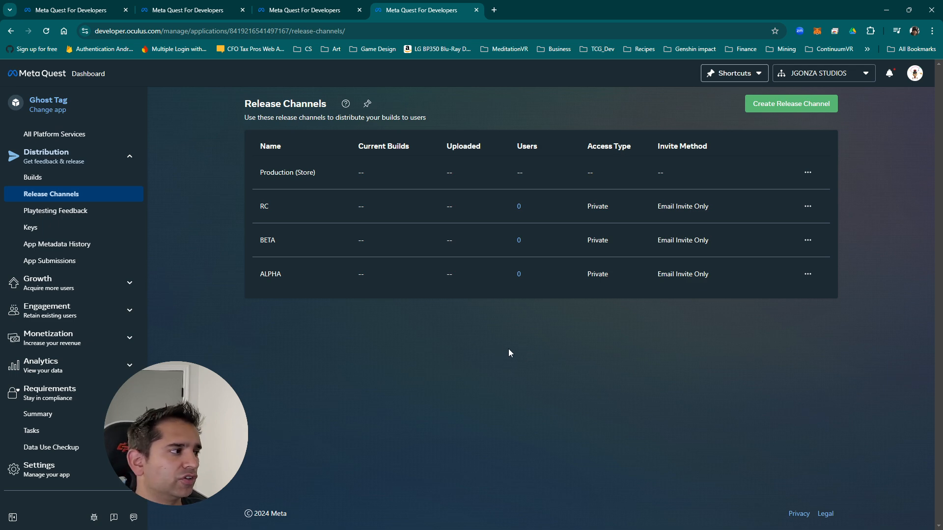
{"action": "mouse_move", "coordinate": [262, 185]}
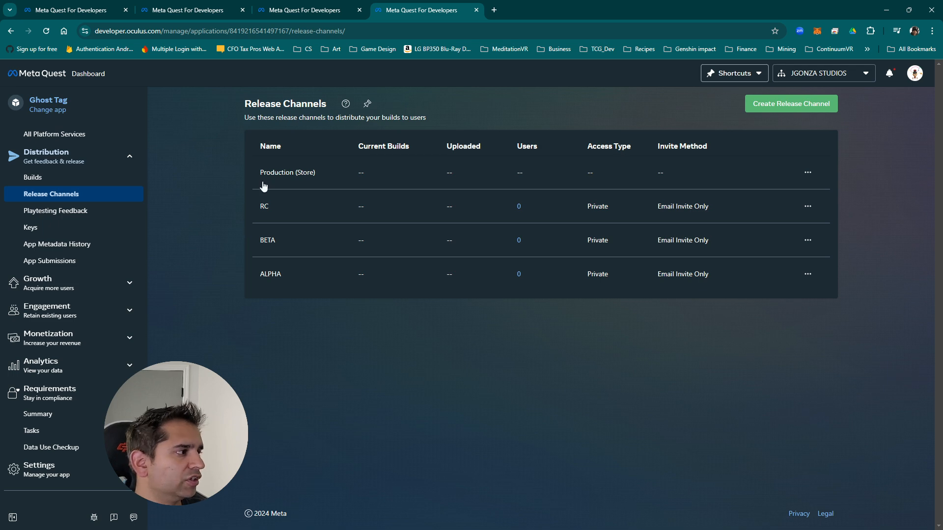